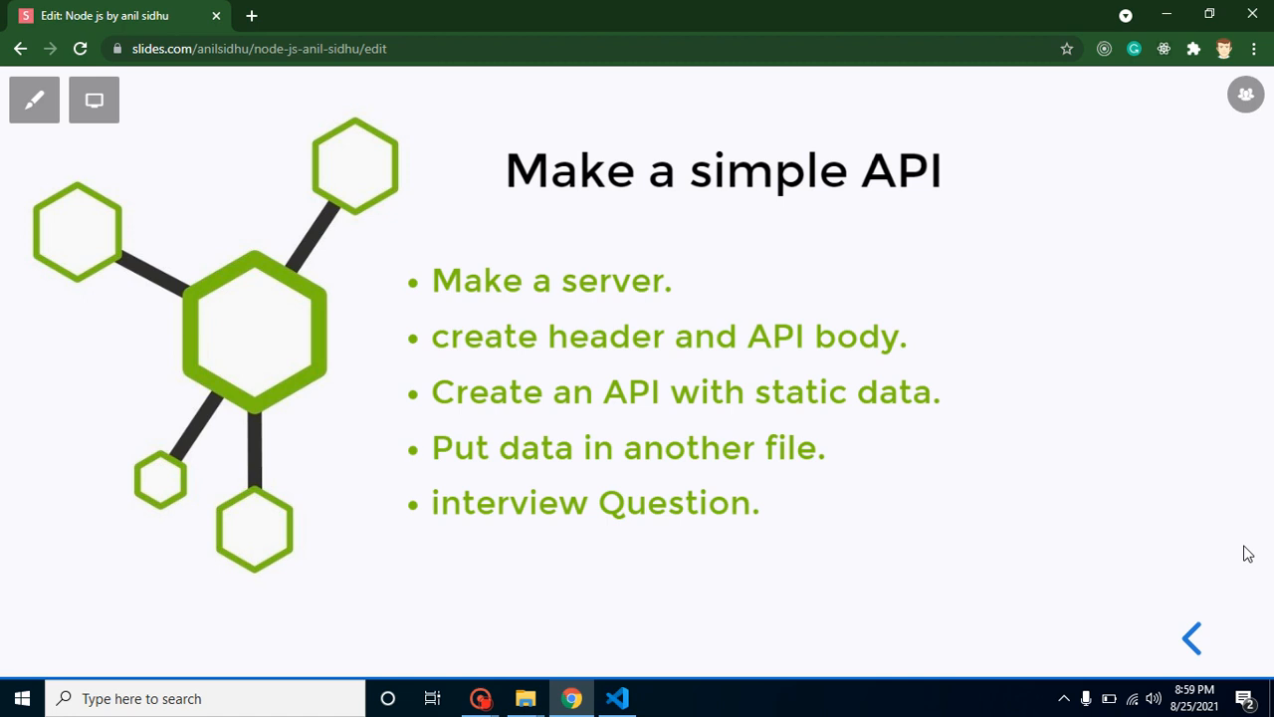
pyautogui.moveTo(629, 308)
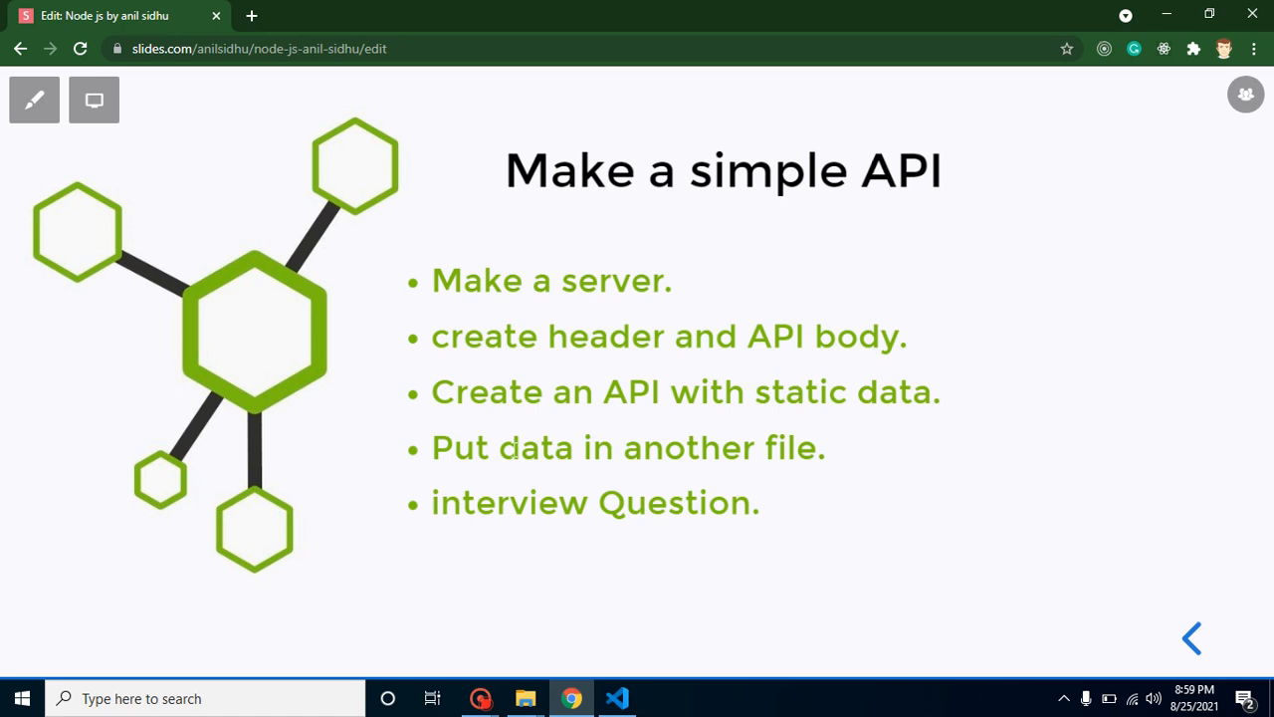
pyautogui.moveTo(808, 583)
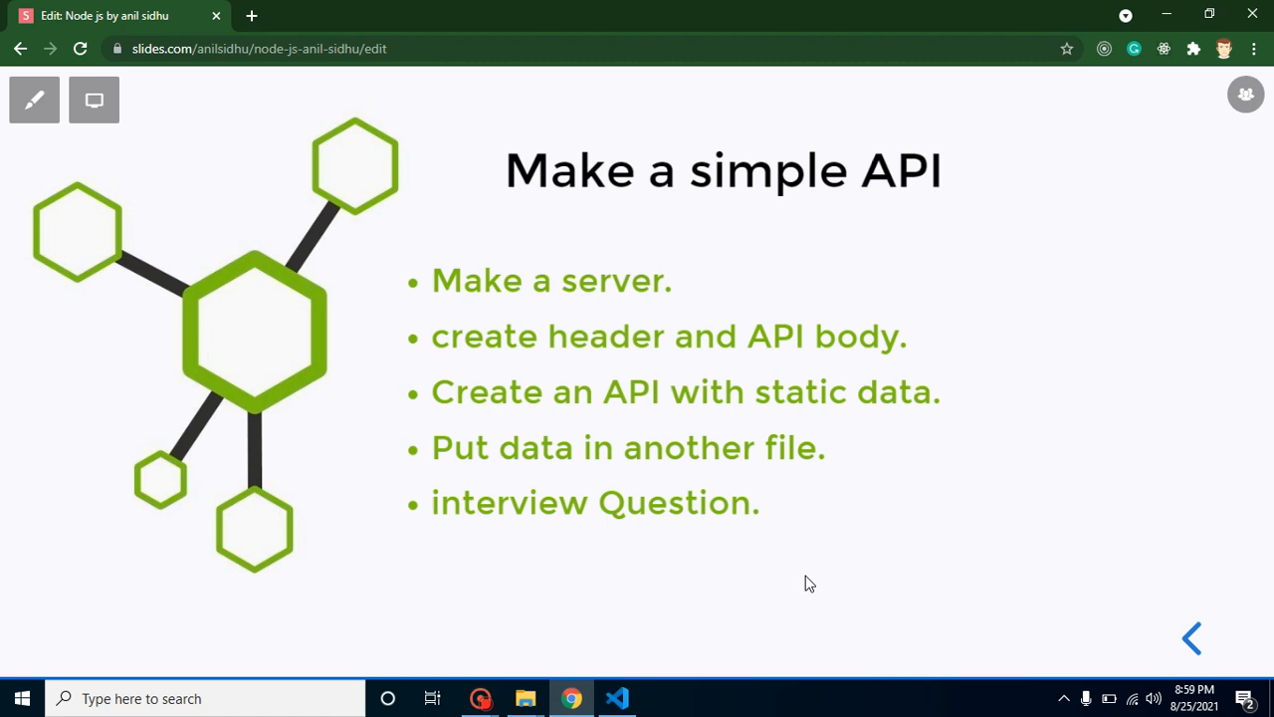
pyautogui.moveTo(645, 665)
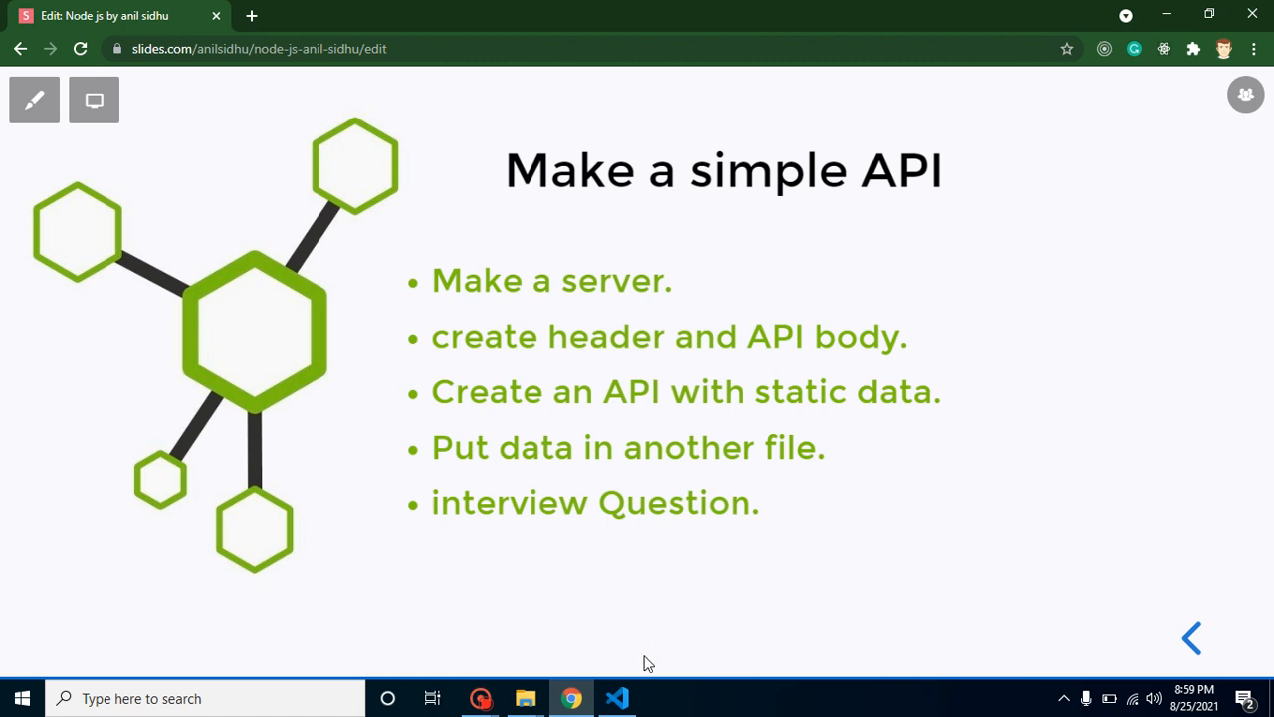
# Leave the 'Make a simple API' agenda and bring up the node-tut project in VS Code.
pyautogui.click(617, 697)
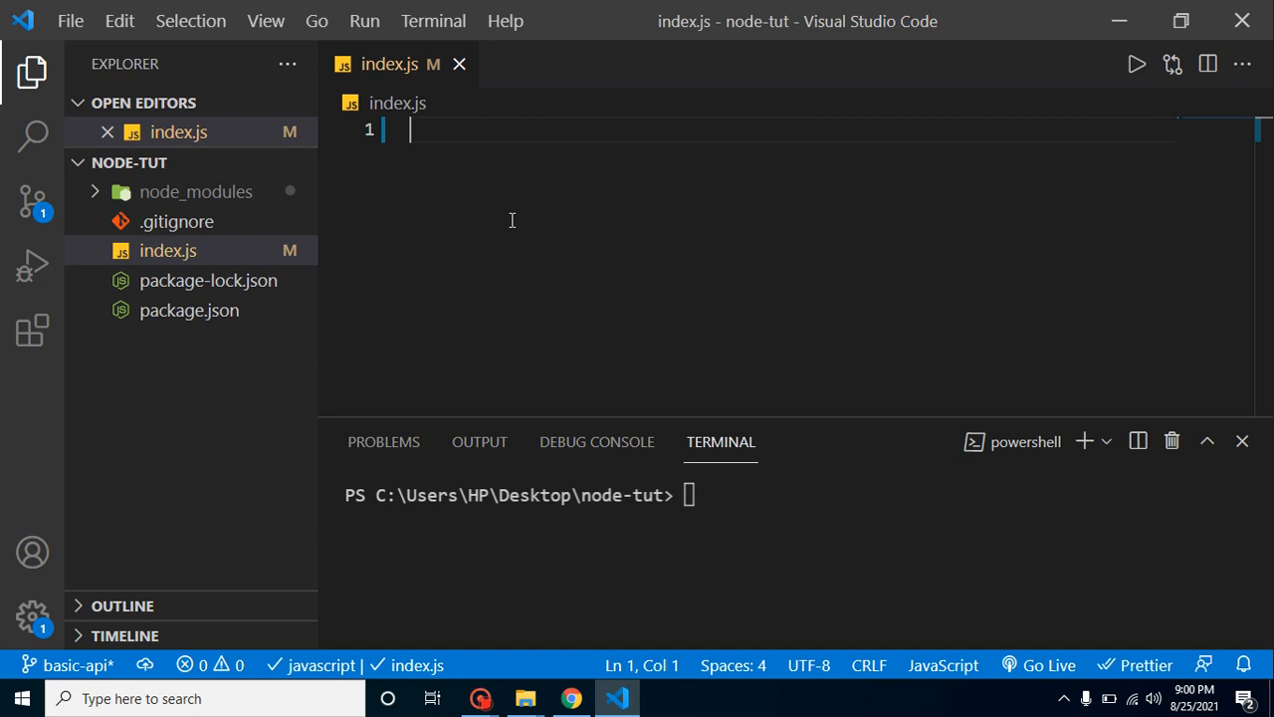
# Write const http = require('http'); as the first line of index.js.
pyautogui.write('const')
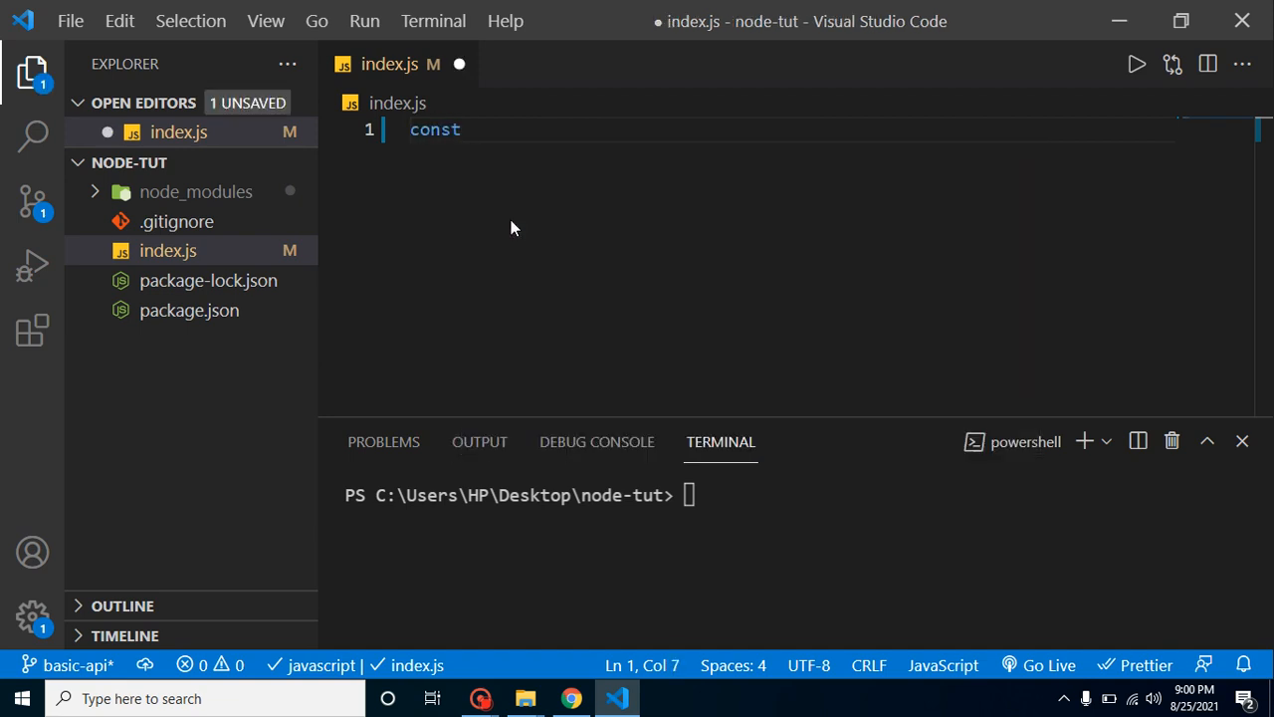
pyautogui.write('hr')
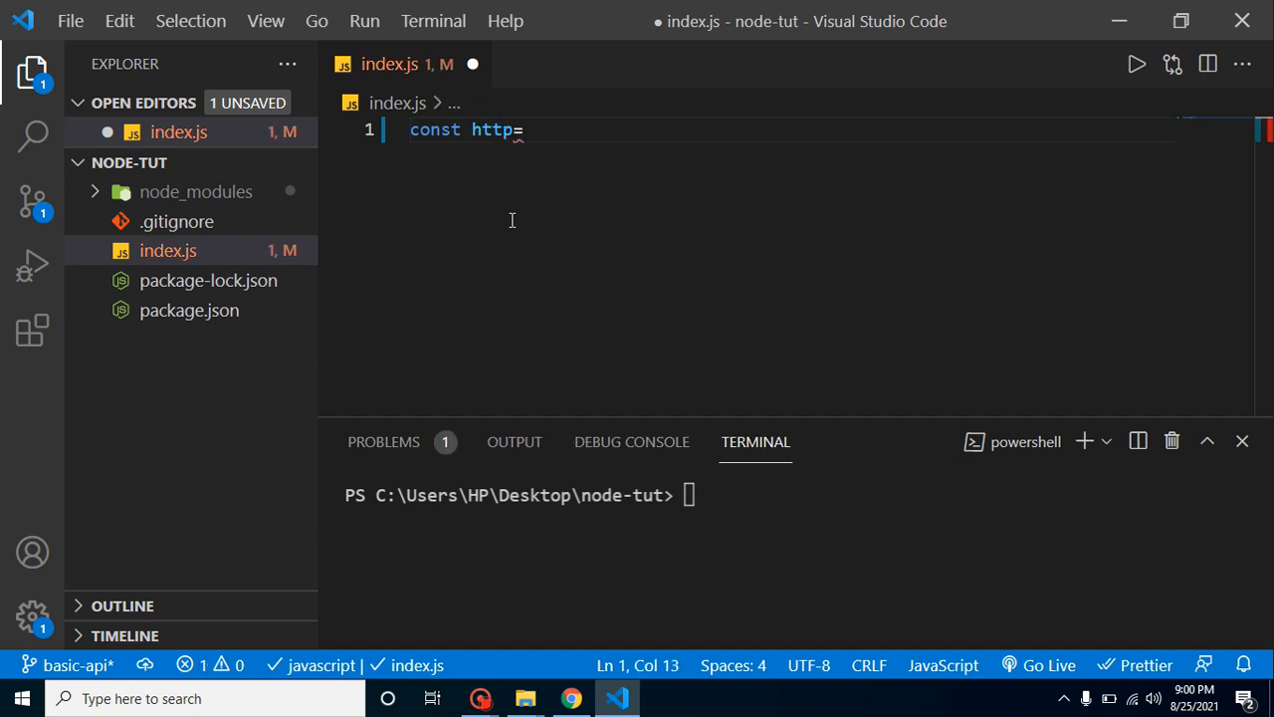
pyautogui.write('require')
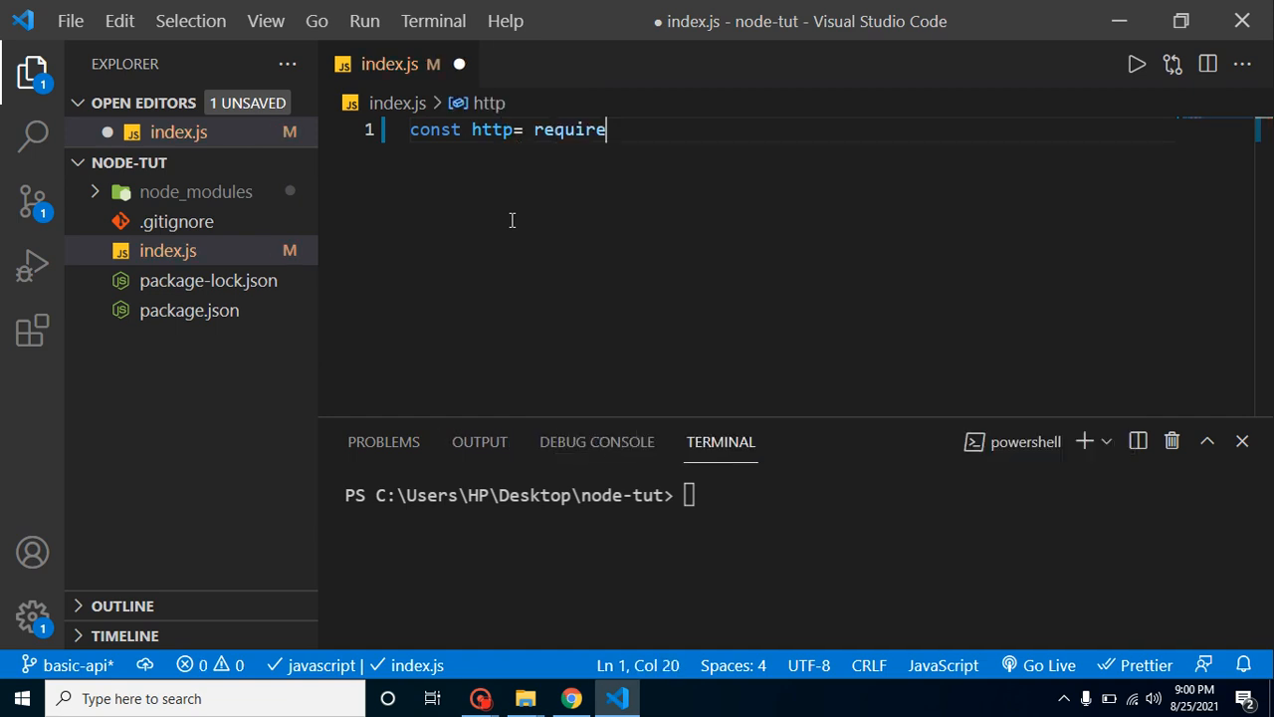
pyautogui.write("('h")
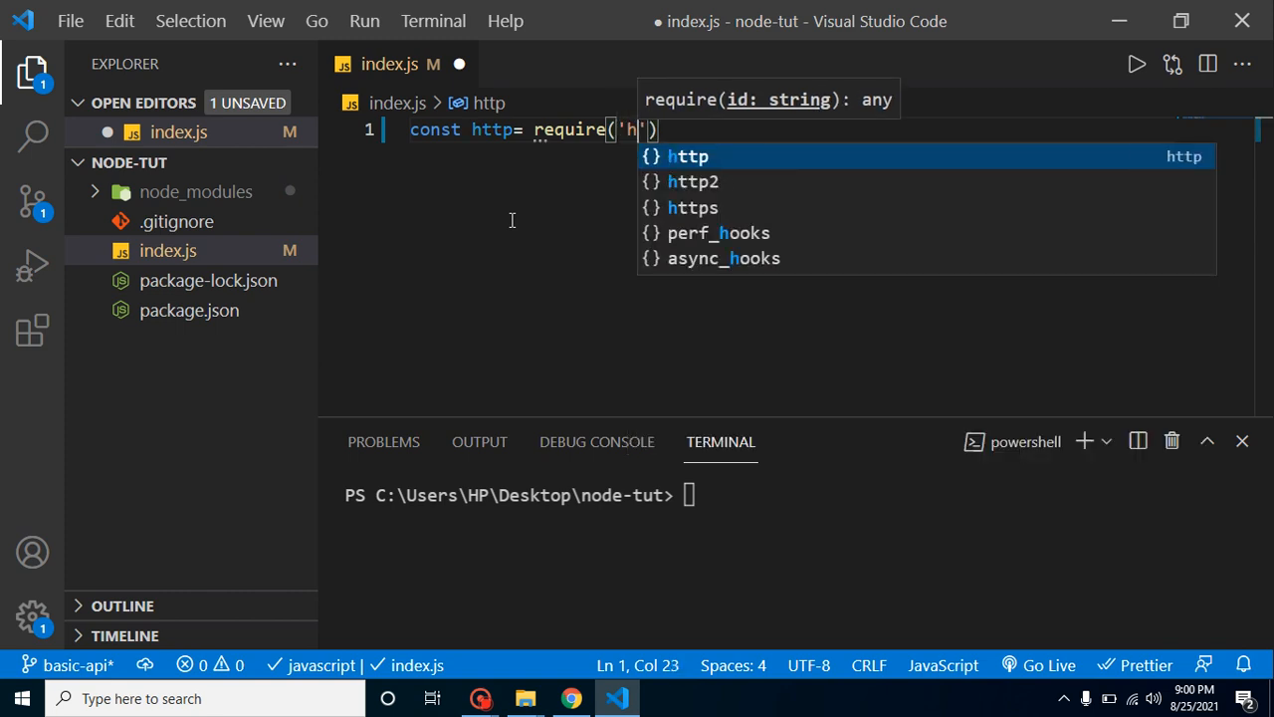
pyautogui.write('p')
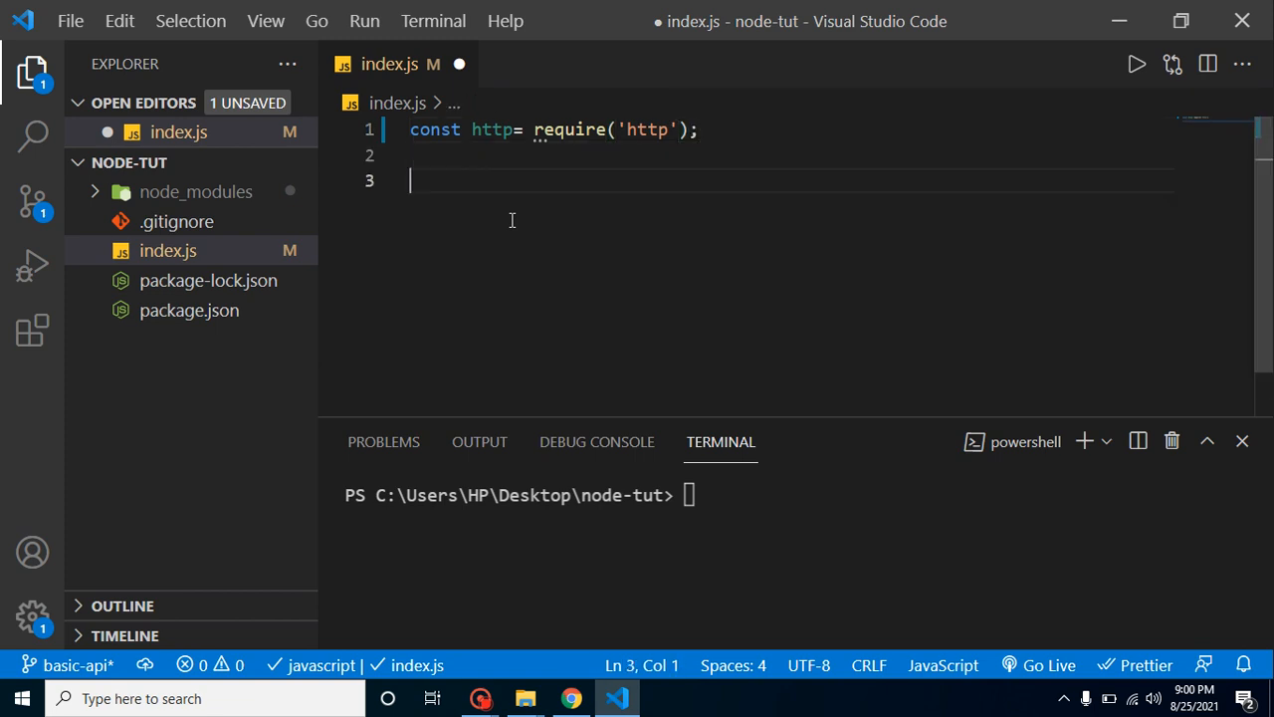
# Write http.createServer().listen(5000); on line 3 and place the cursor inside createServer.
pyautogui.write('http.')
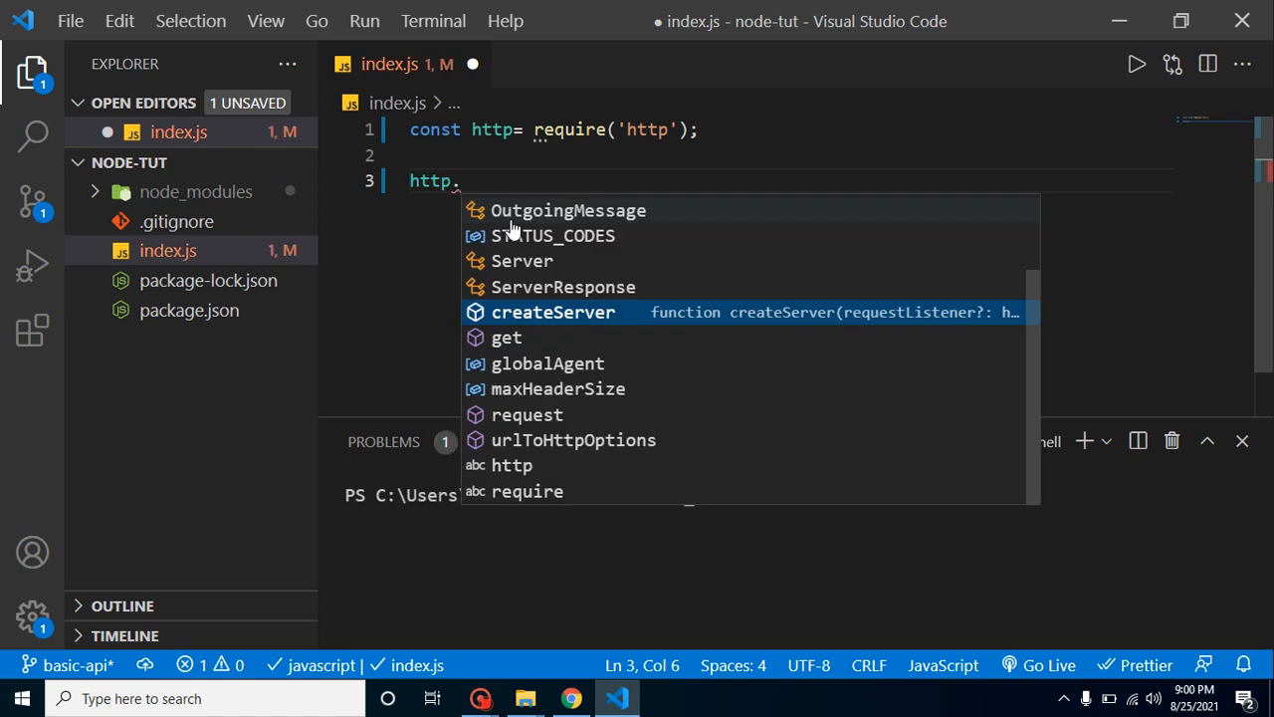
pyautogui.click(554, 311)
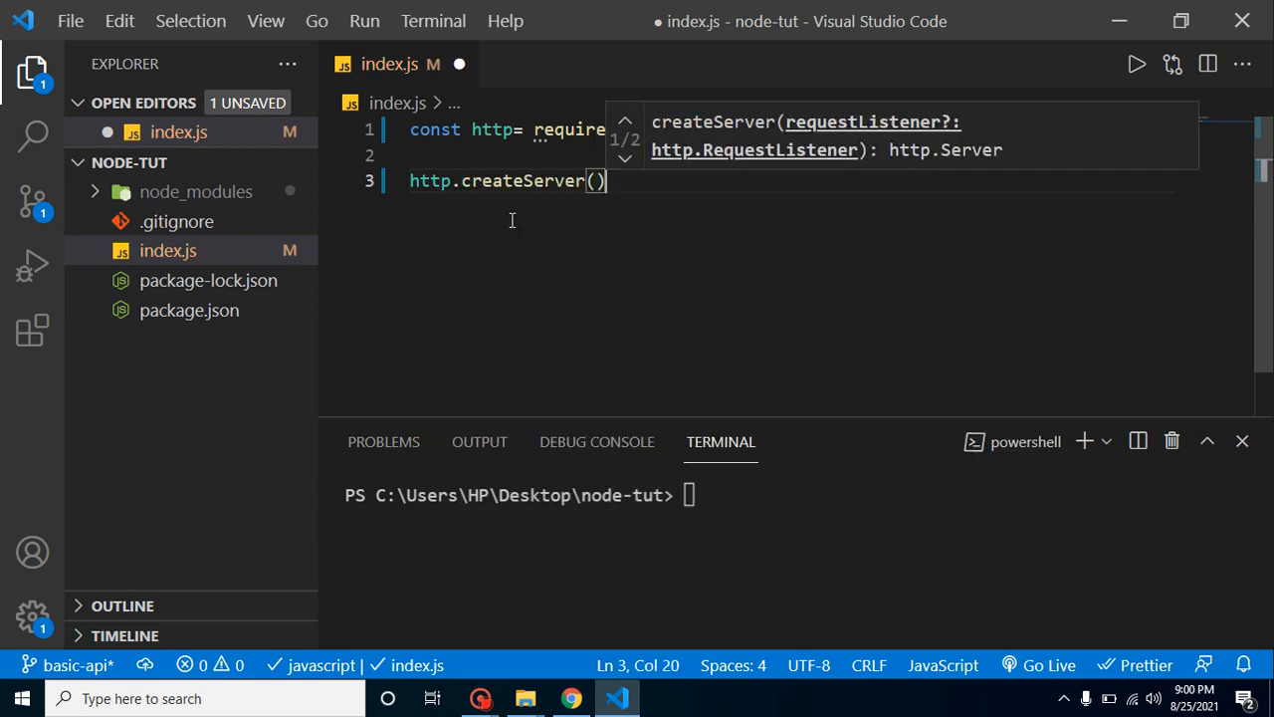
pyautogui.write('.listen')
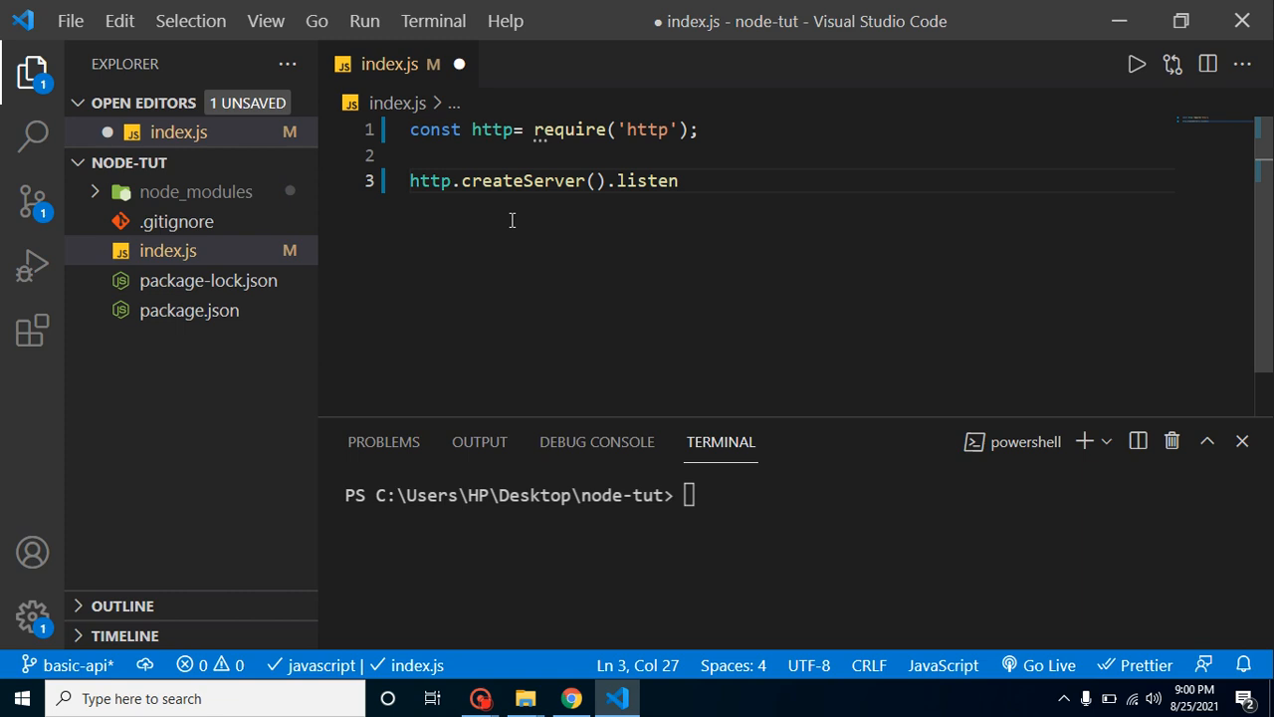
pyautogui.write('(5')
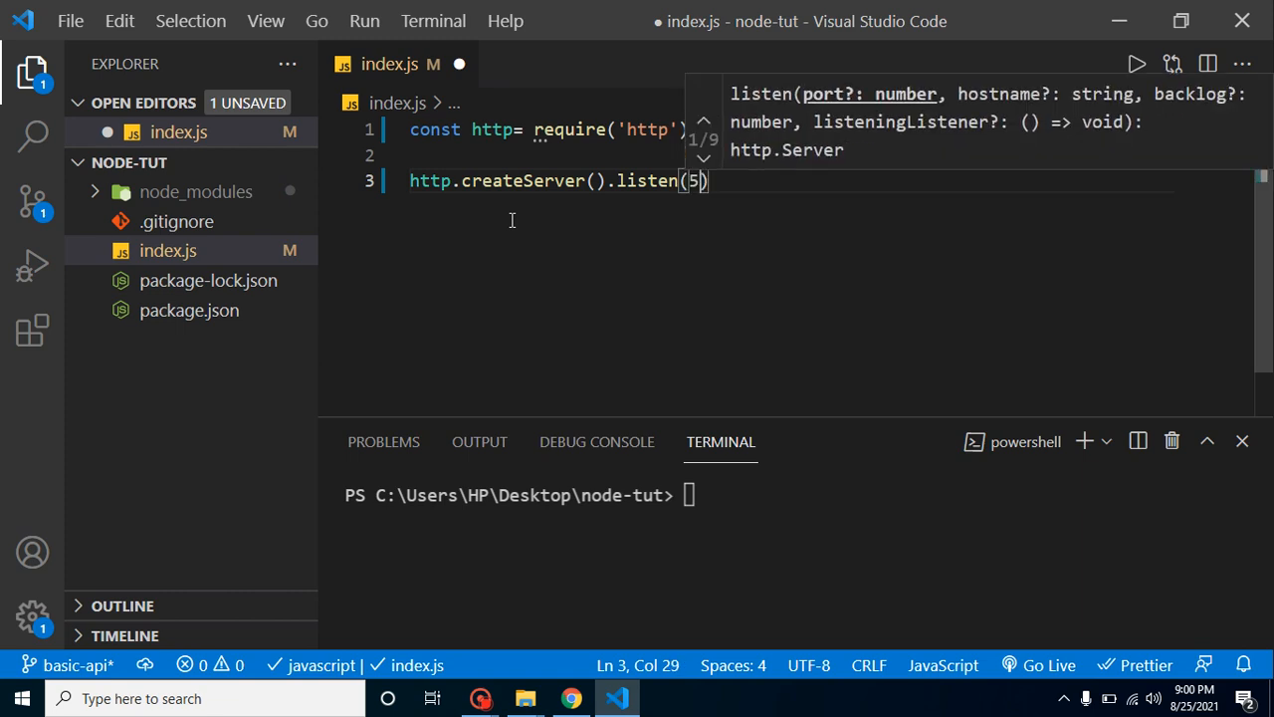
pyautogui.write('000')
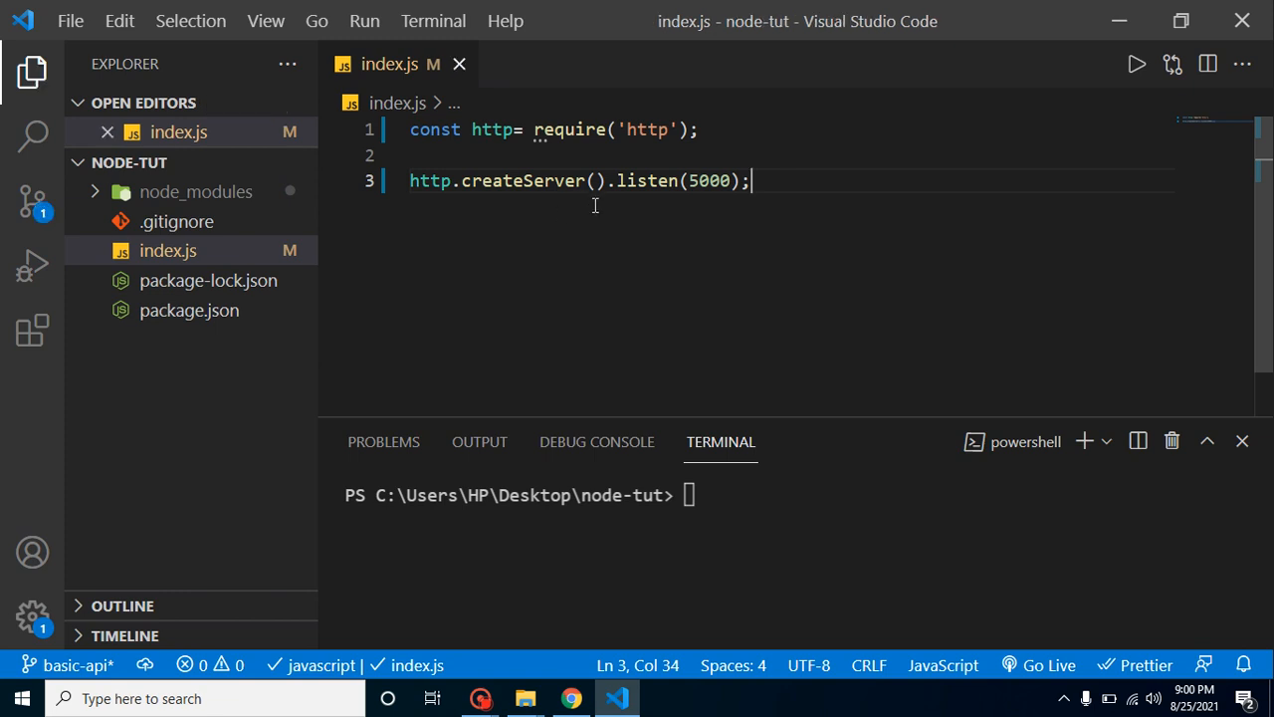
pyautogui.click(594, 180)
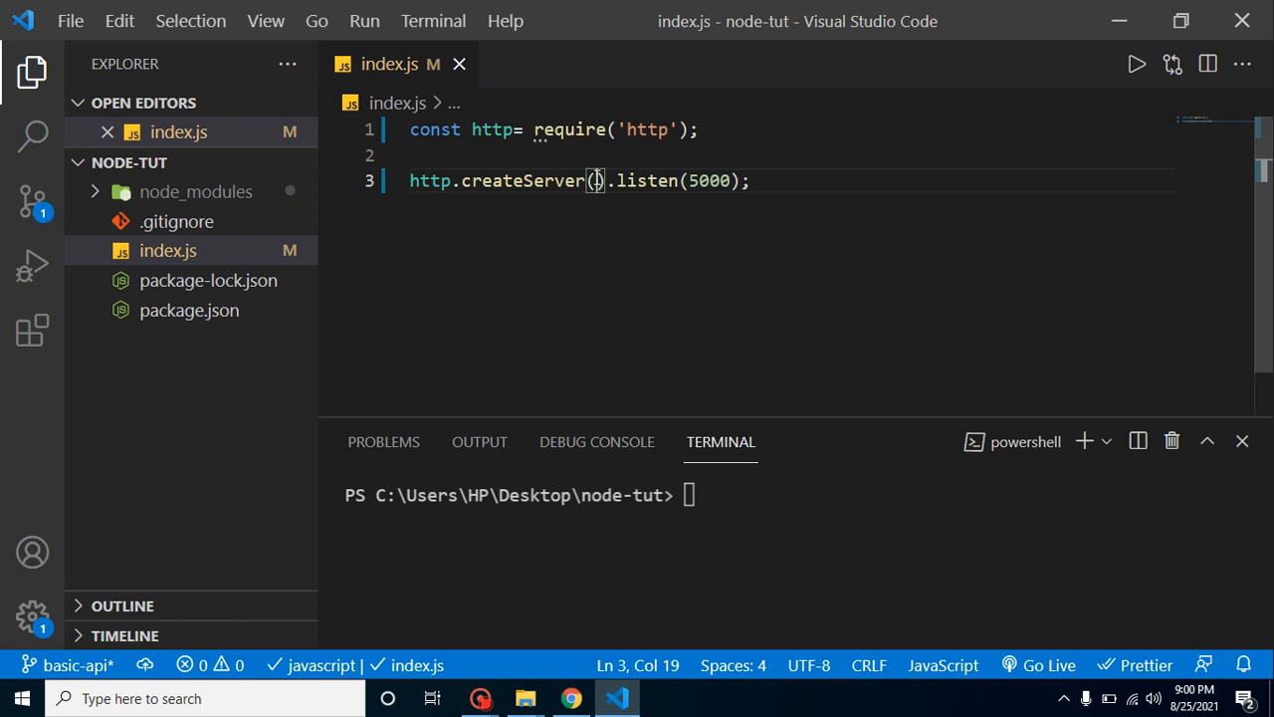
# Pass createServer an empty (req,resp)=>{ } handler and highlight the resp parameter.
pyautogui.write('(req,')
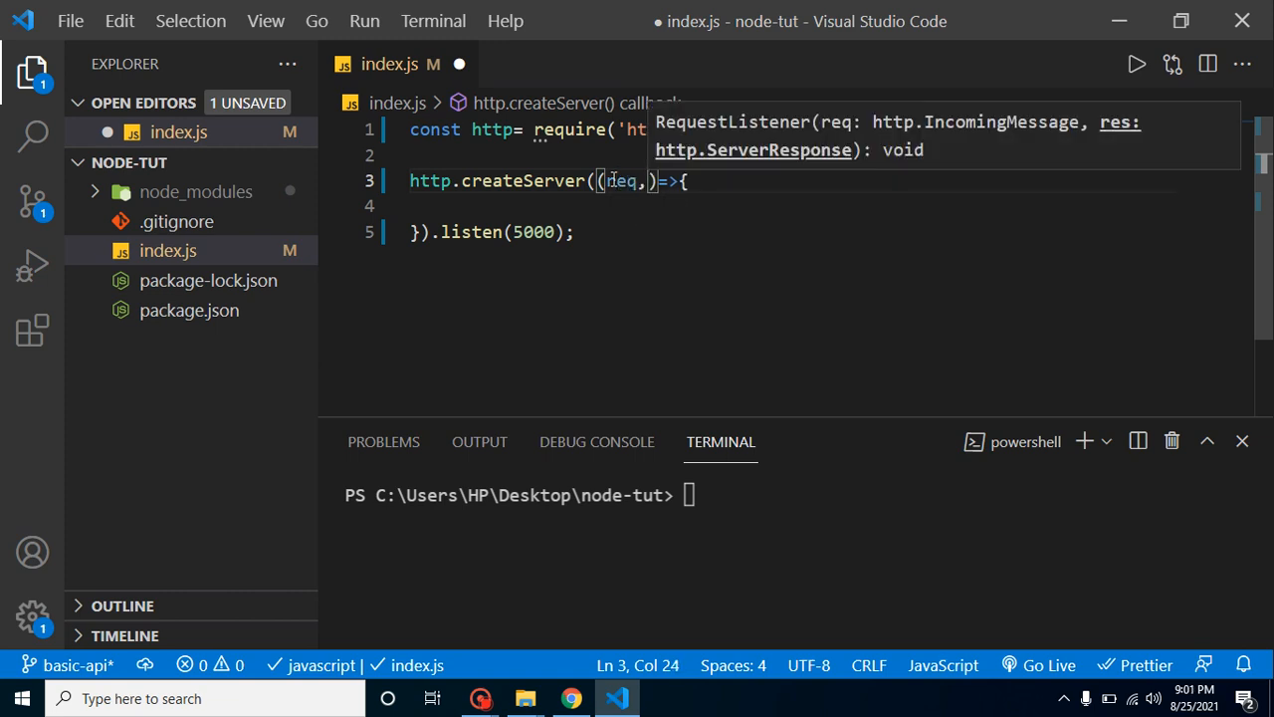
pyautogui.write('resp')
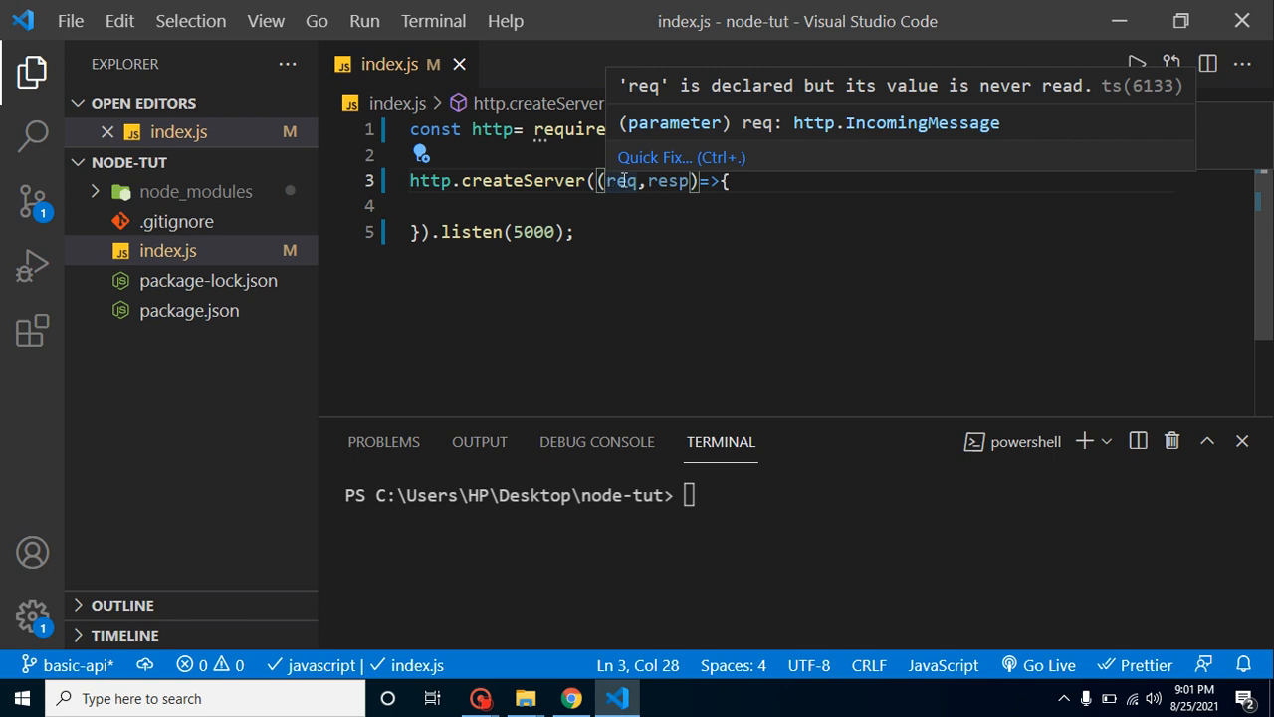
pyautogui.moveTo(673, 181)
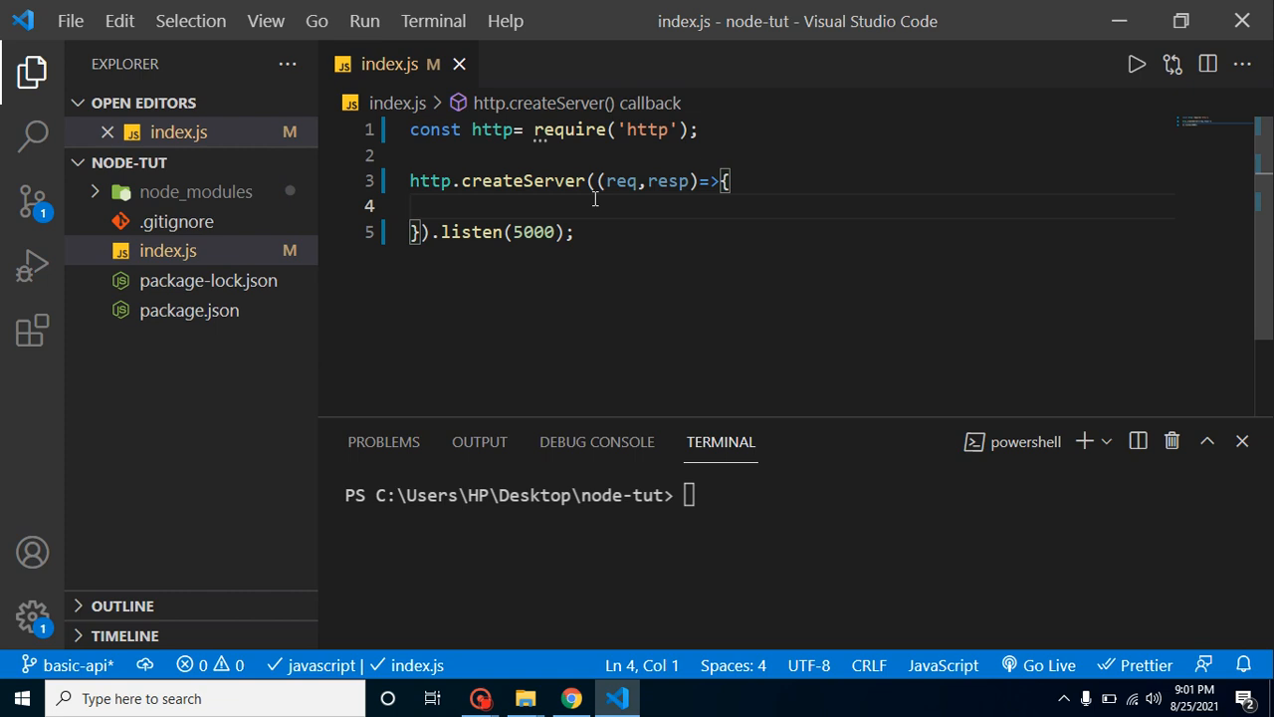
pyautogui.doubleClick(669, 180)
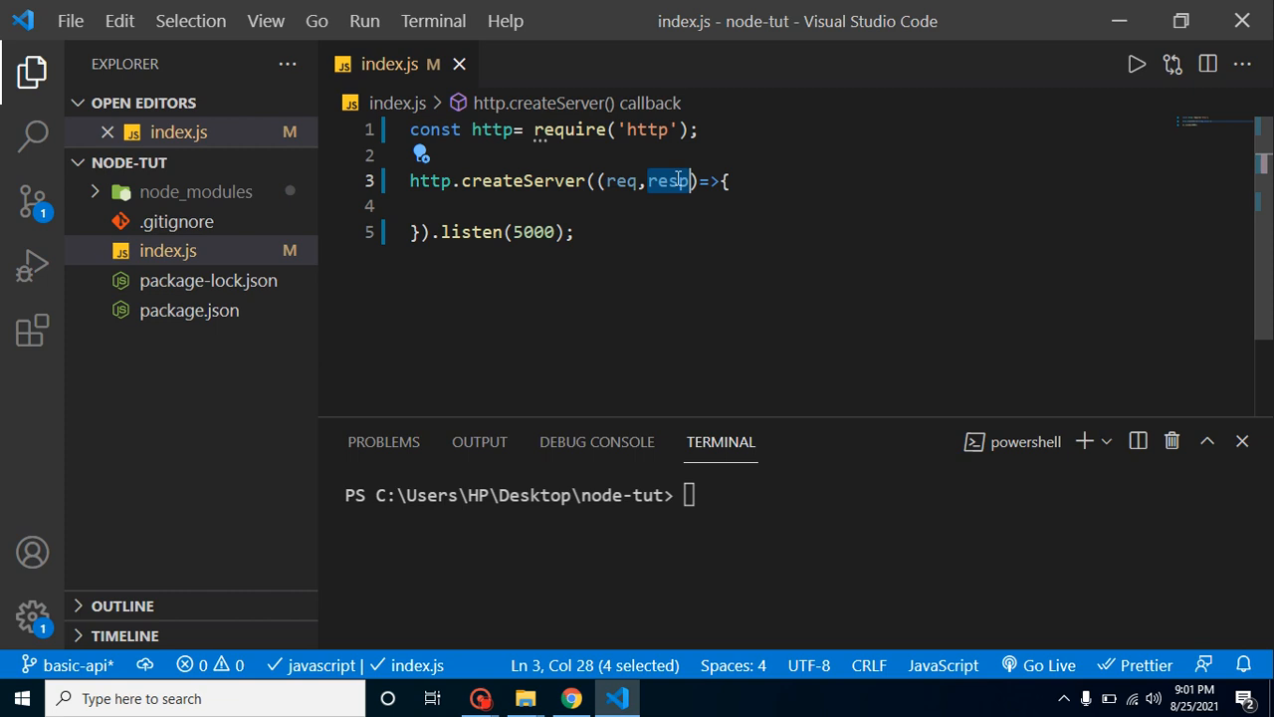
pyautogui.moveTo(673, 179)
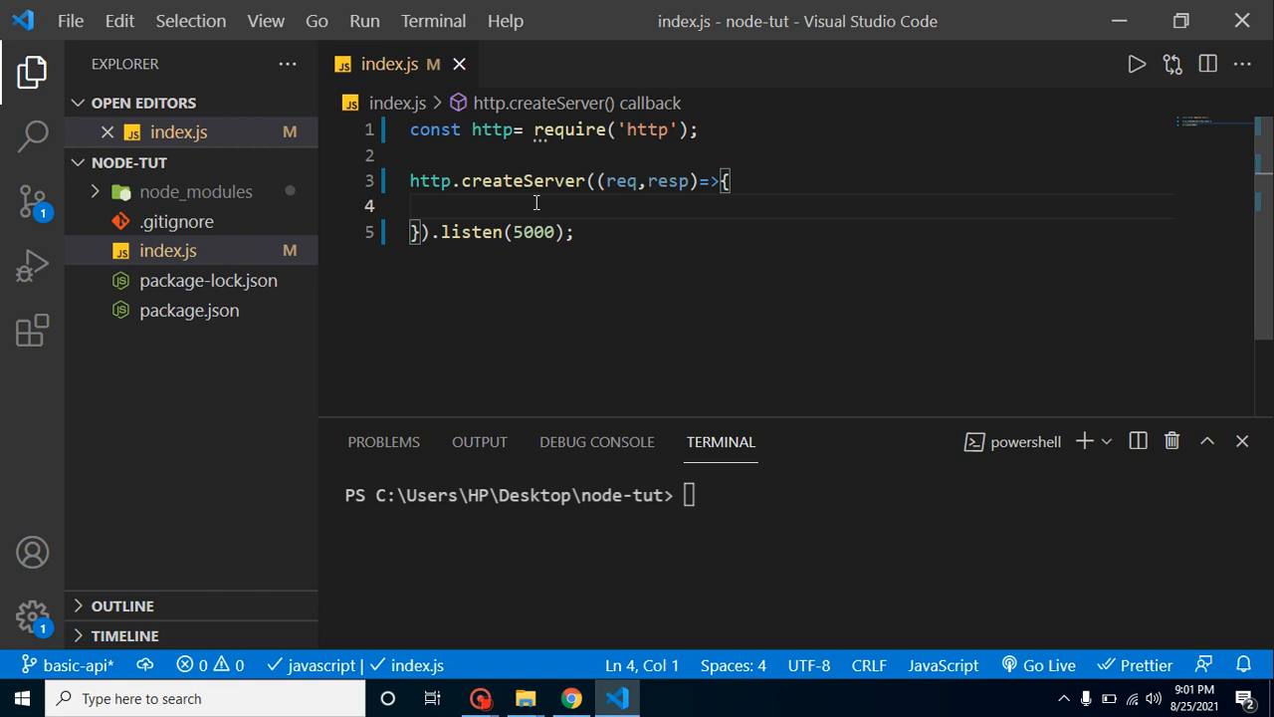
# Start resp.writeHead(200, {''}) inside the handler with an empty headers object.
pyautogui.write('resp')
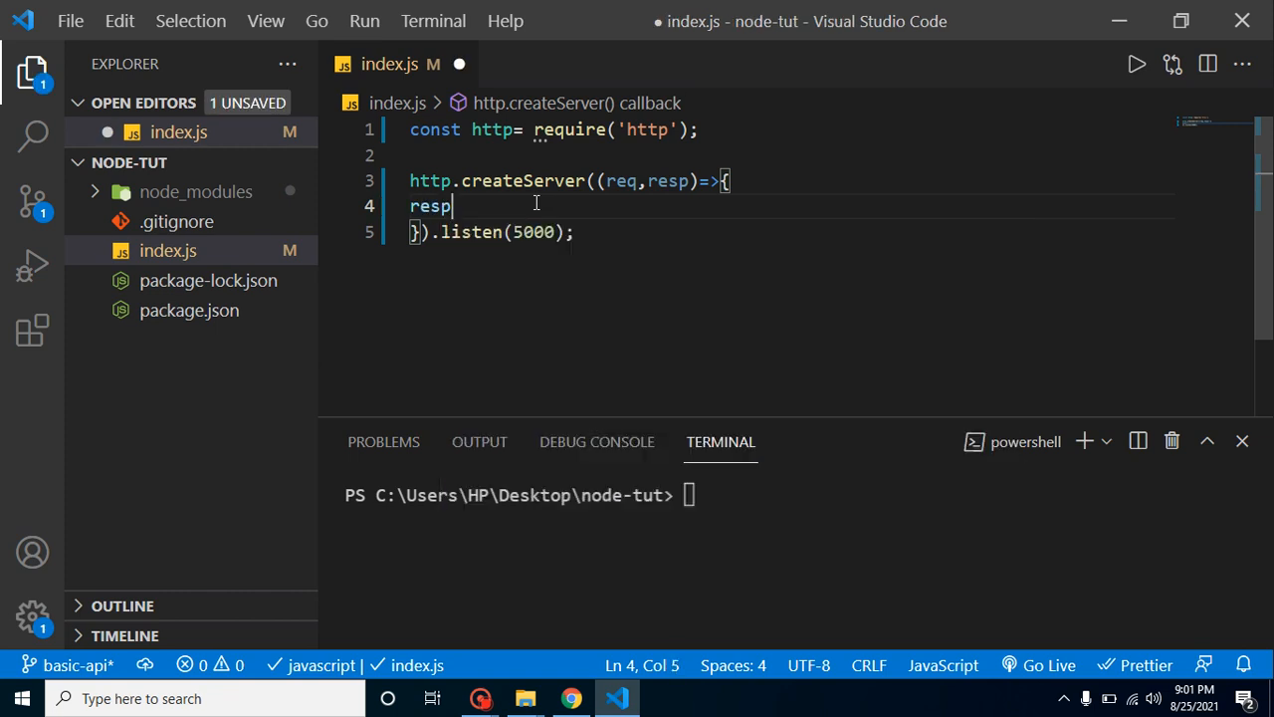
pyautogui.write('.w')
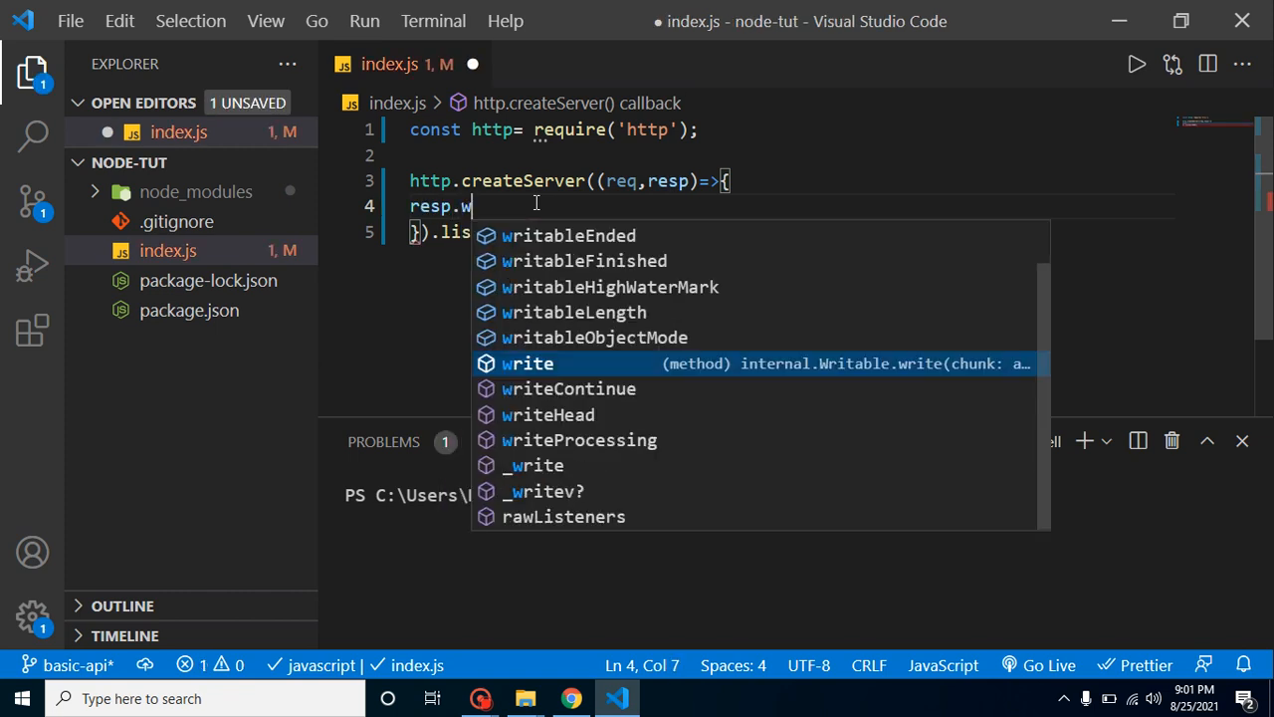
pyautogui.write('riteHead')
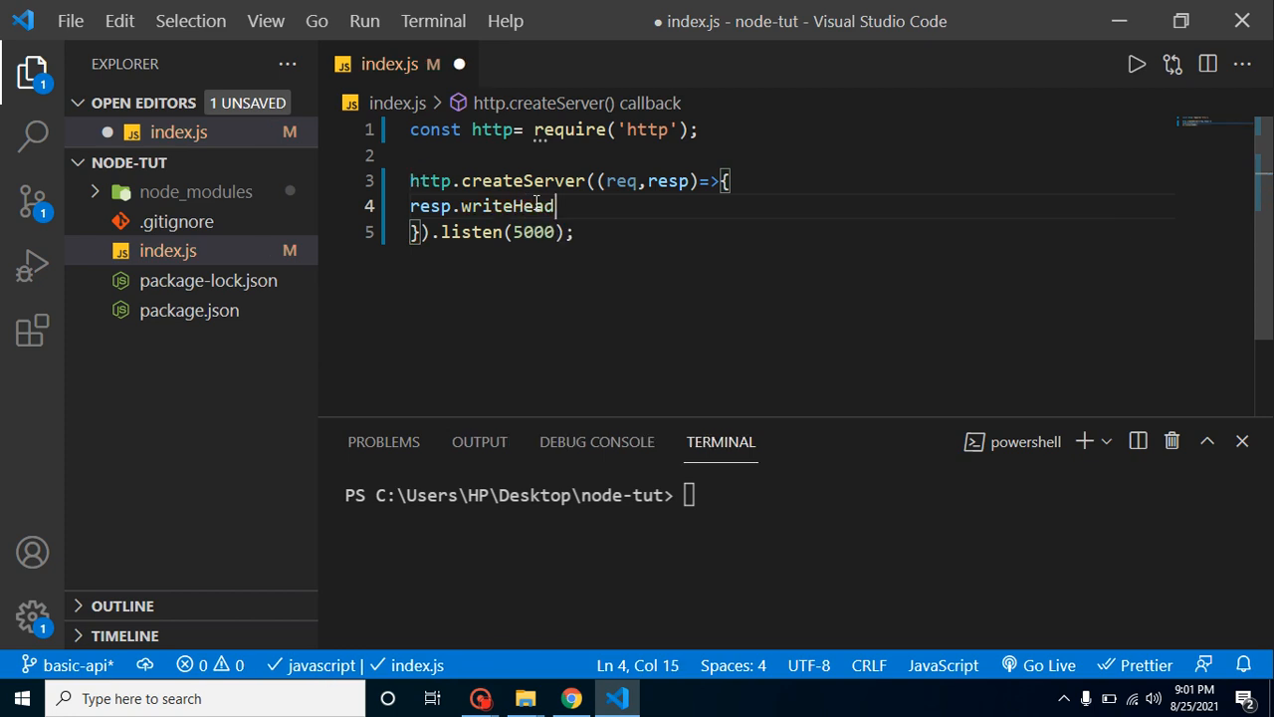
pyautogui.write('(200')
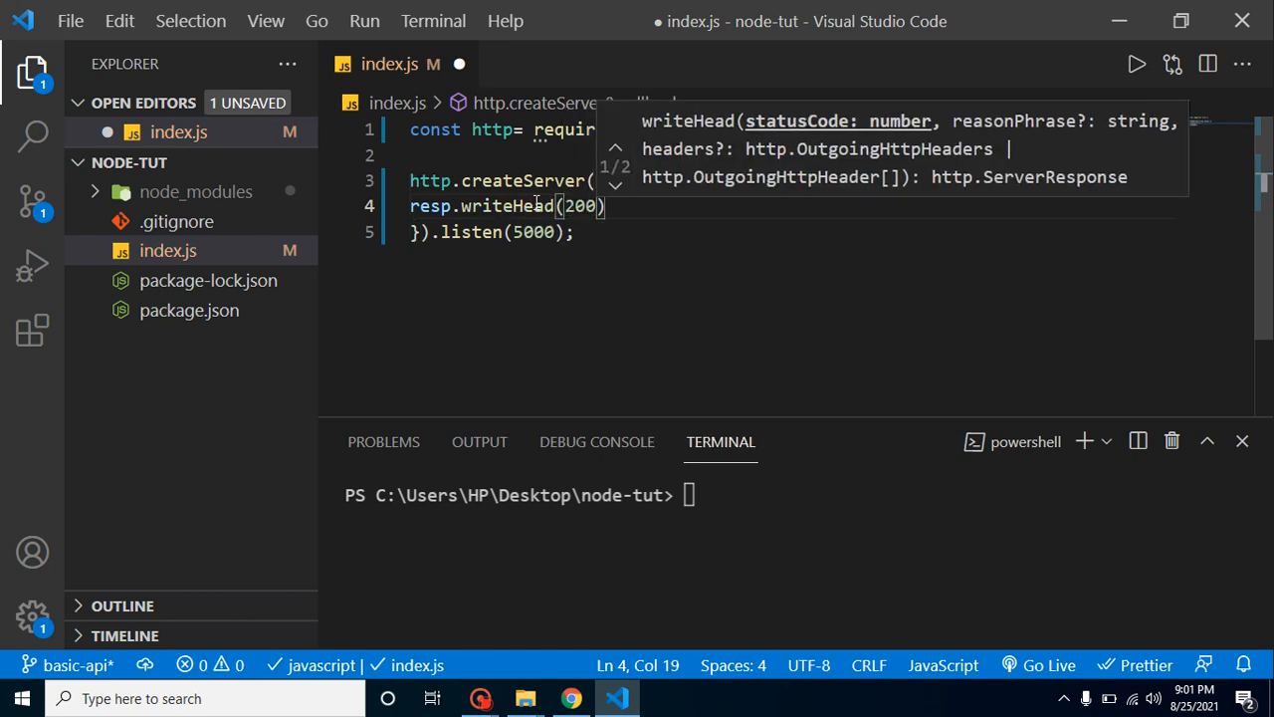
pyautogui.write(',')
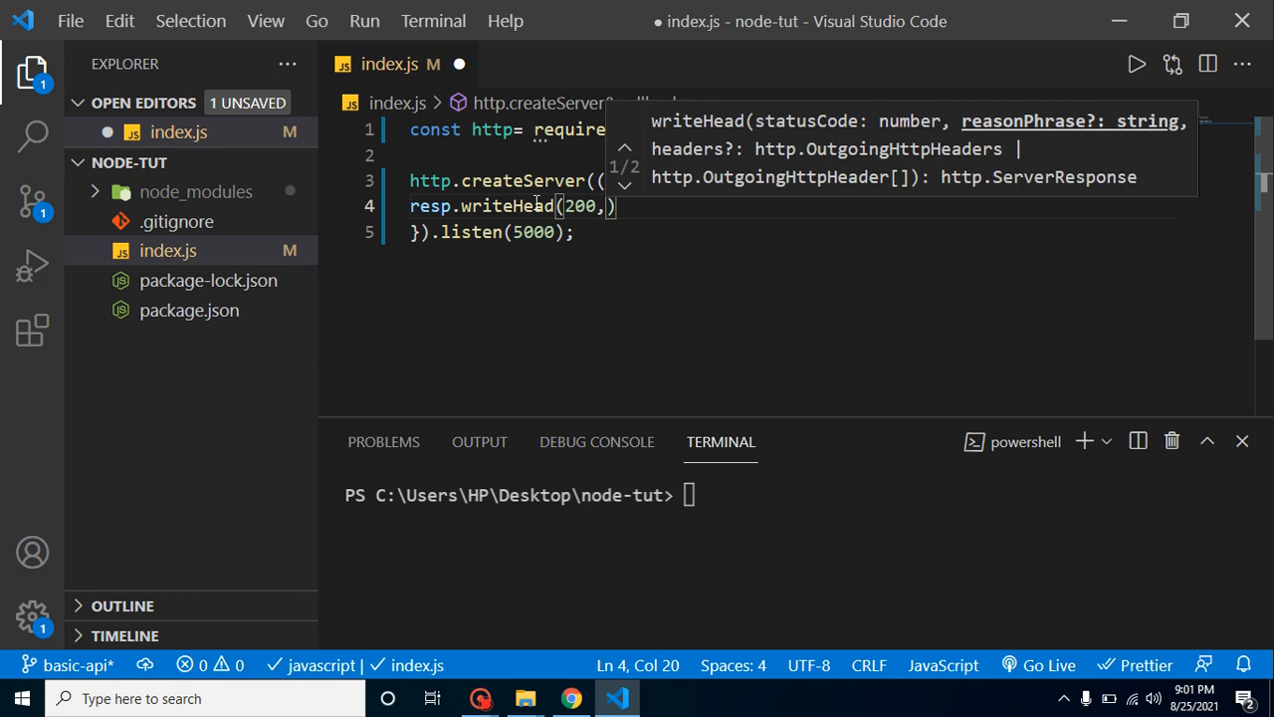
pyautogui.write("{''}")
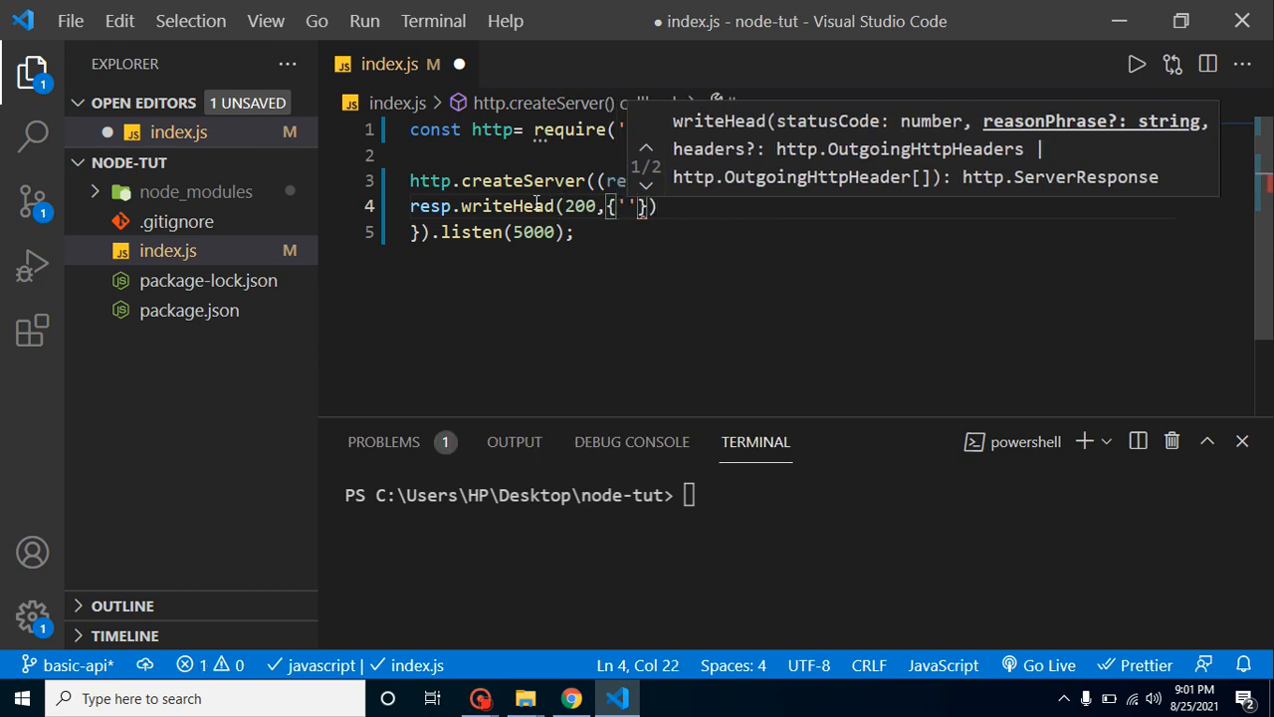
# Fill the header as 'Content-Type':'application\json' and save index.js.
pyautogui.write('Content')
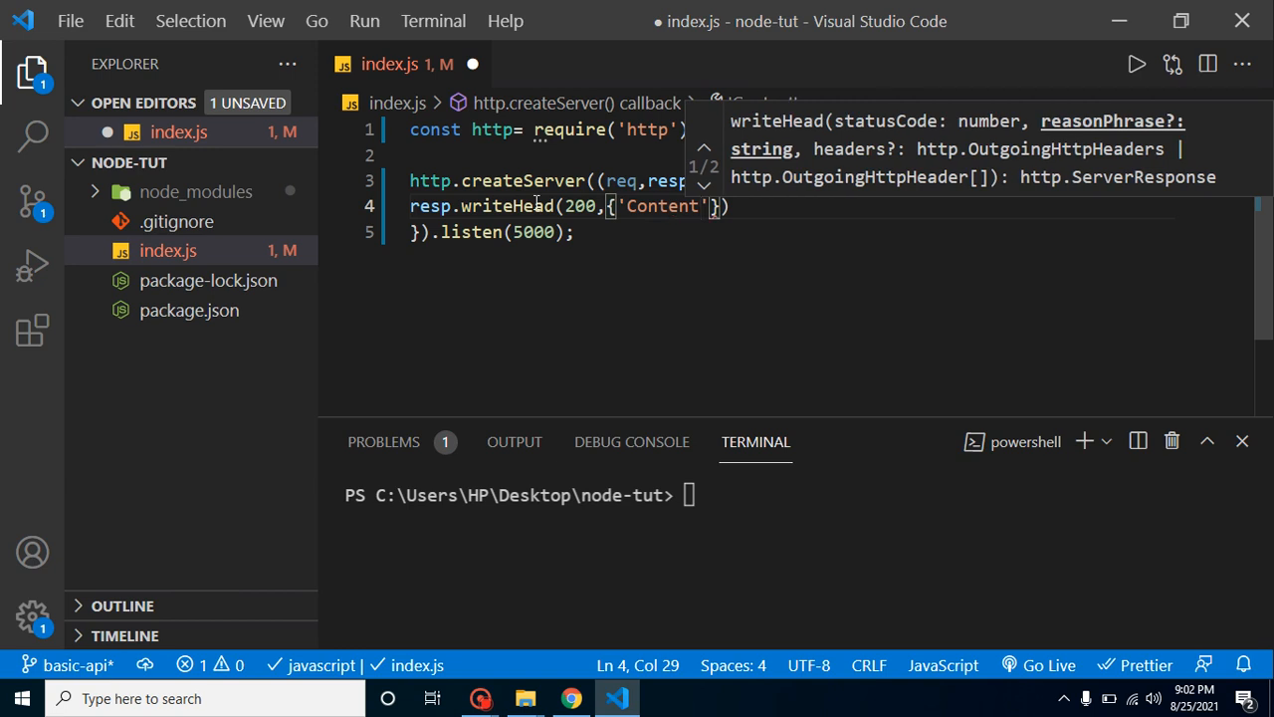
pyautogui.write("-Type':")
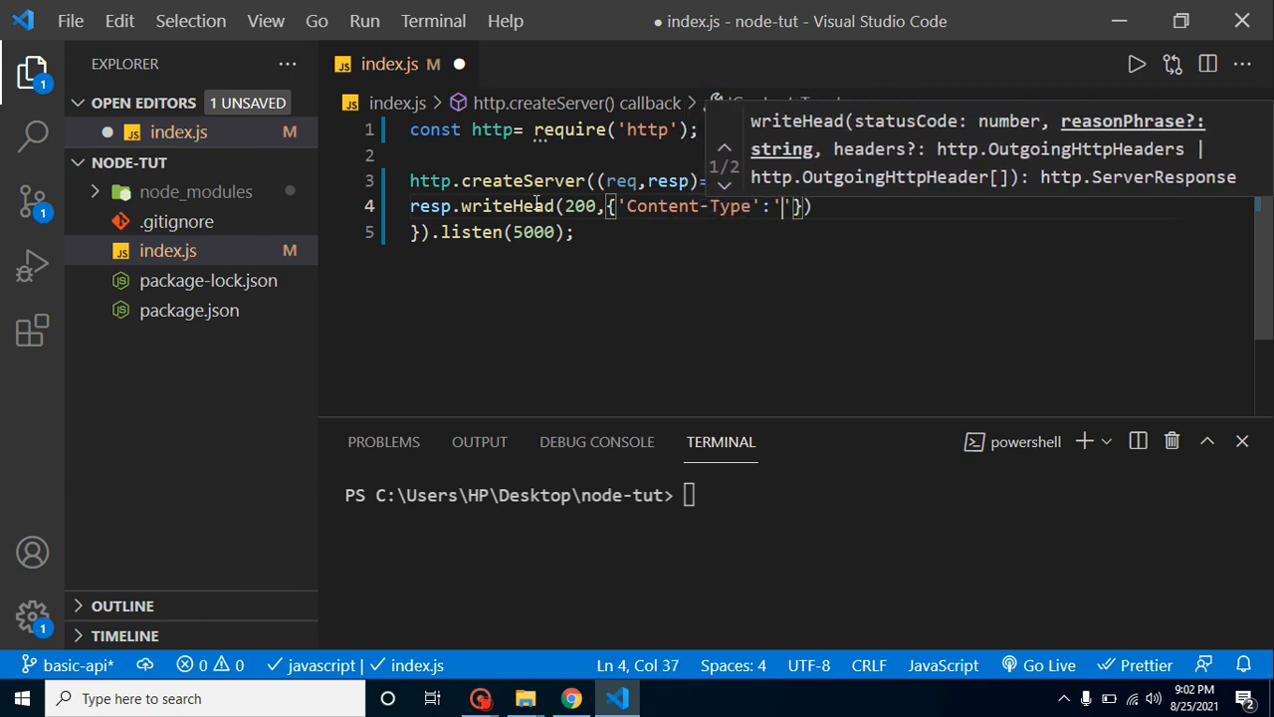
pyautogui.write('APPL')
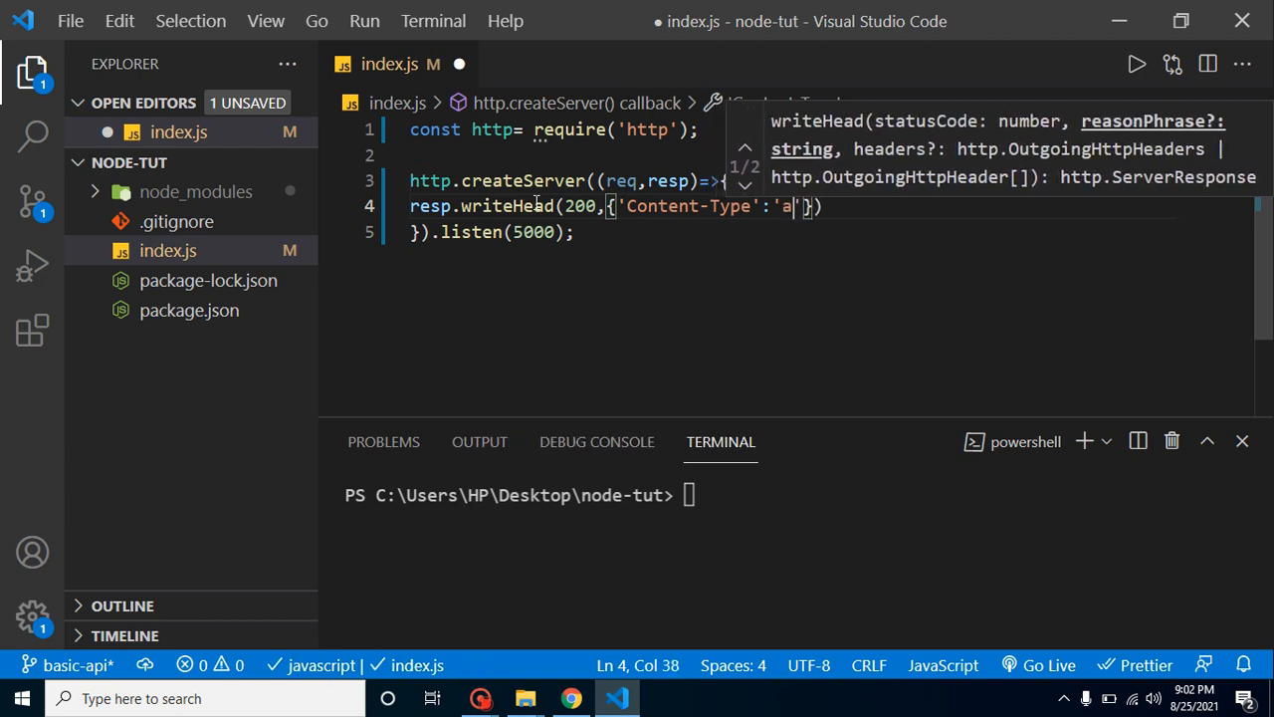
pyautogui.write('pplication')
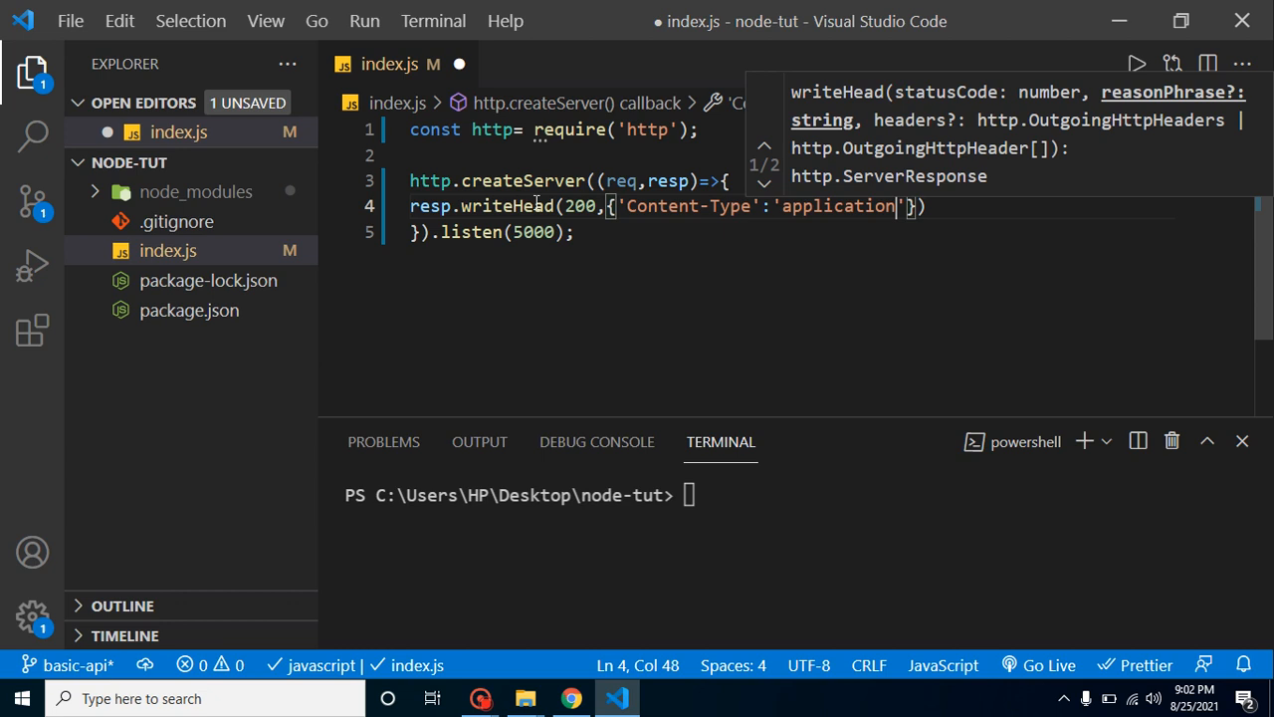
pyautogui.write('\\json')
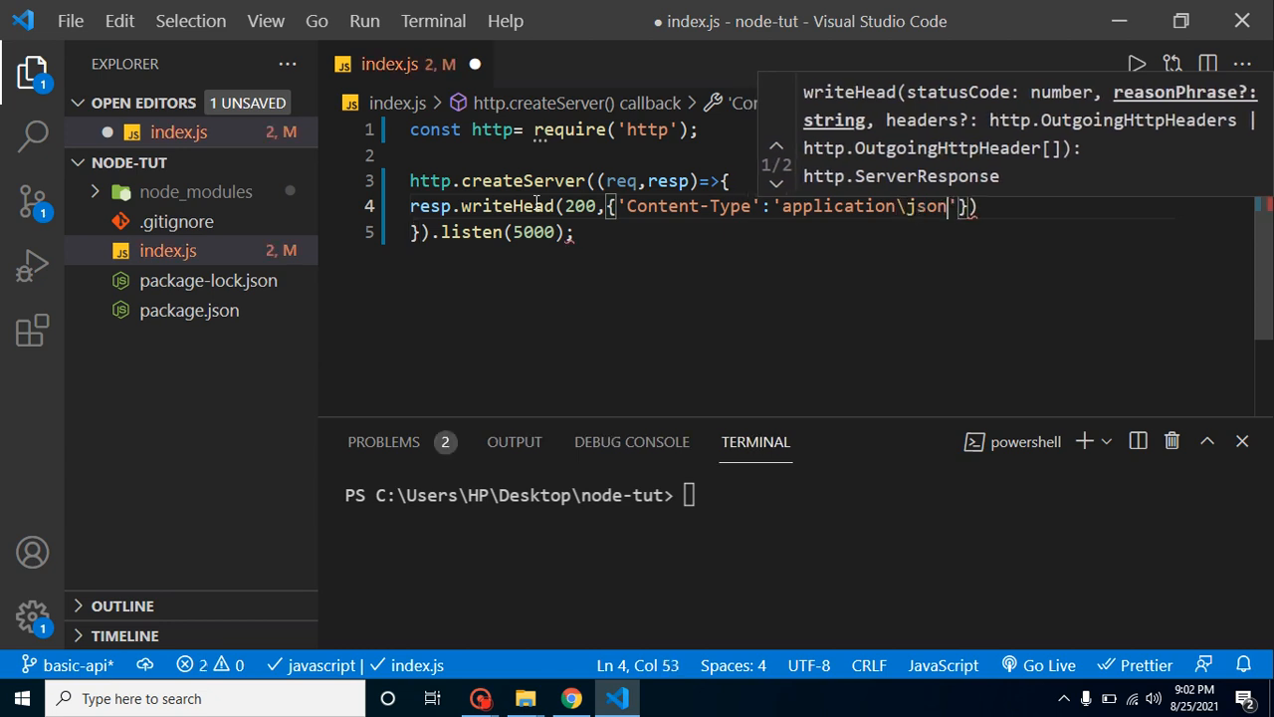
pyautogui.press('ctrl+s')
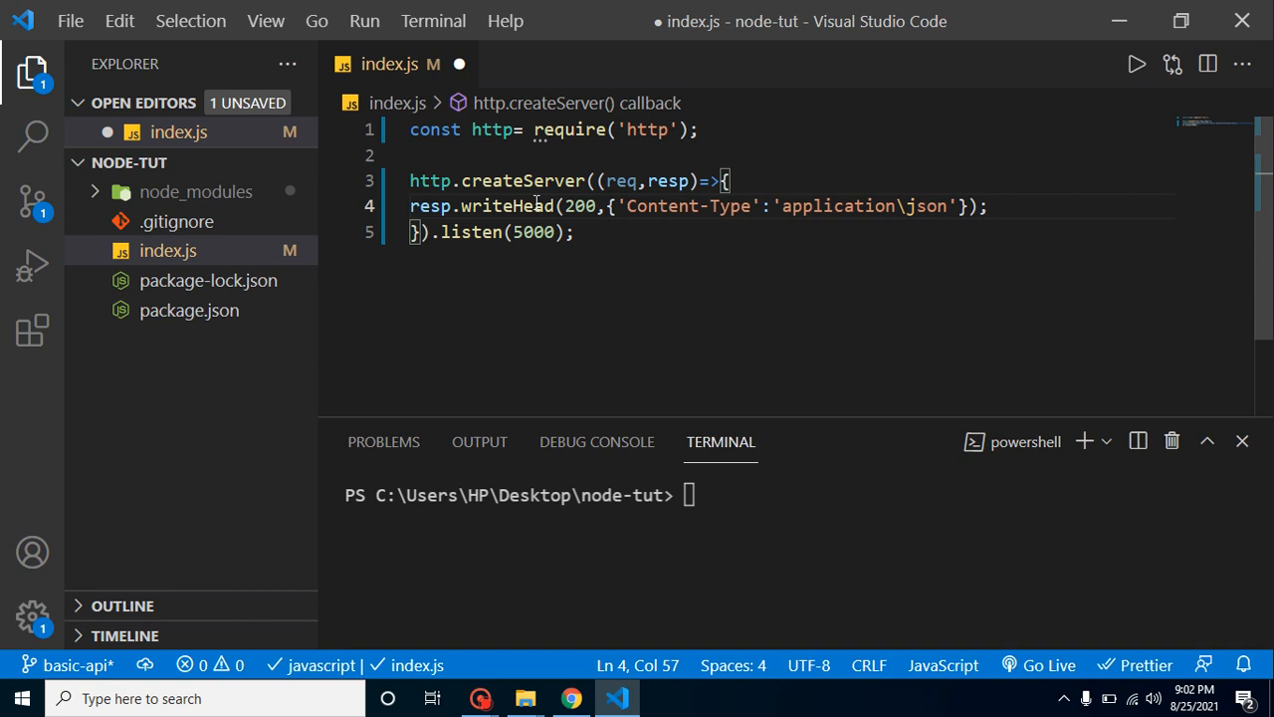
pyautogui.write('resp.write(')
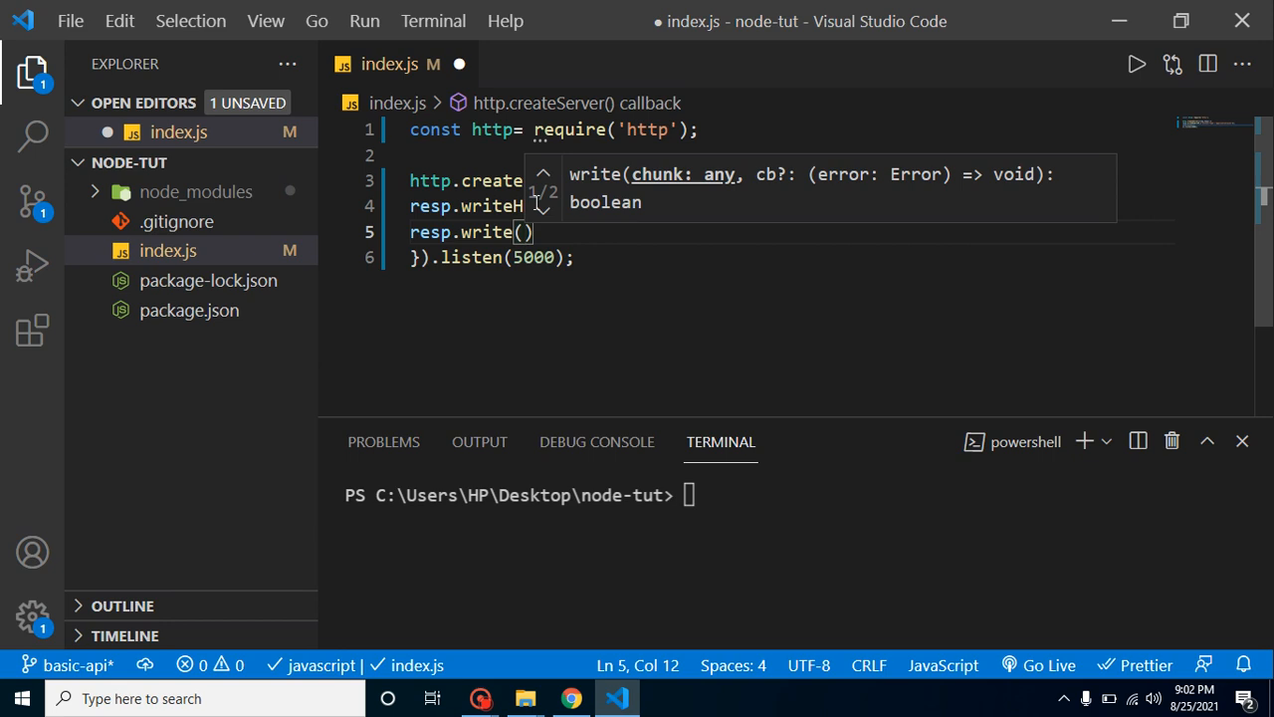
pyautogui.write('{name')
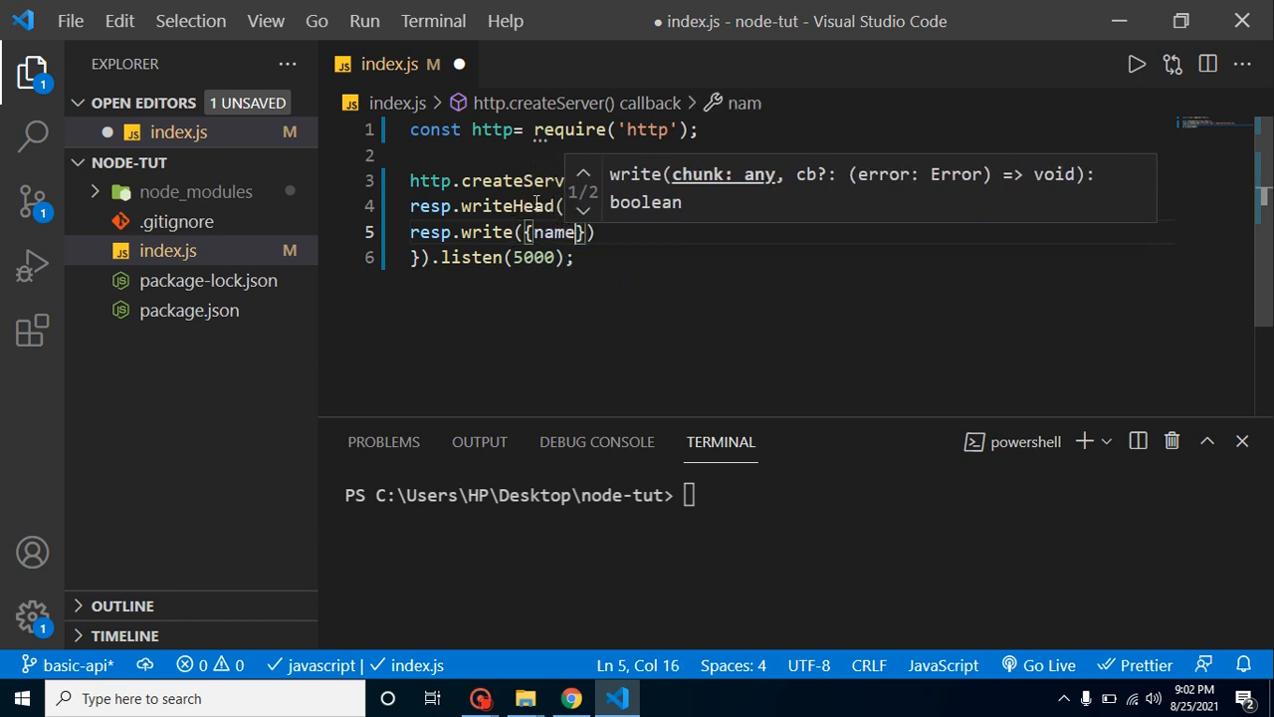
pyautogui.write(":'anil")
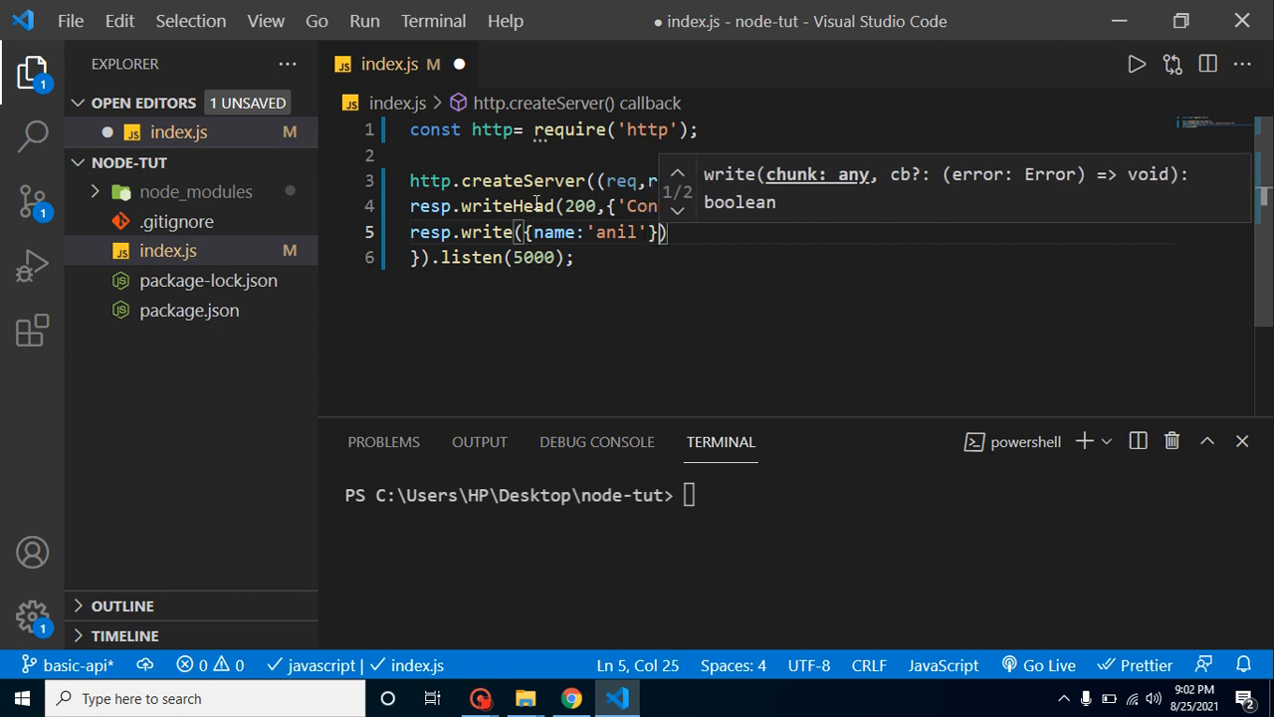
pyautogui.write('em')
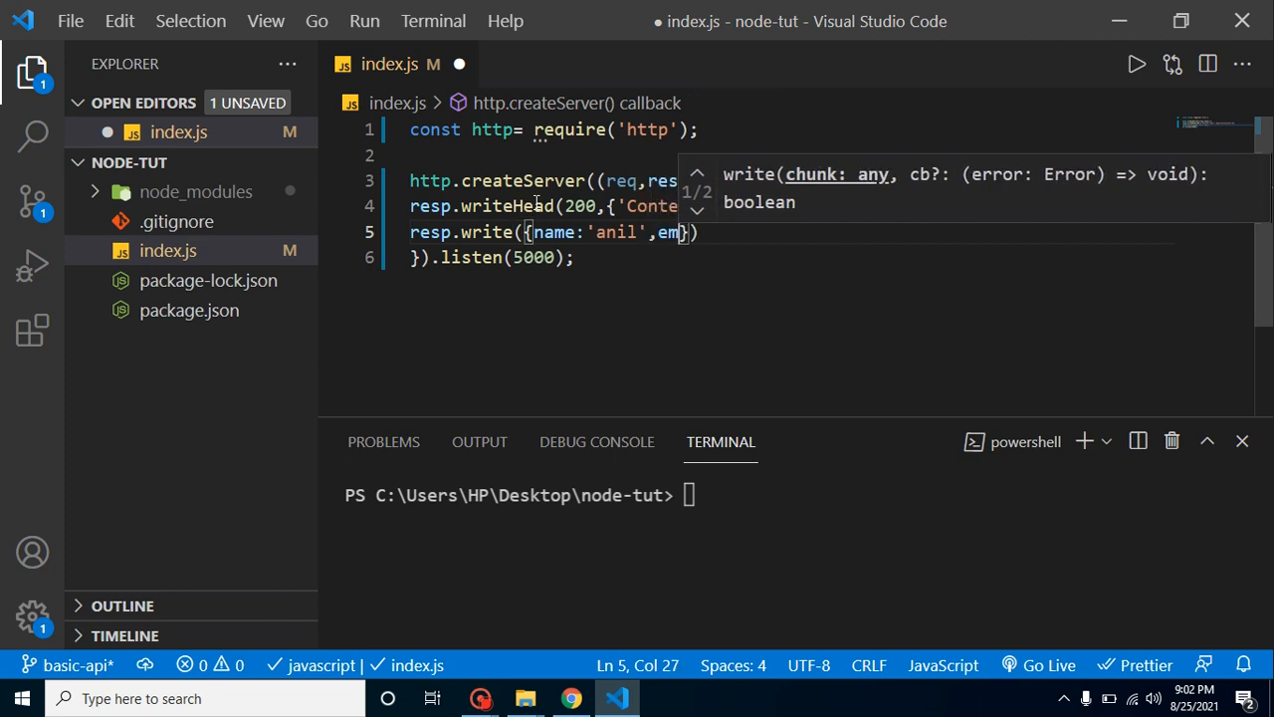
pyautogui.write('mail')
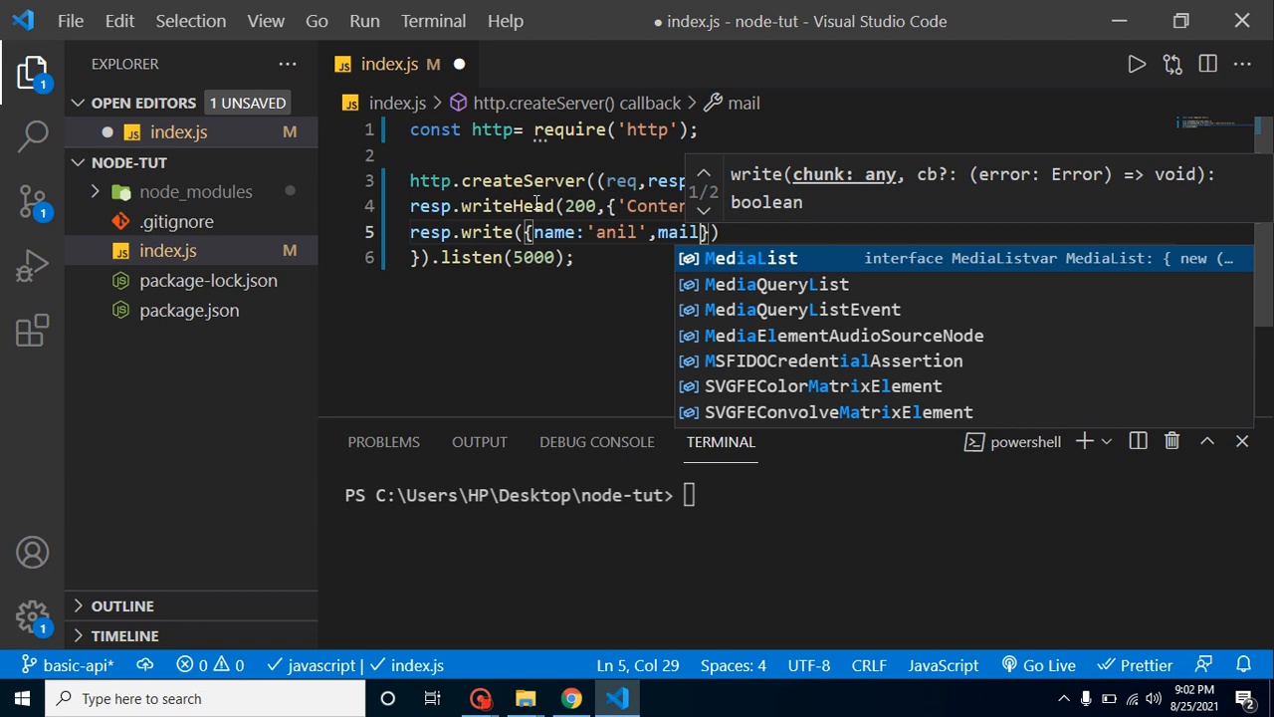
pyautogui.write(":'an'")
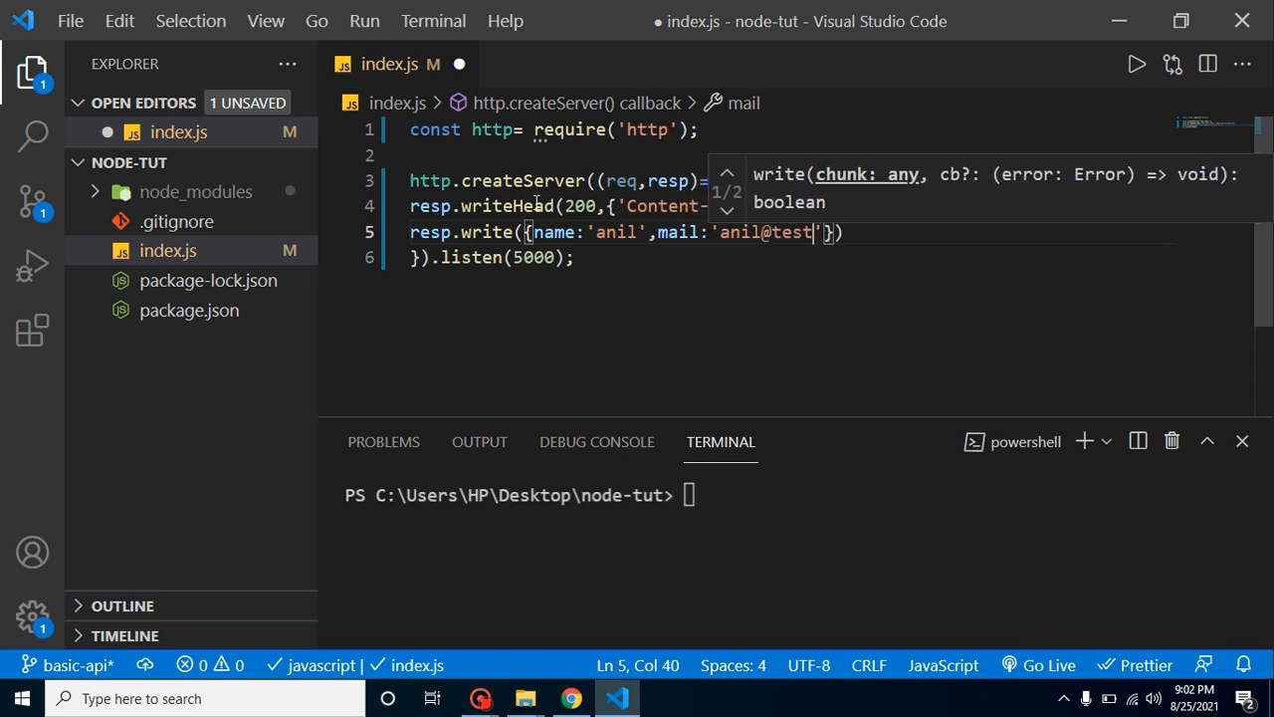
pyautogui.write('.com')
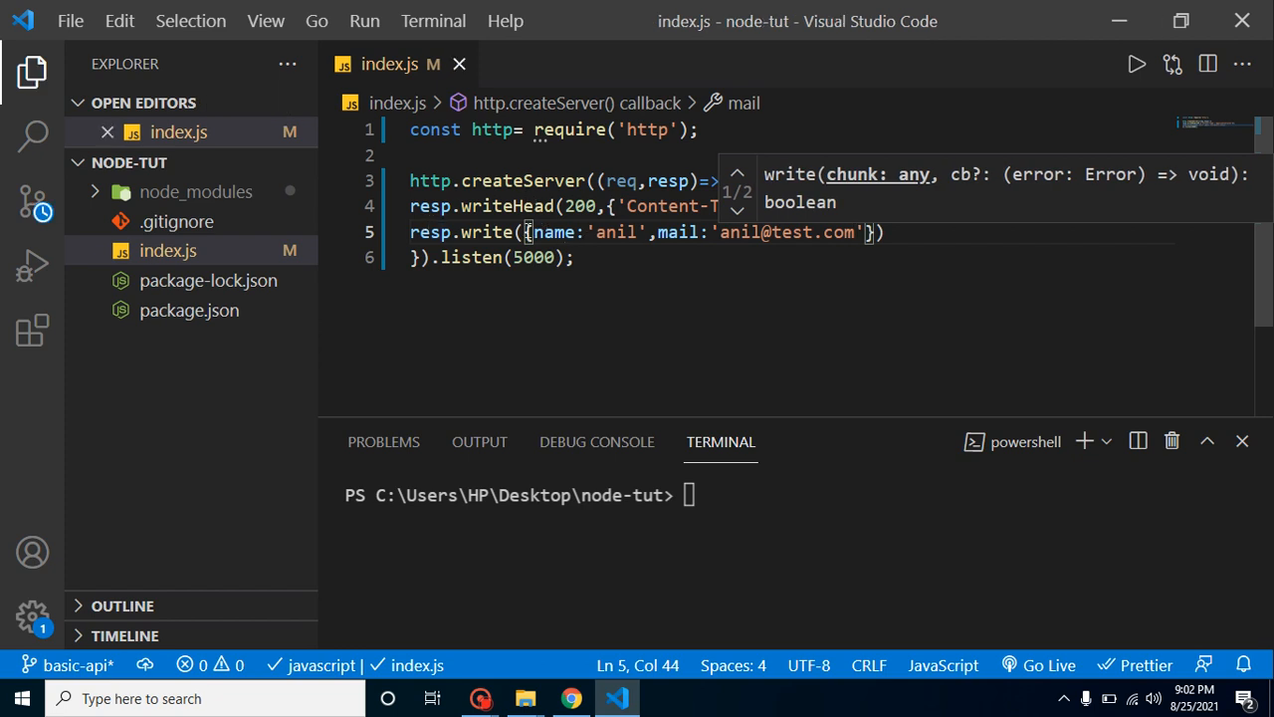
pyautogui.moveTo(530, 231); pyautogui.dragTo(870, 231)
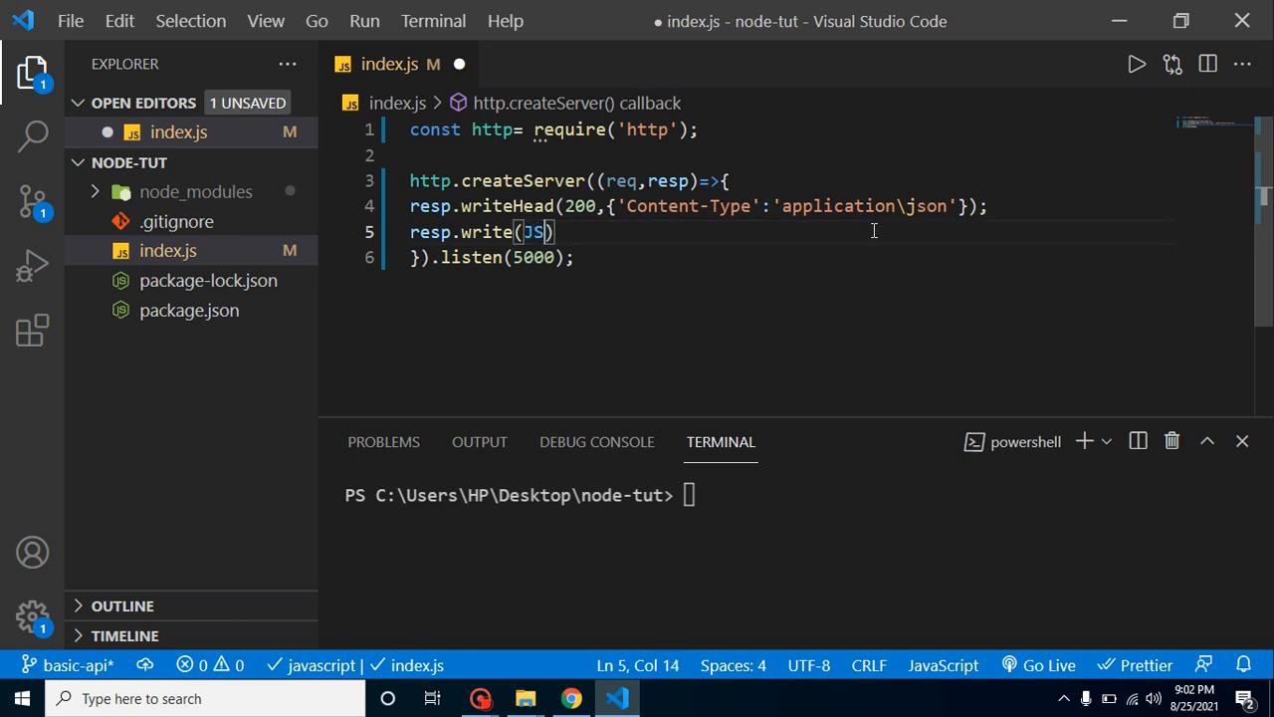
# Wrap the name/mail object in JSON.stringify inside resp.write.
pyautogui.write('ON/')
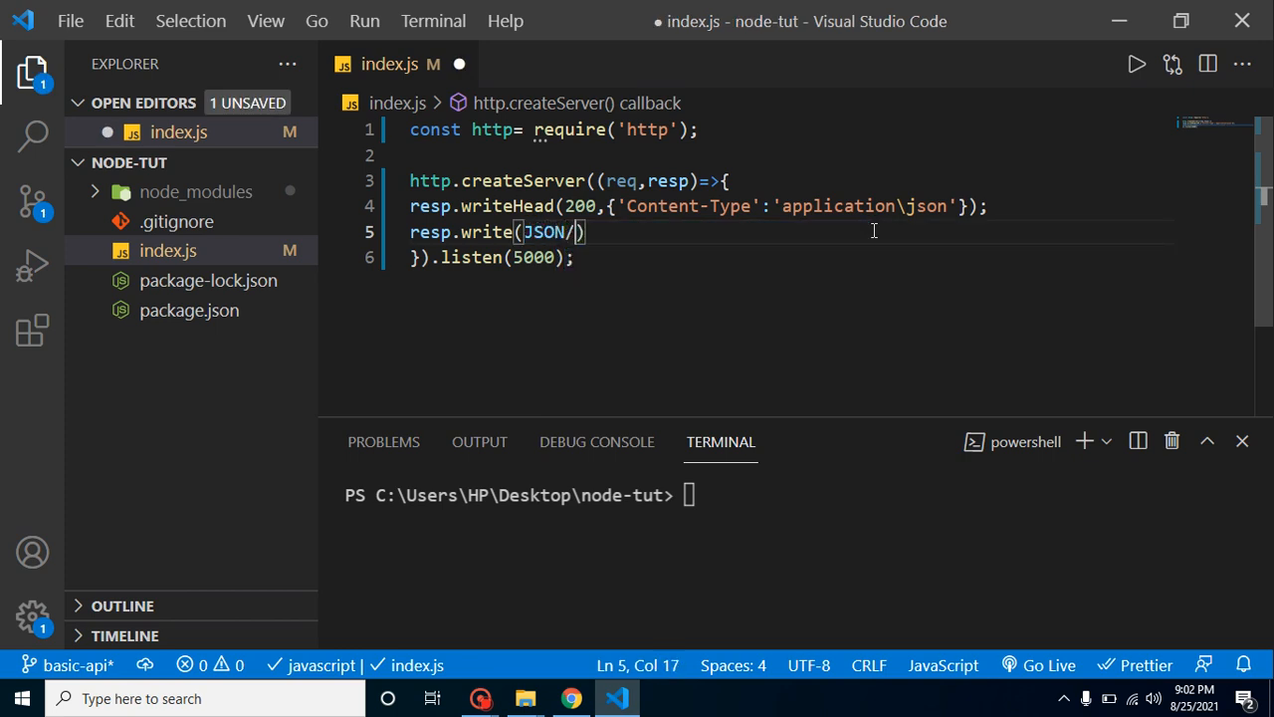
pyautogui.press('Backspace')
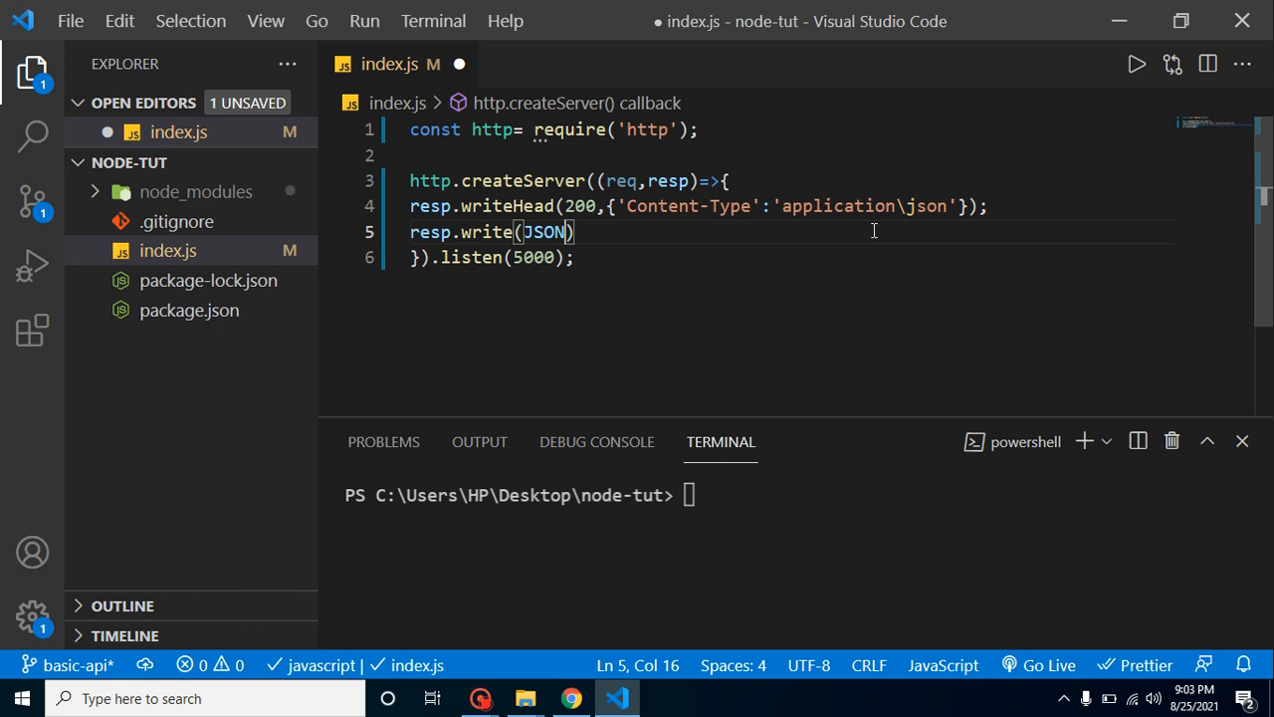
pyautogui.write('.stringify')
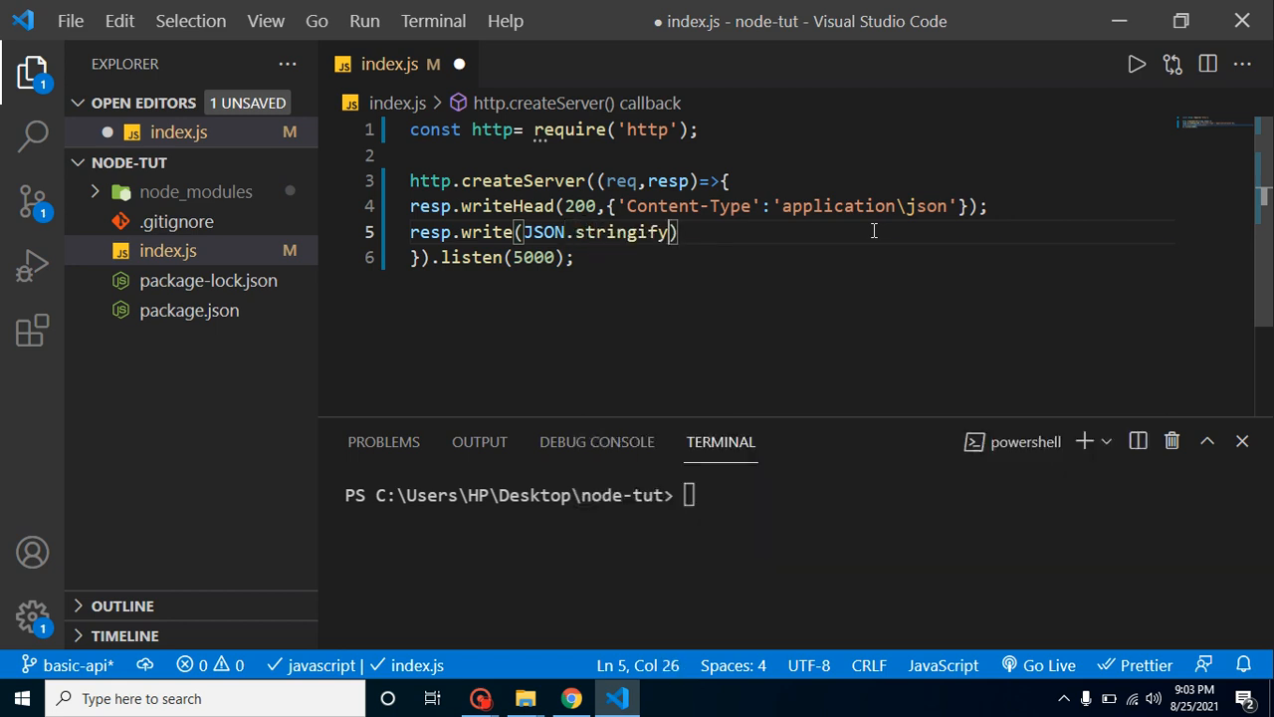
pyautogui.write("{name:'anil',mail:'anil@test.com'}")
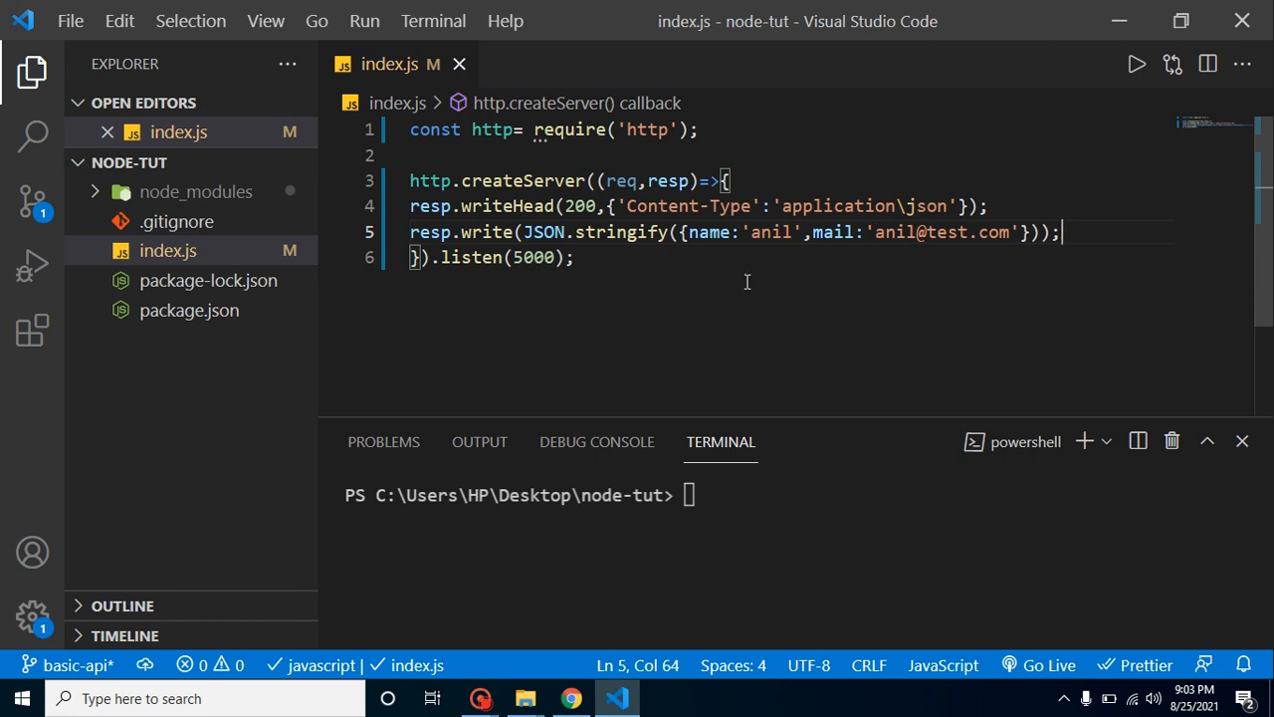
# Finish the handler with resp.end(); on a new line.
pyautogui.write('rr')
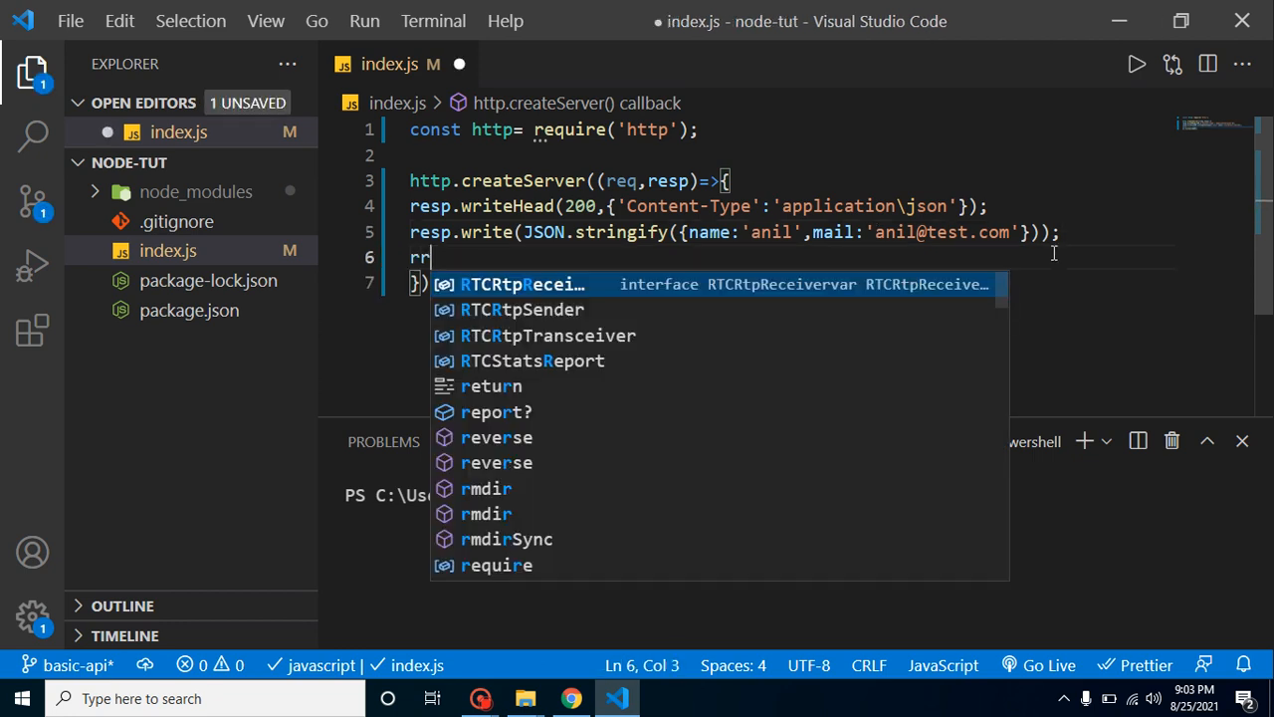
pyautogui.press('Backspace')
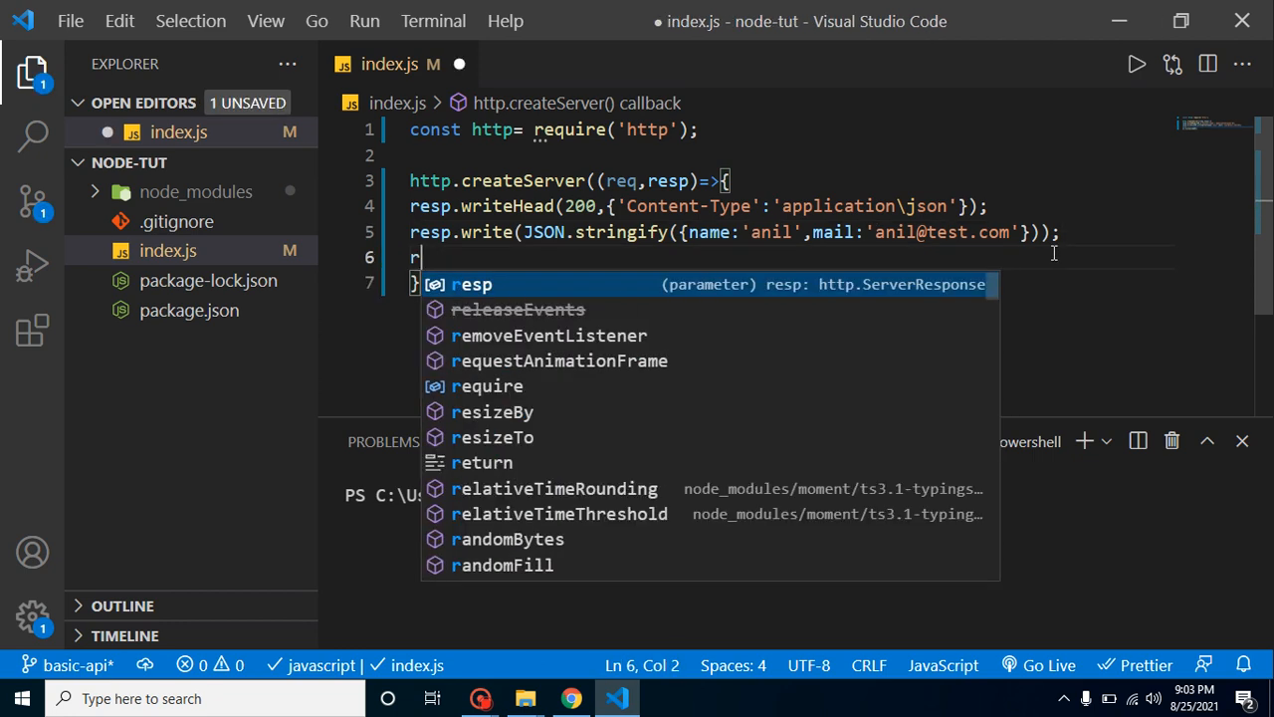
pyautogui.write('esp')
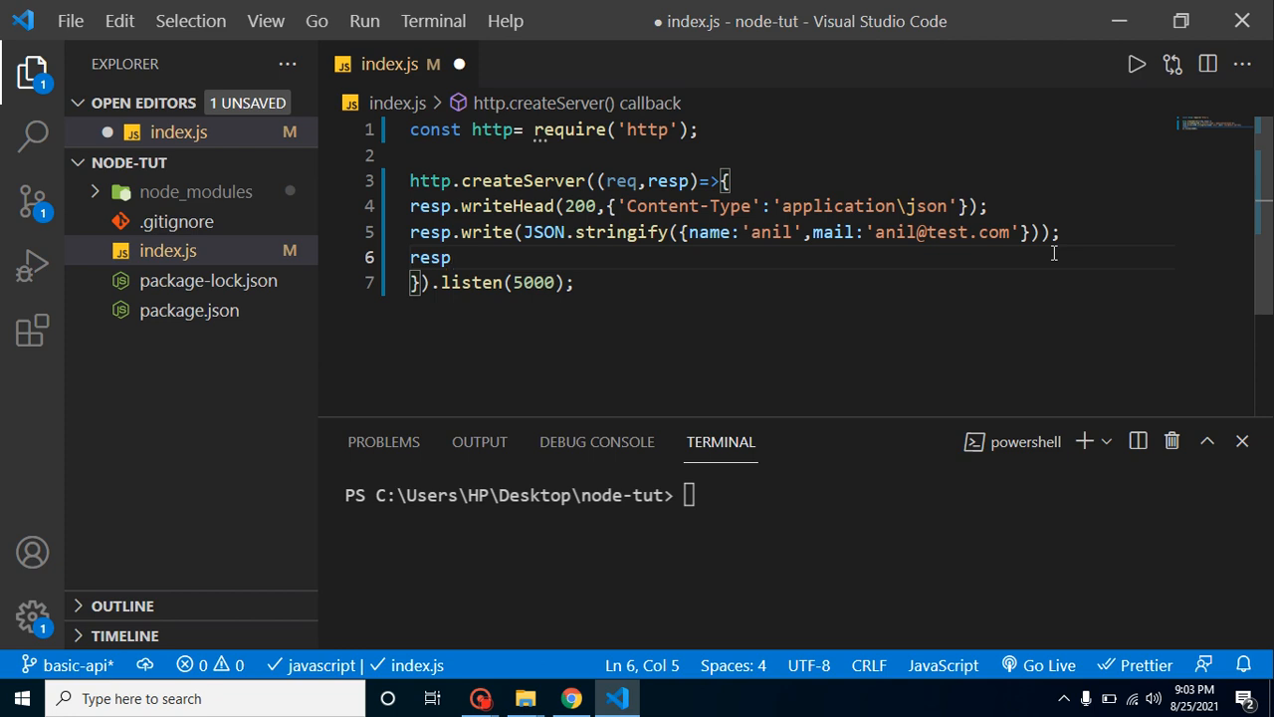
pyautogui.write('.end();')
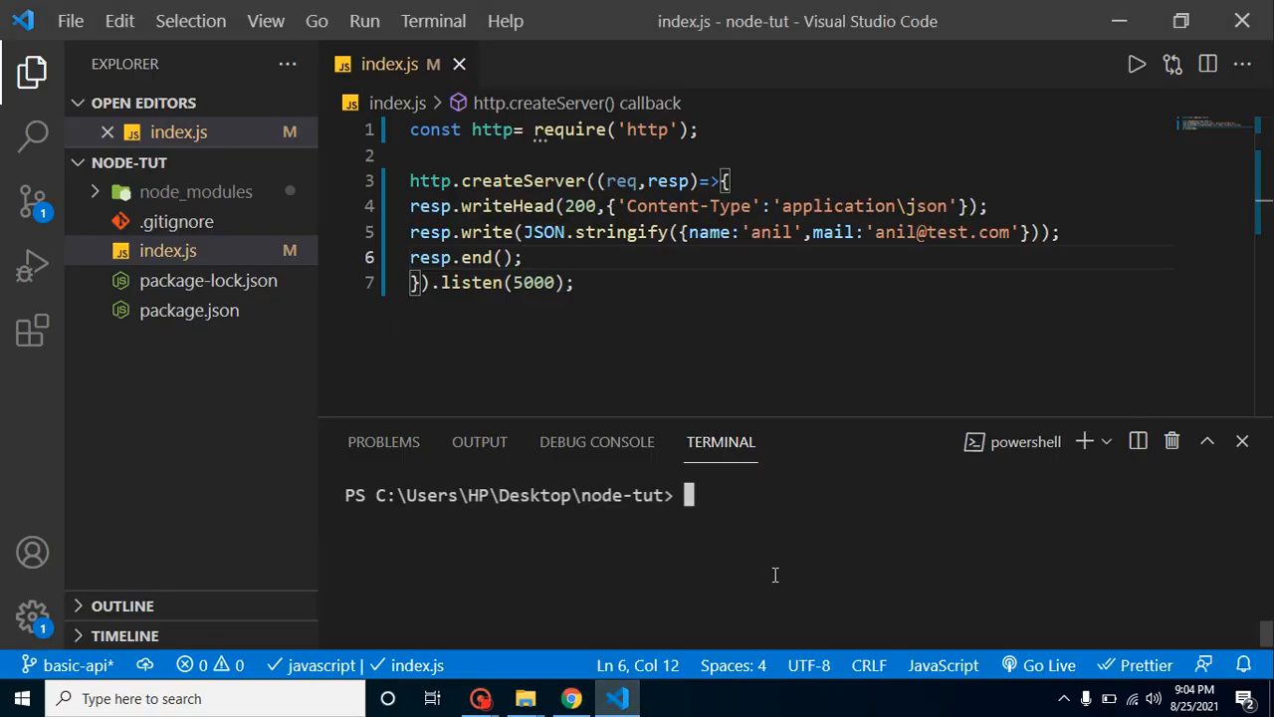
# Run nodemon .\index.js in the terminal and switch to the browser.
pyautogui.write('node')
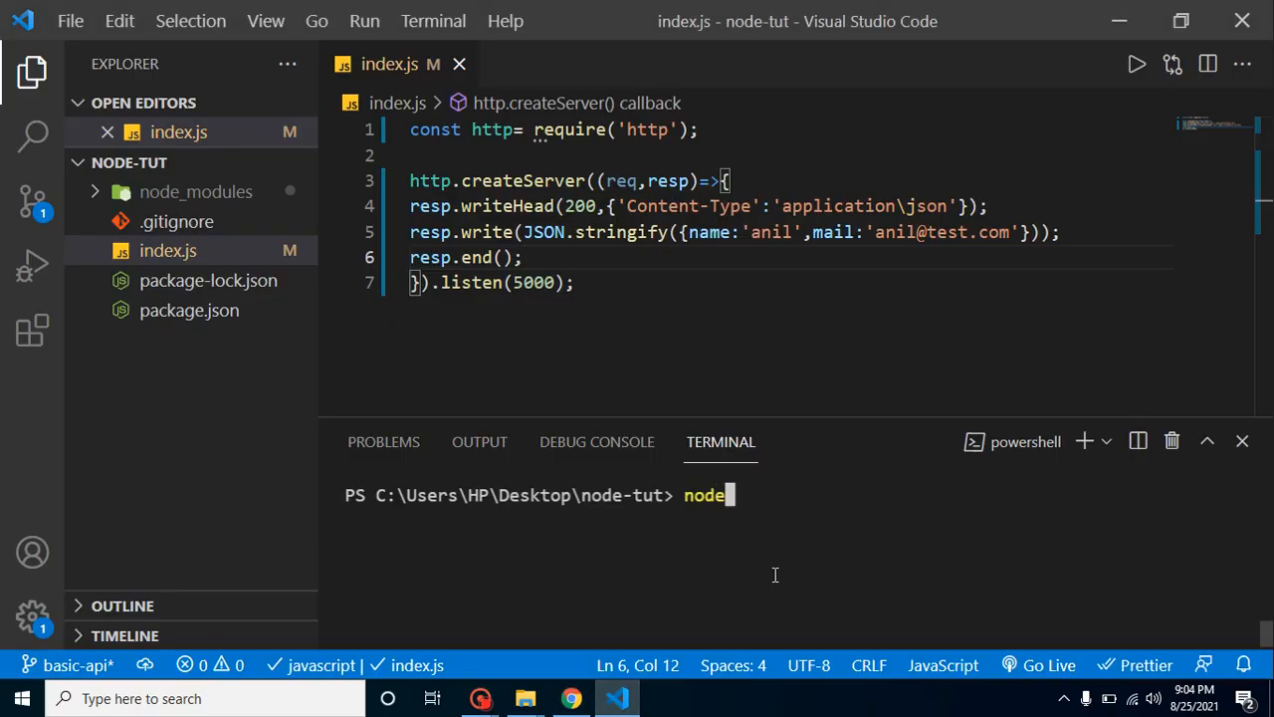
pyautogui.write('mon .\\index.js')
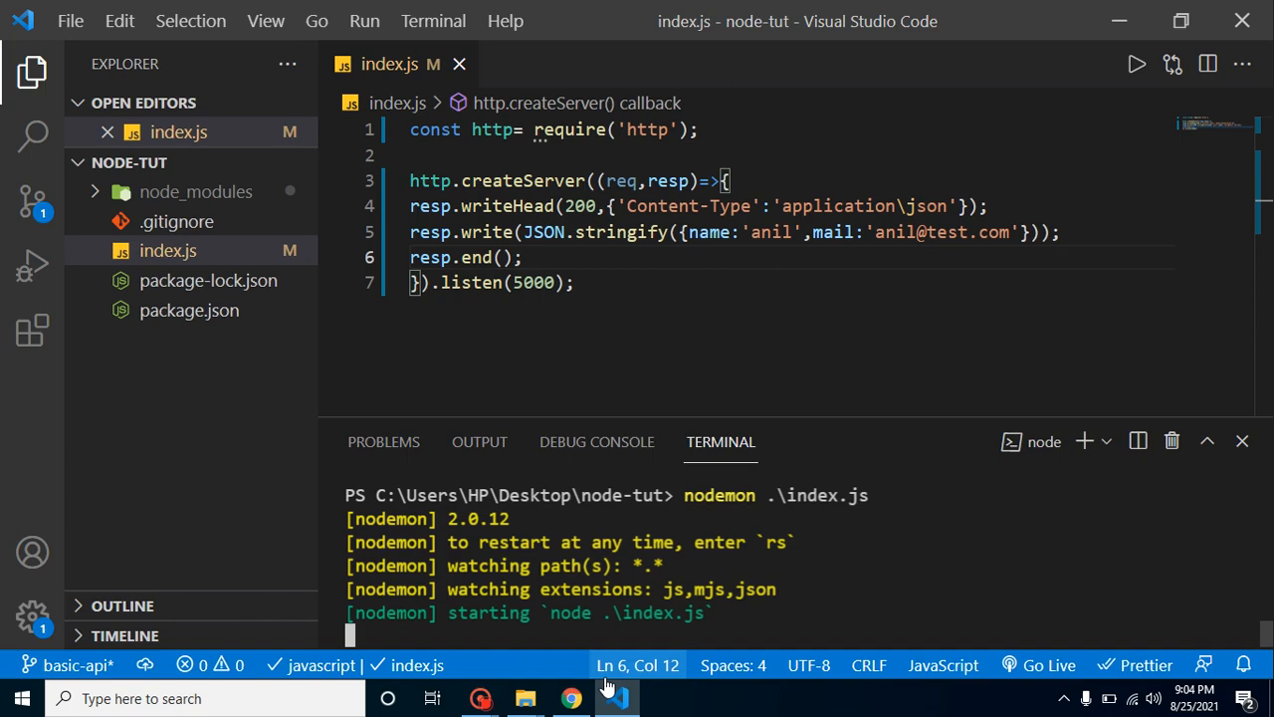
pyautogui.click(569, 697)
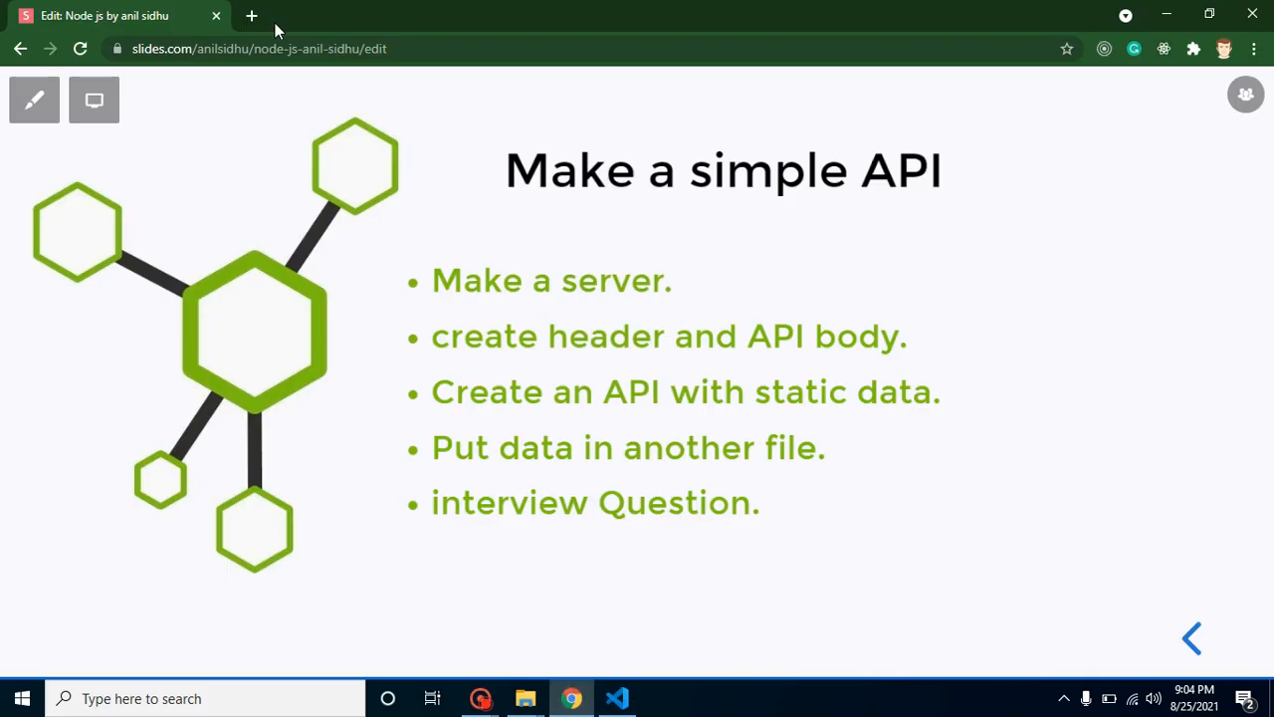
# Load localhost:5000 to see the anil JSON response, then start a fresh tab.
pyautogui.click(251, 16)
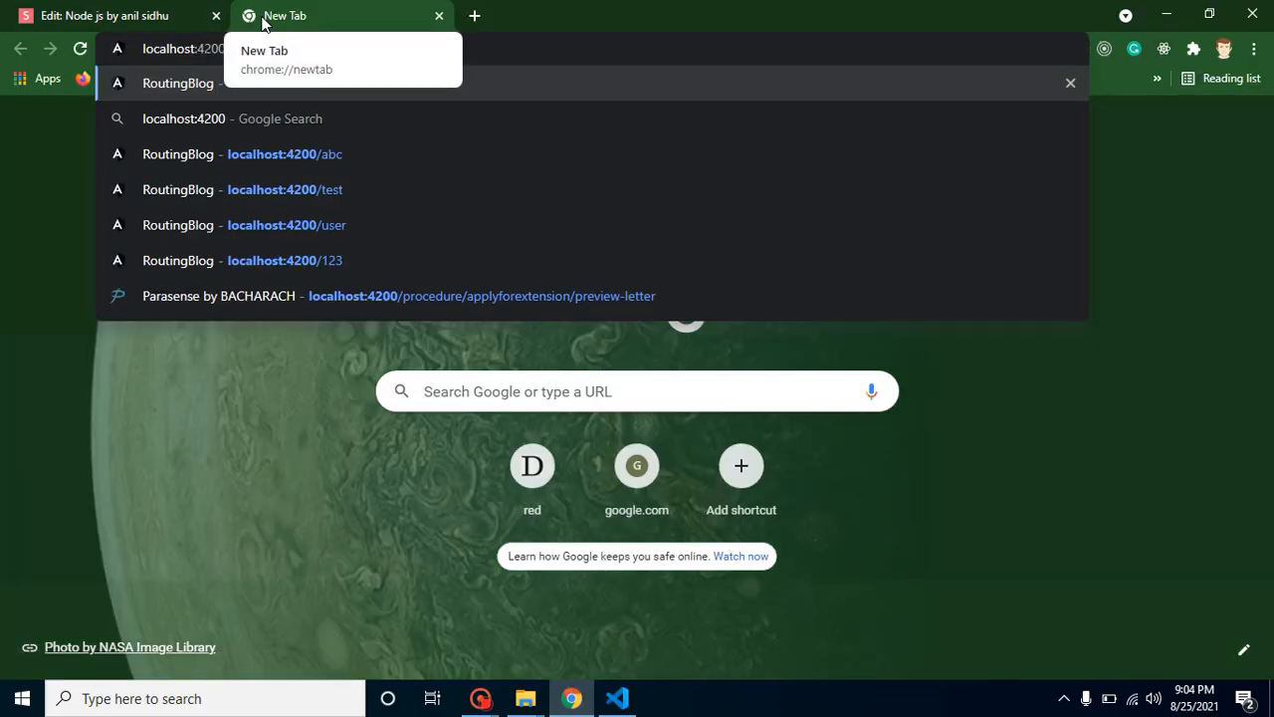
pyautogui.click(617, 697)
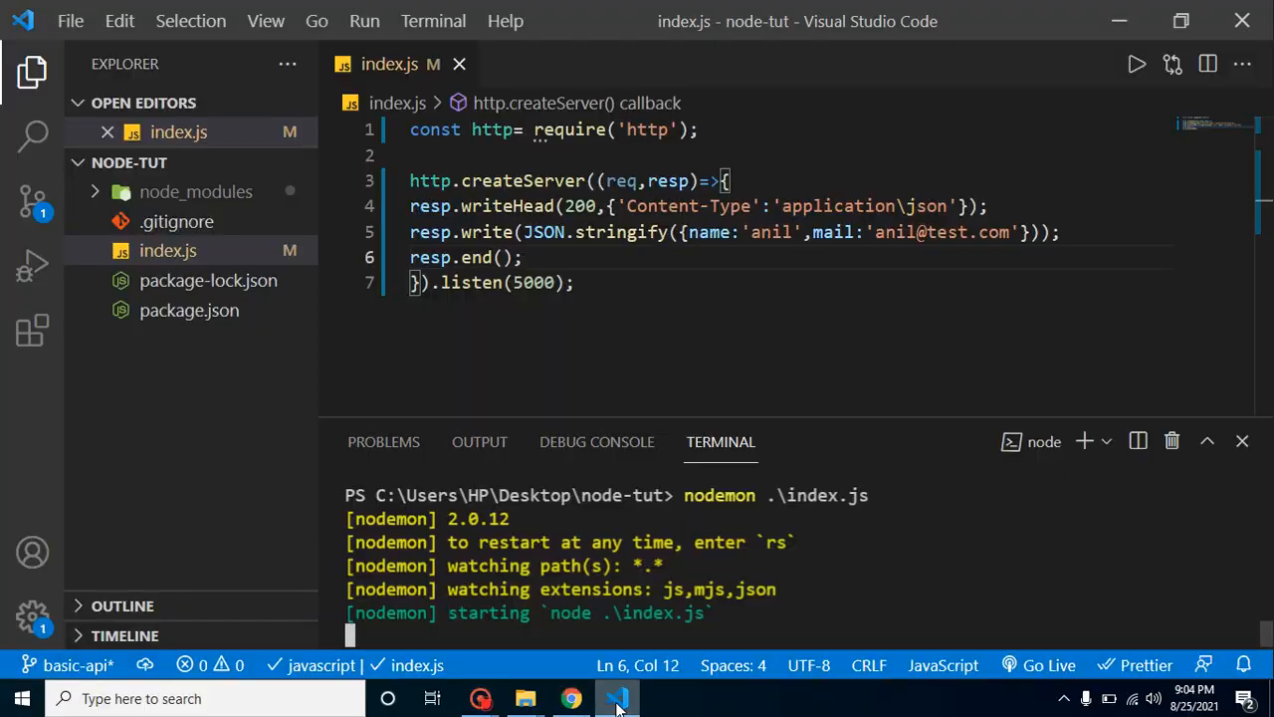
pyautogui.click(569, 697)
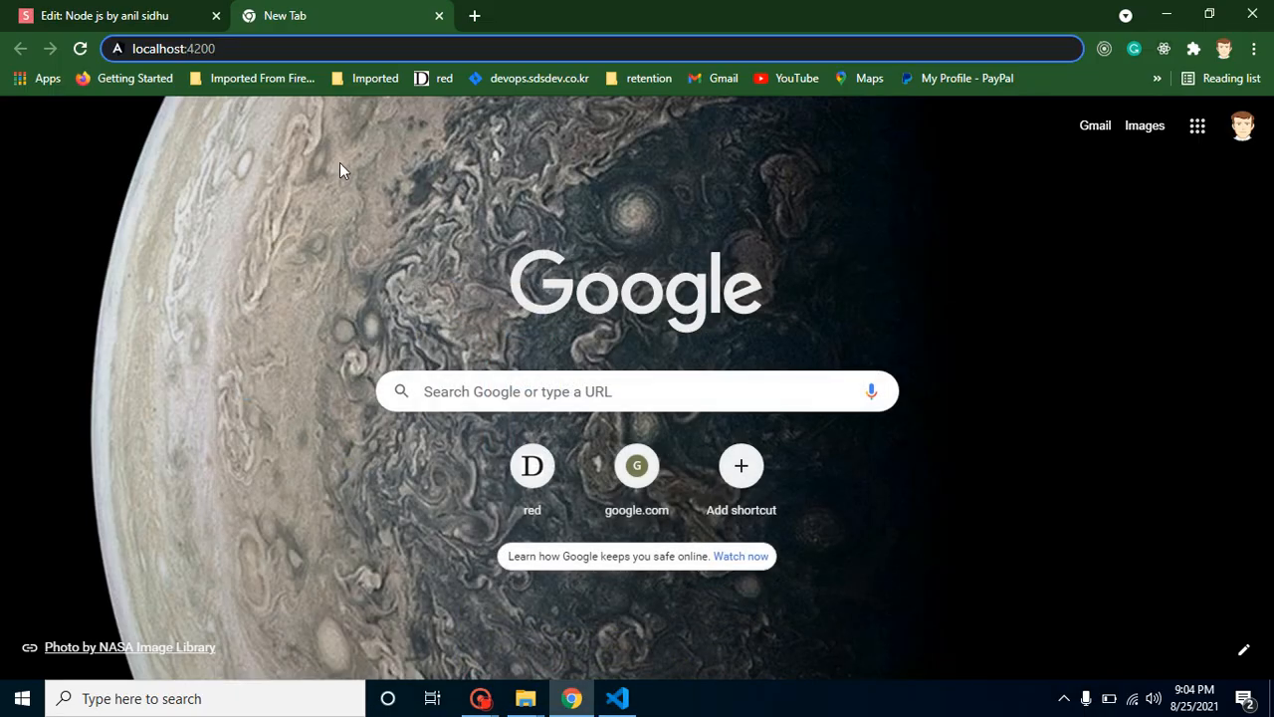
pyautogui.write('localhost:5000')
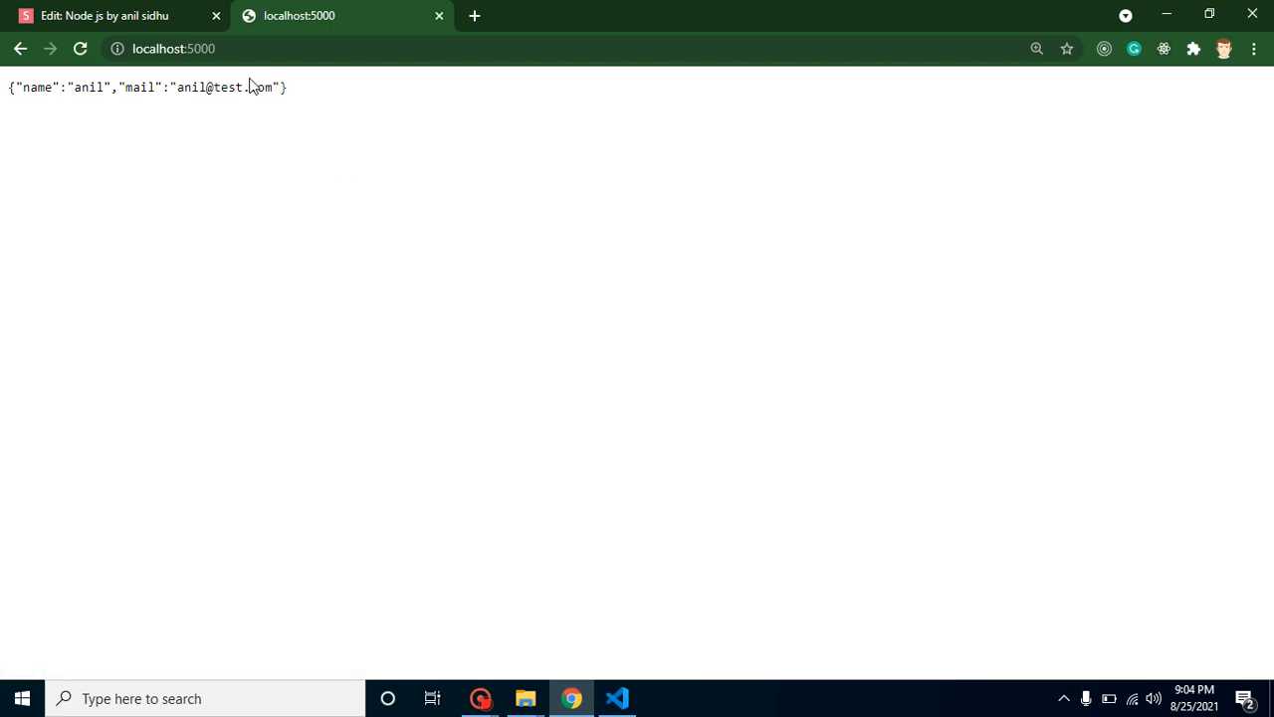
pyautogui.click(175, 47)
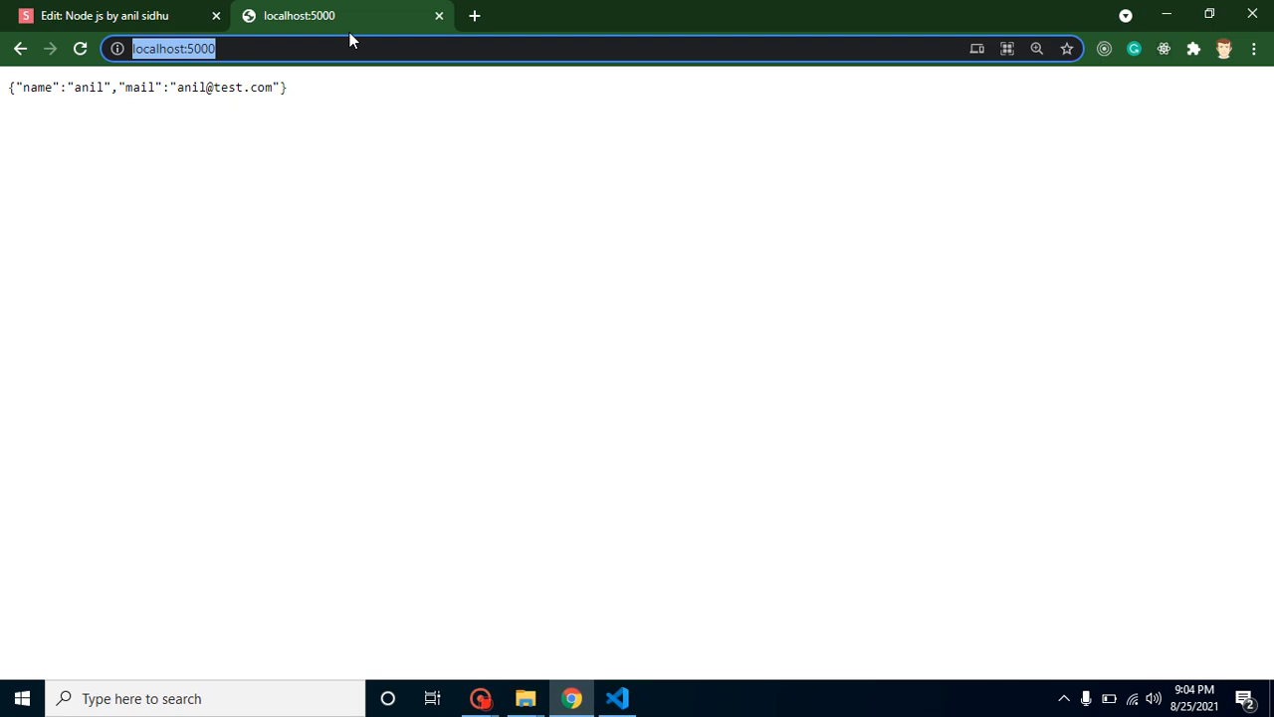
pyautogui.click(474, 16)
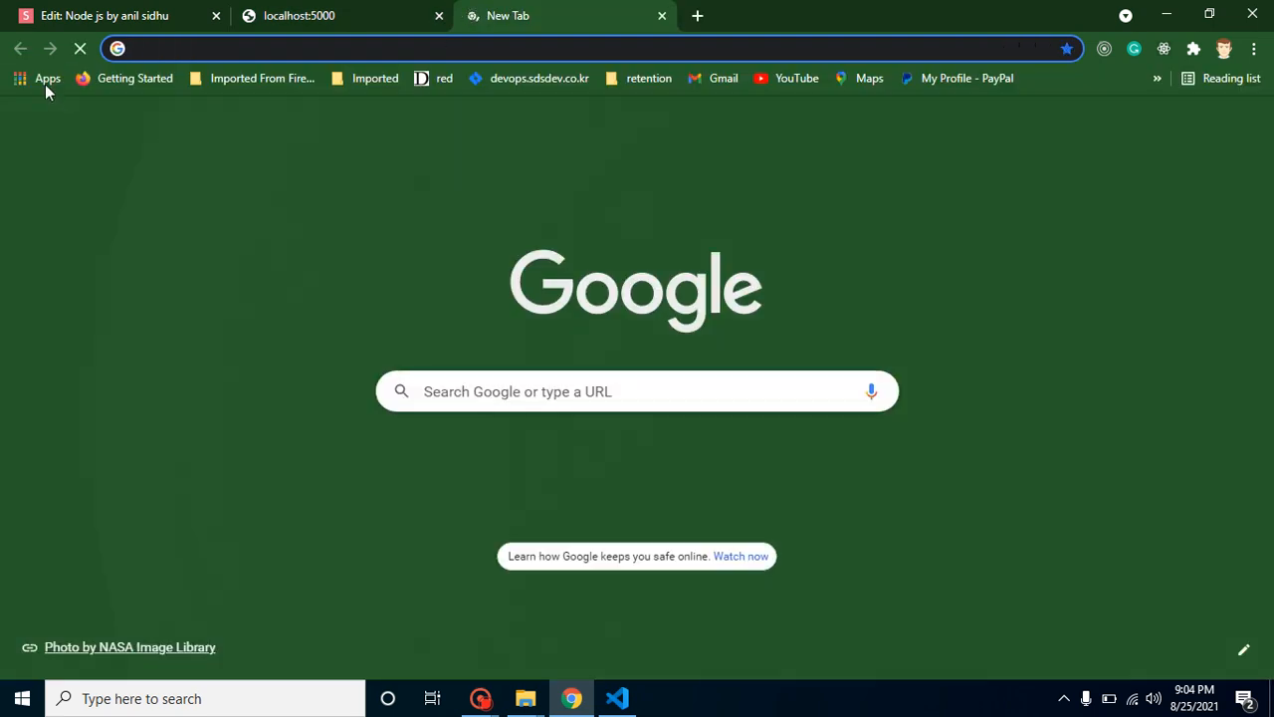
# Launch Postman from the chrome://apps page.
pyautogui.click(38, 78)
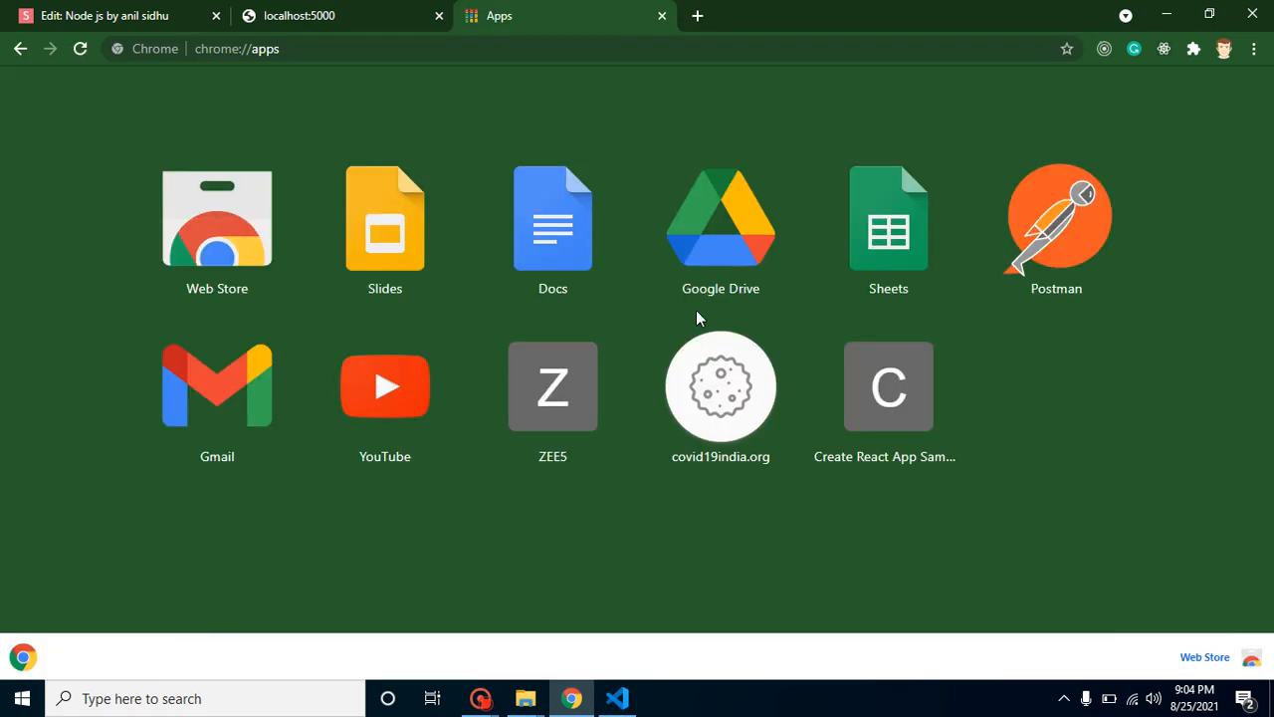
pyautogui.moveTo(1085, 217)
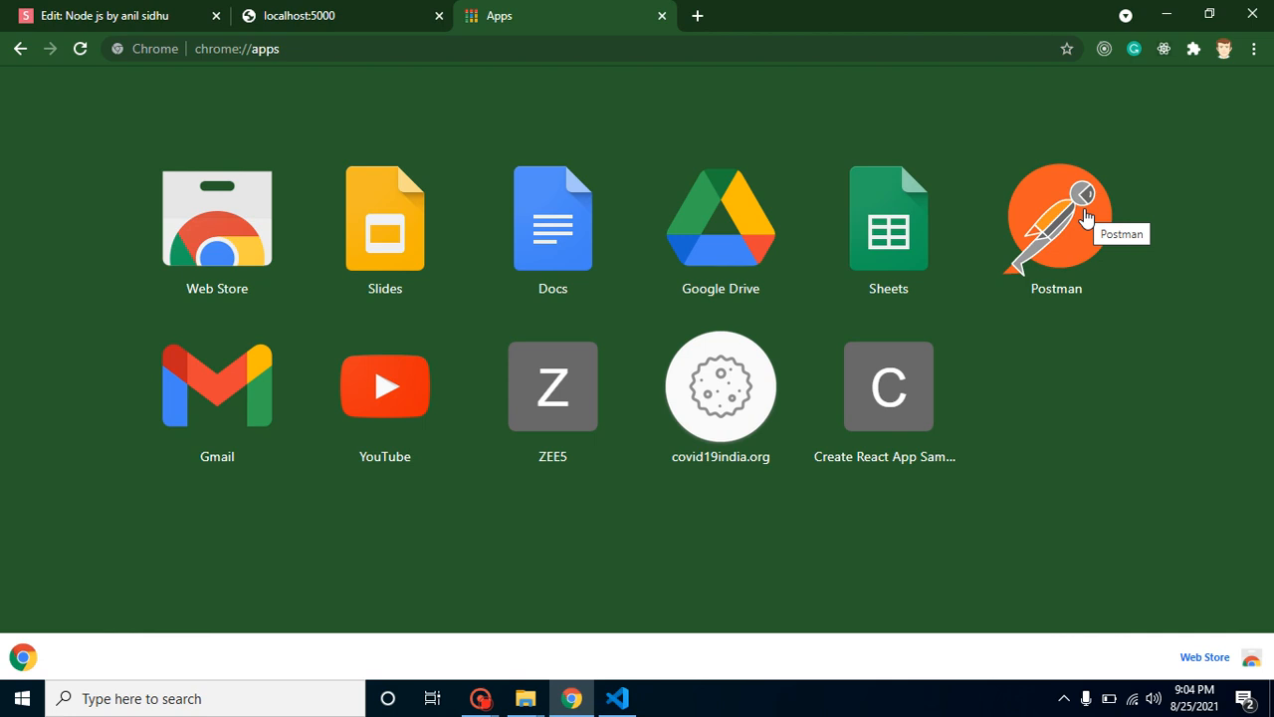
pyautogui.click(1055, 217)
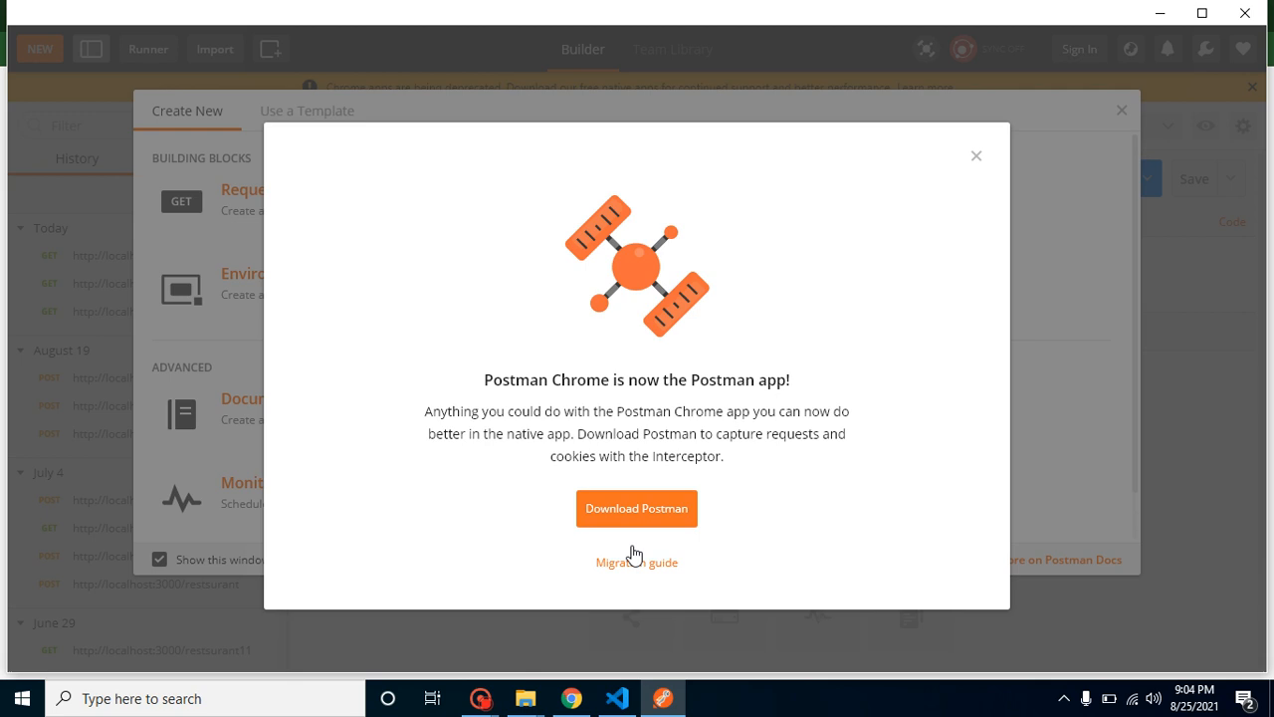
pyautogui.click(975, 155)
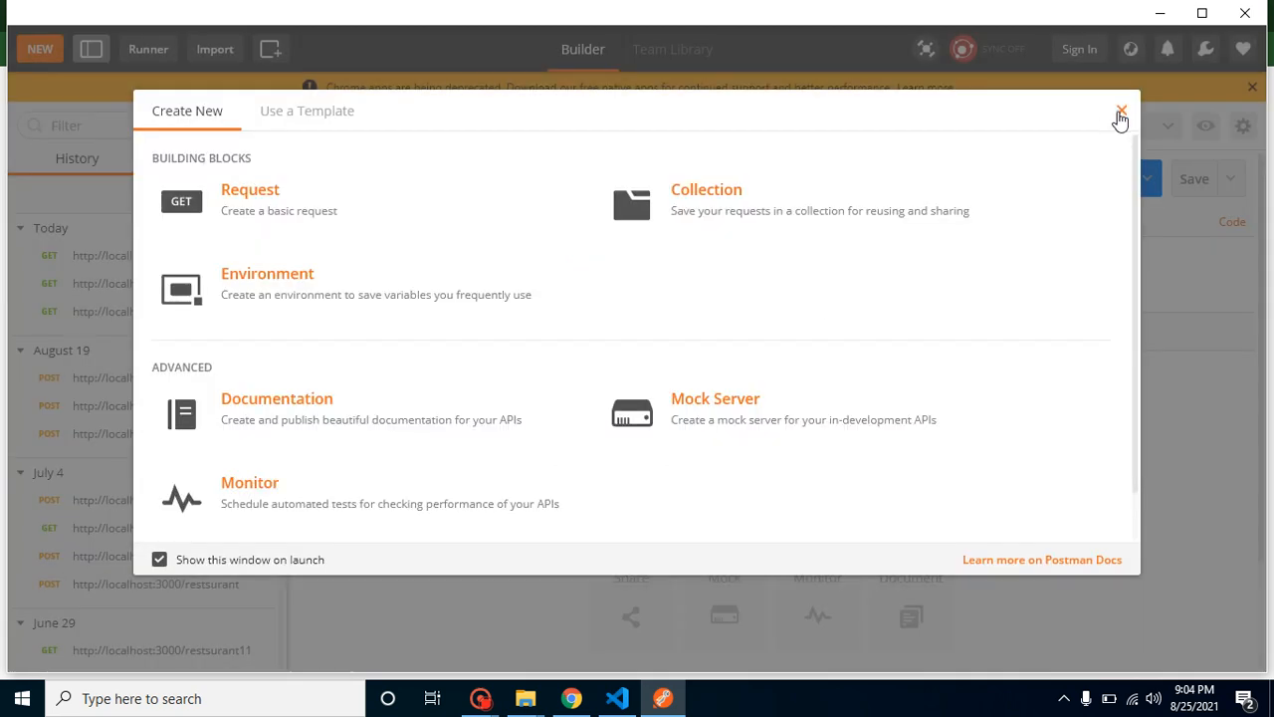
pyautogui.click(1119, 112)
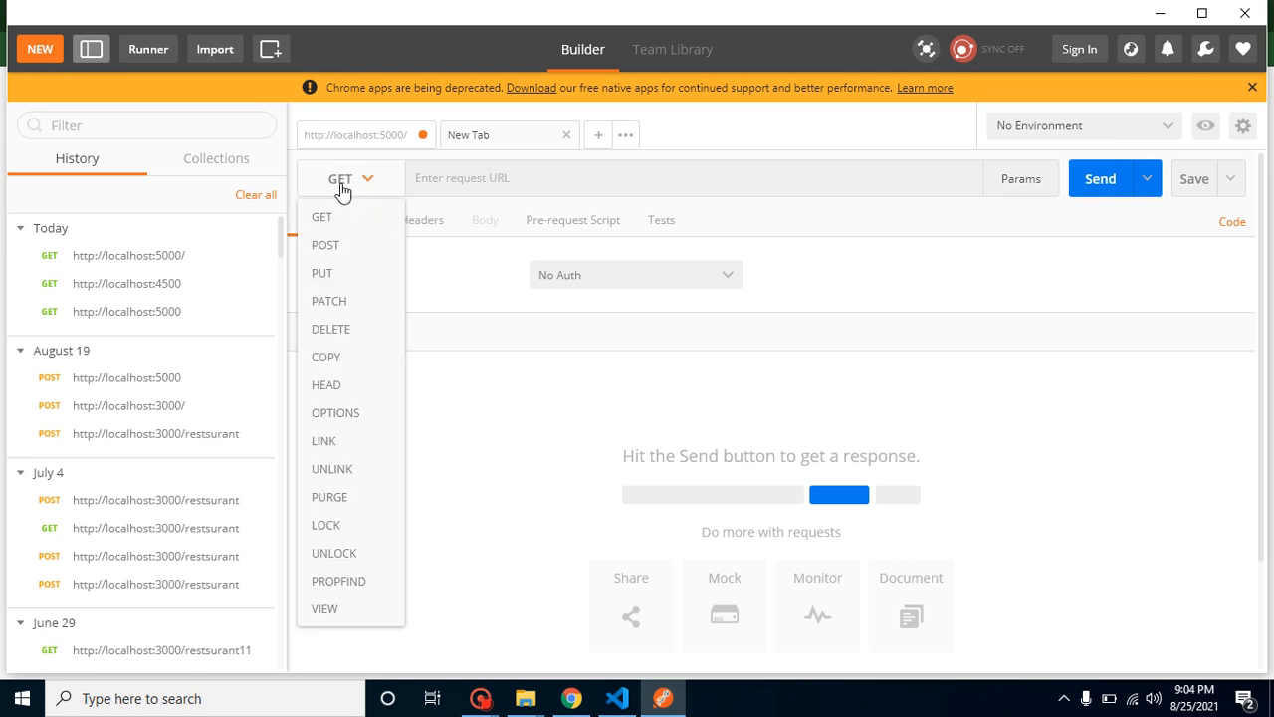
pyautogui.click(323, 215)
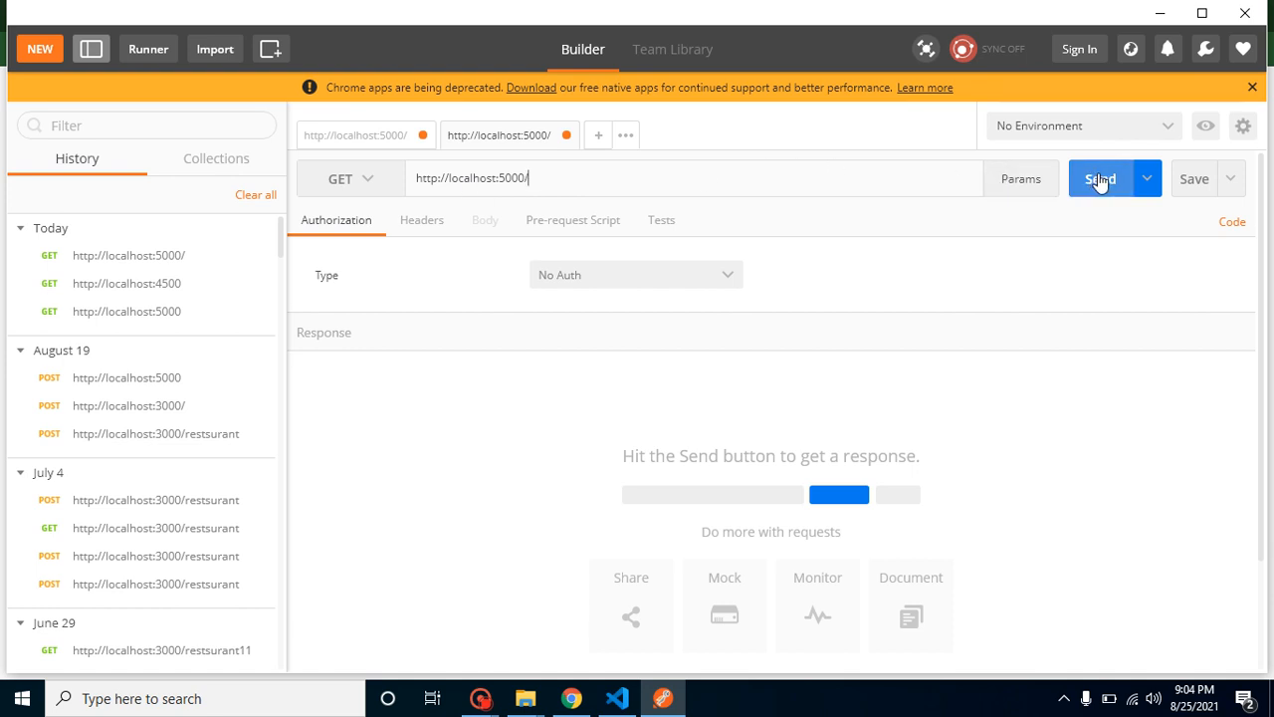
pyautogui.click(1099, 179)
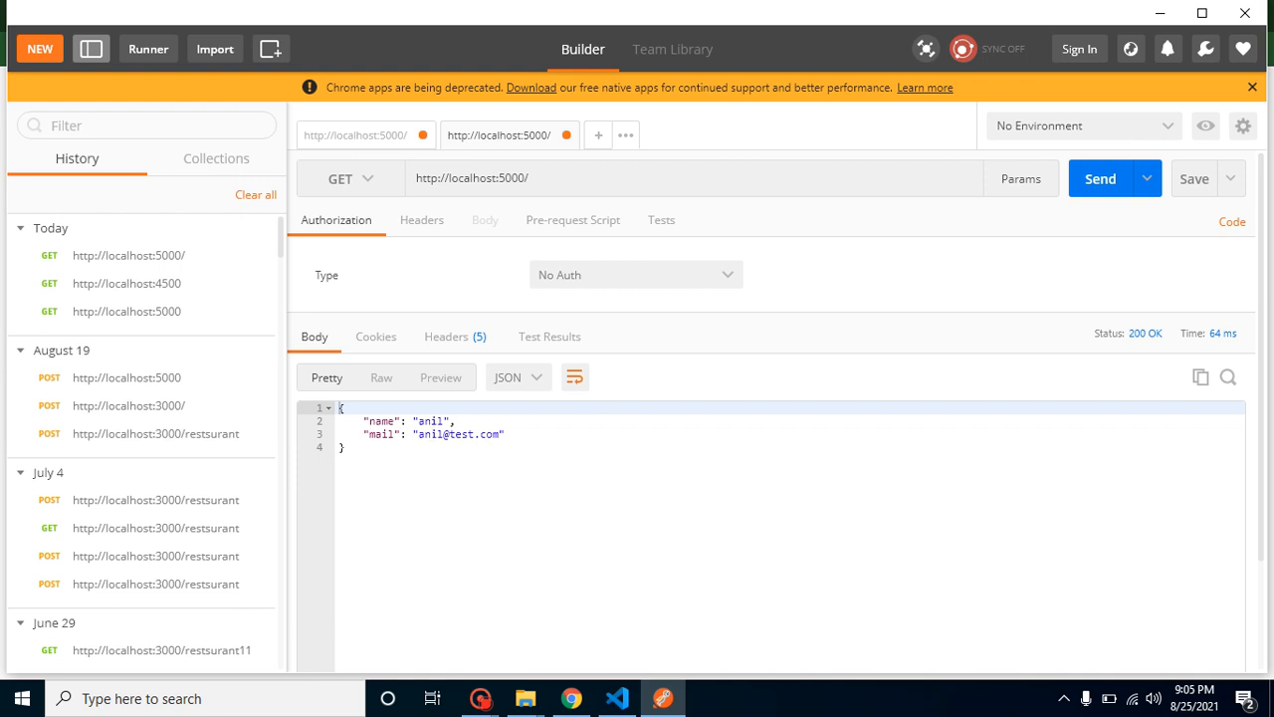
pyautogui.moveTo(1171, 335)
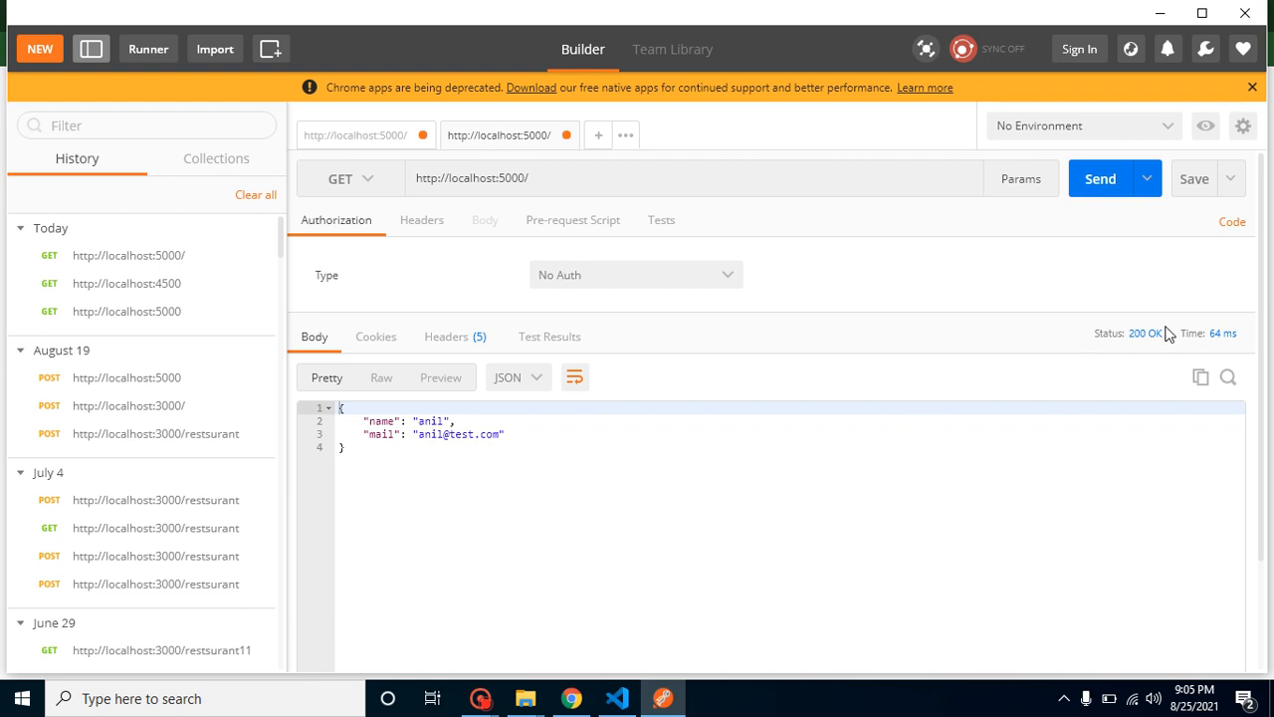
pyautogui.click(617, 697)
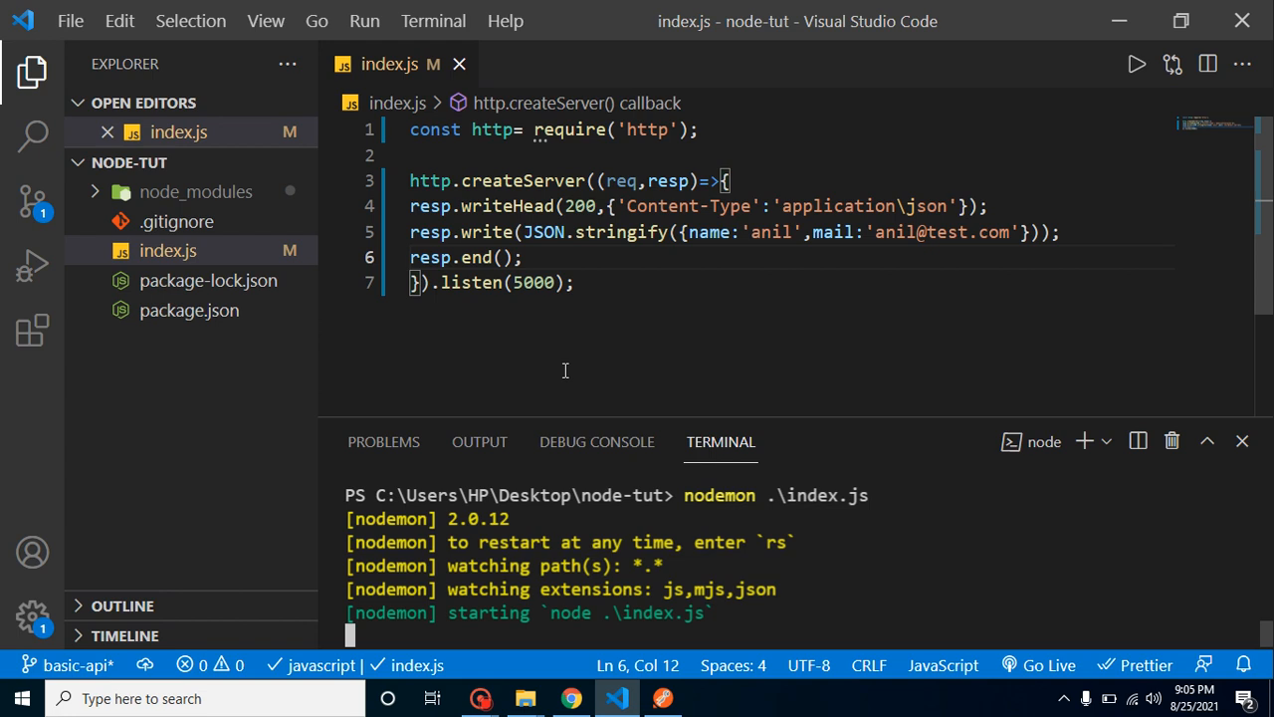
pyautogui.moveTo(629, 182)
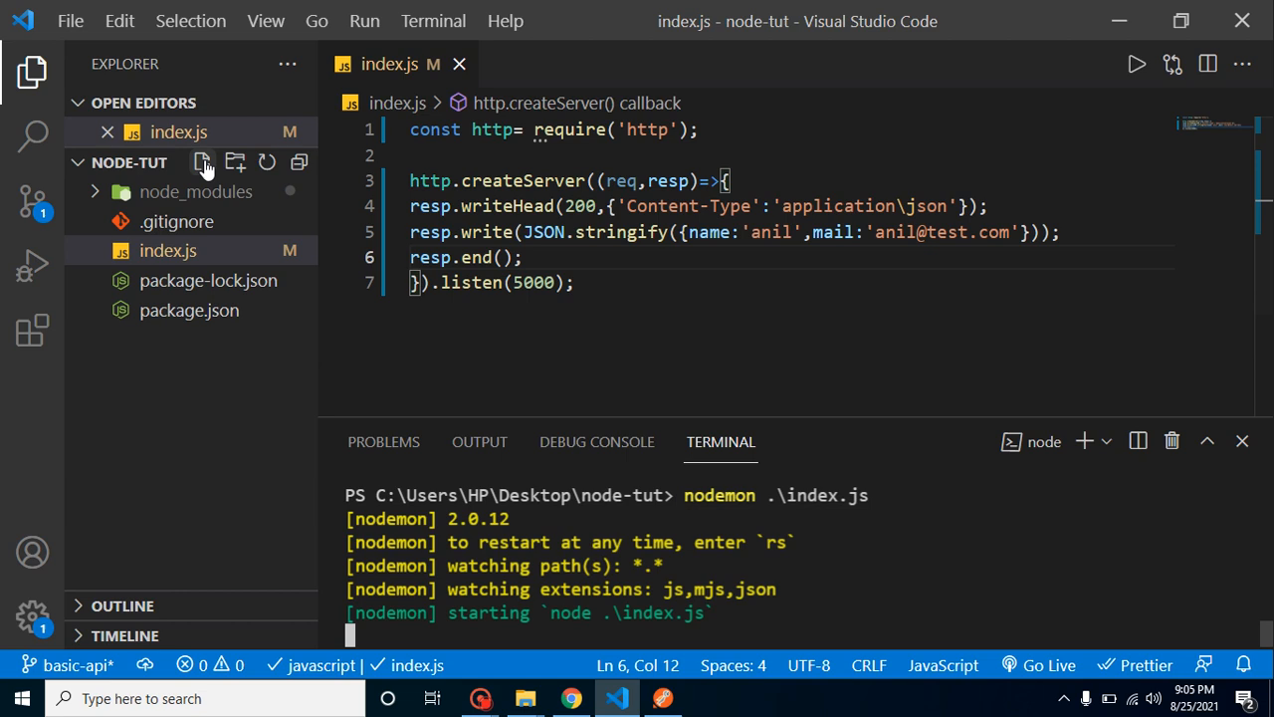
# Create a new data.js file in the node-tut project.
pyautogui.write('data.js')
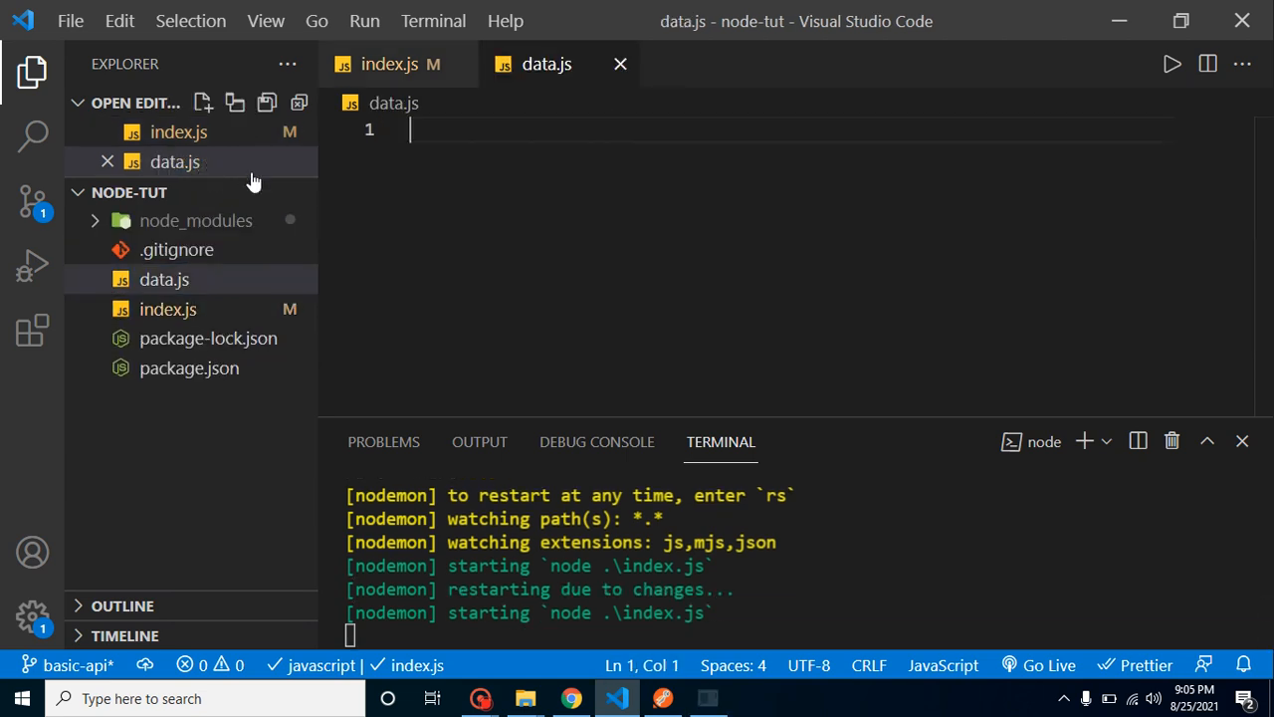
pyautogui.write('m')
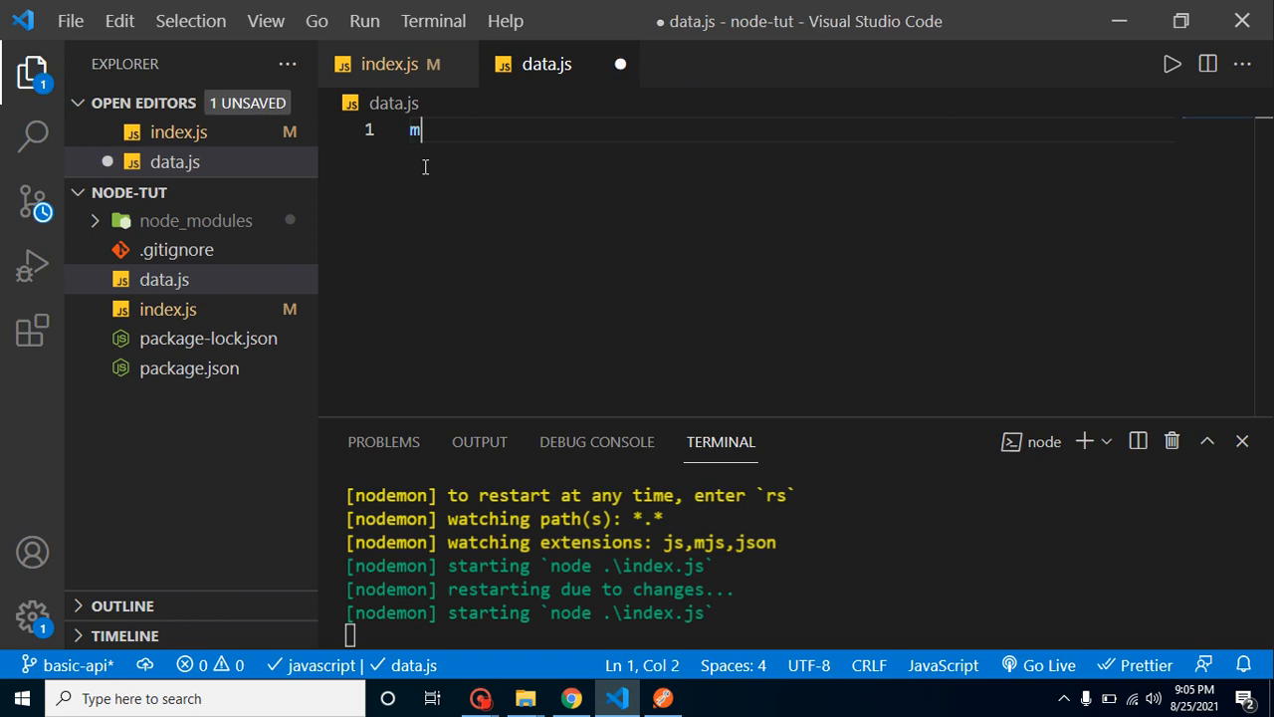
pyautogui.write('odule.exports')
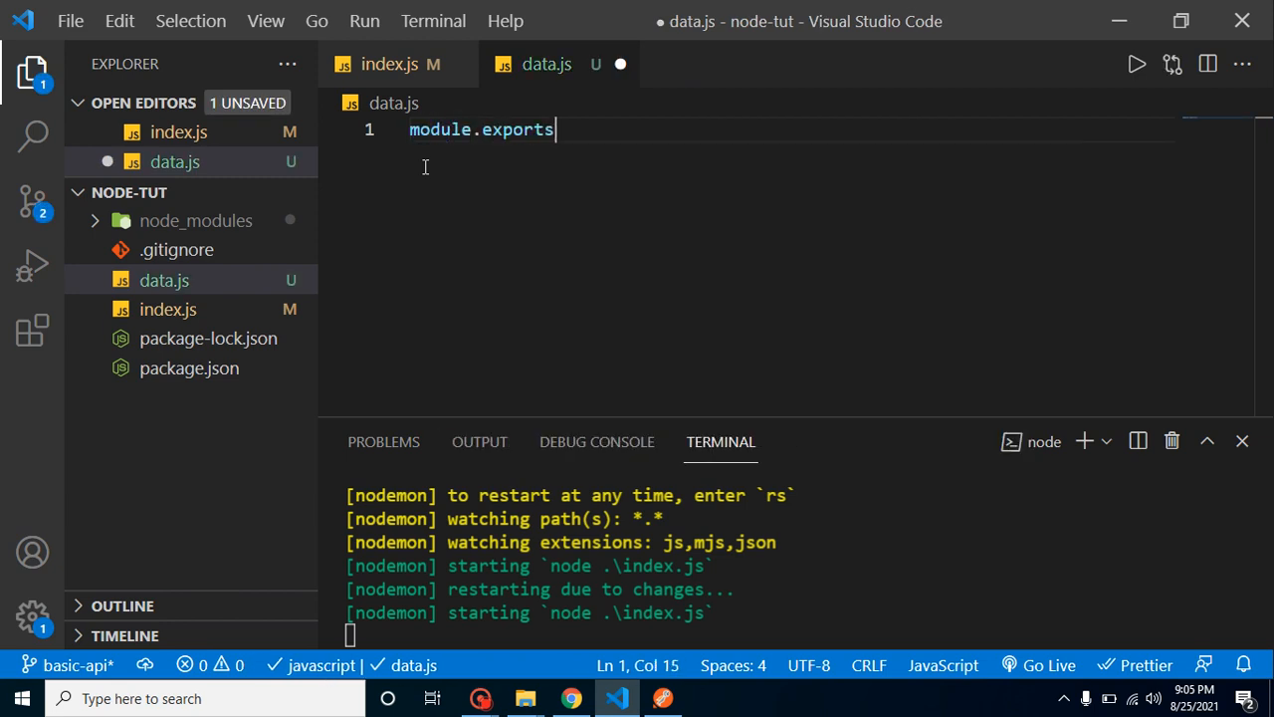
pyautogui.write('=data')
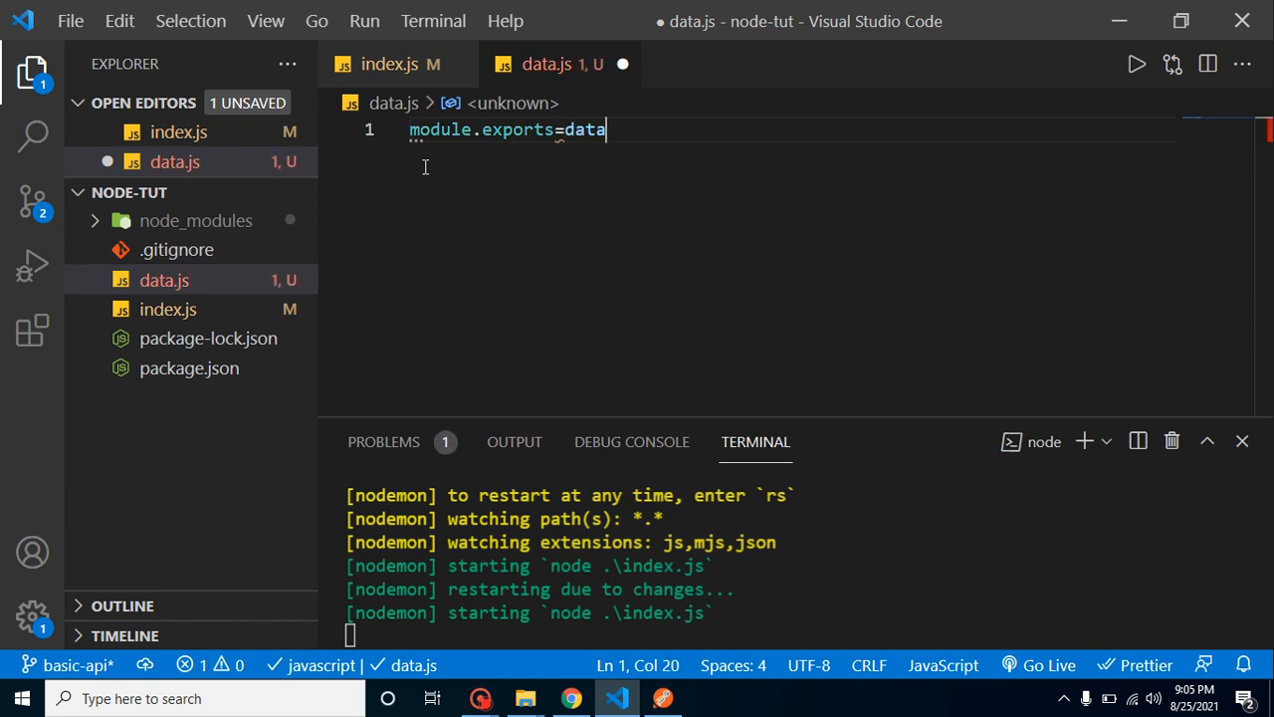
pyautogui.write(';')
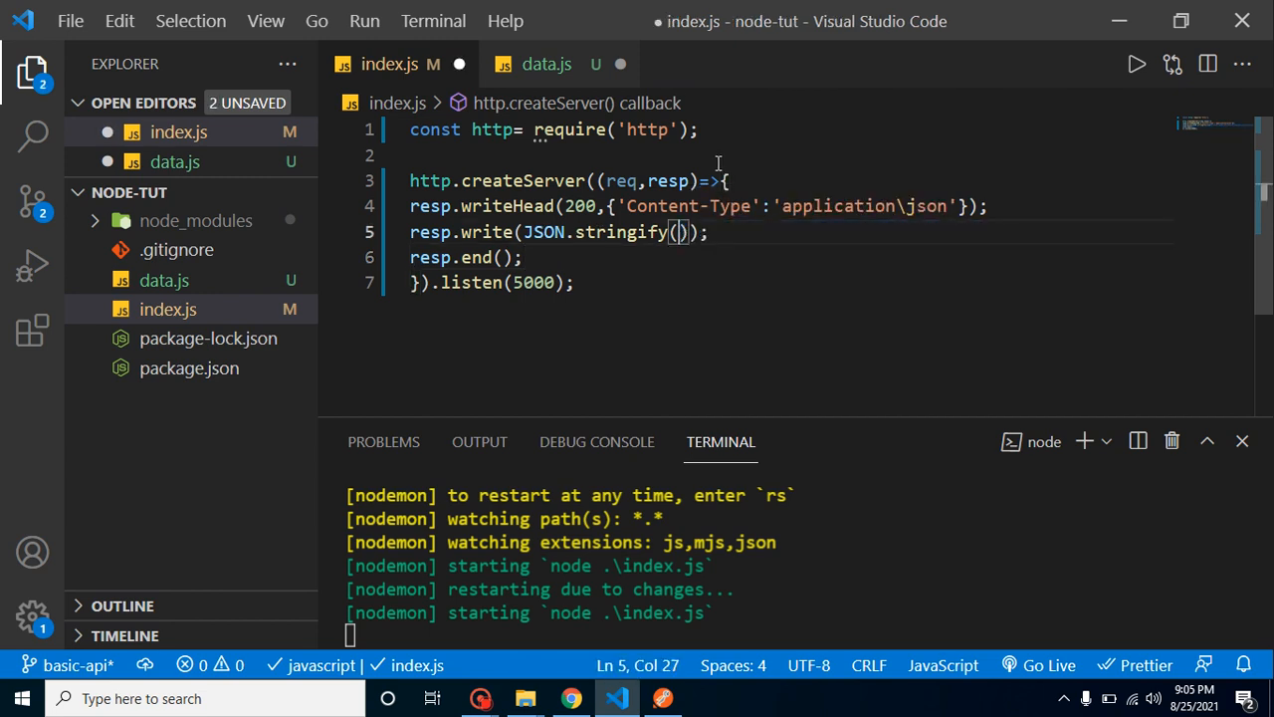
pyautogui.click(546, 64)
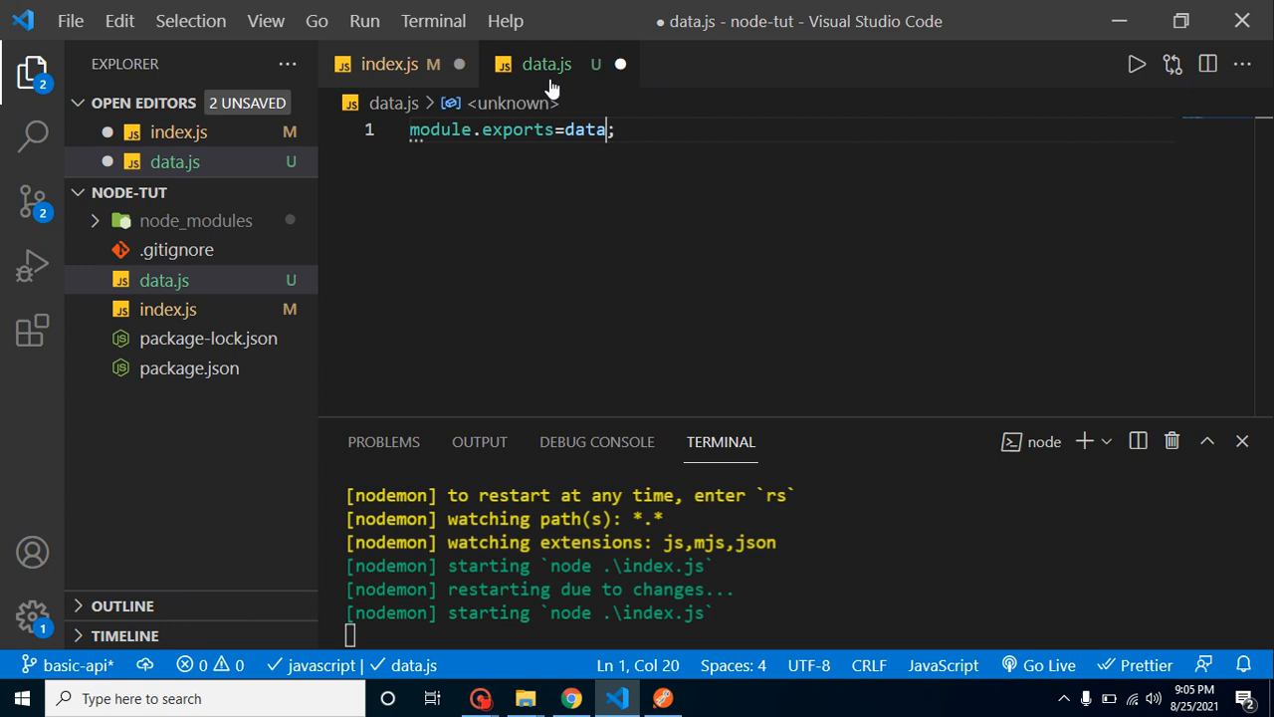
pyautogui.press('Enter')
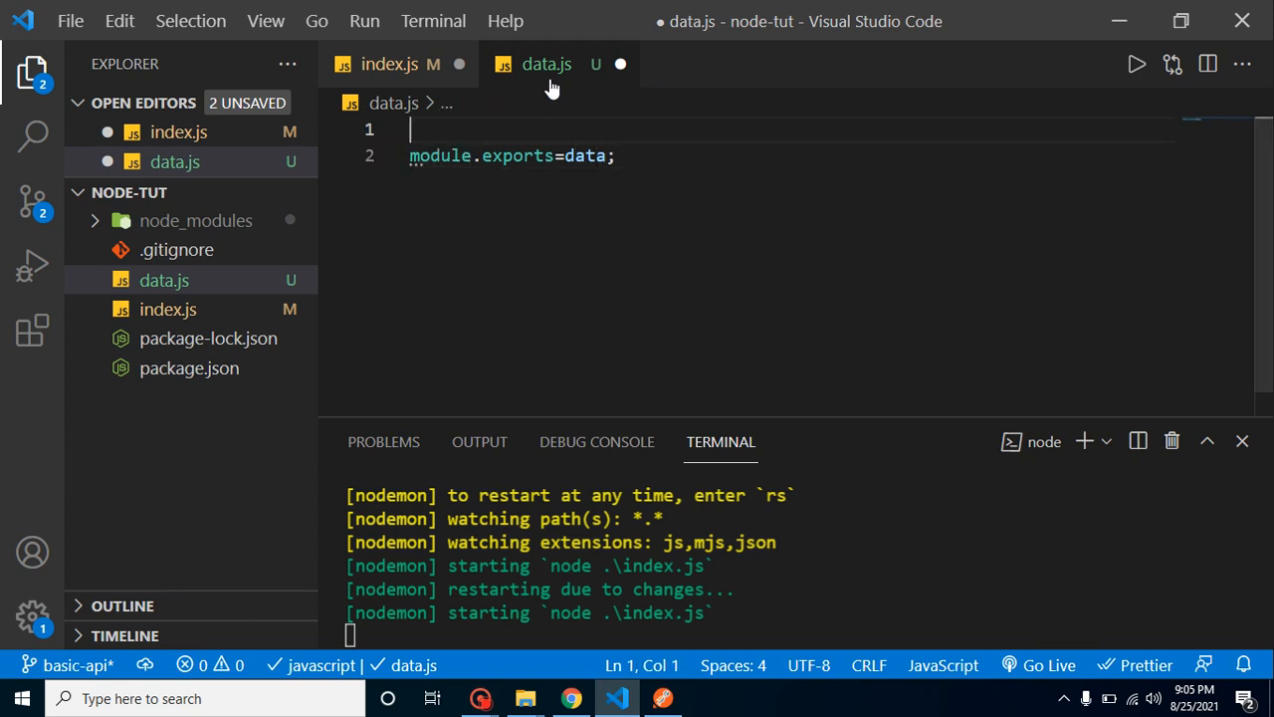
pyautogui.write("const data={name:'anil',mail:'anil@test.com")
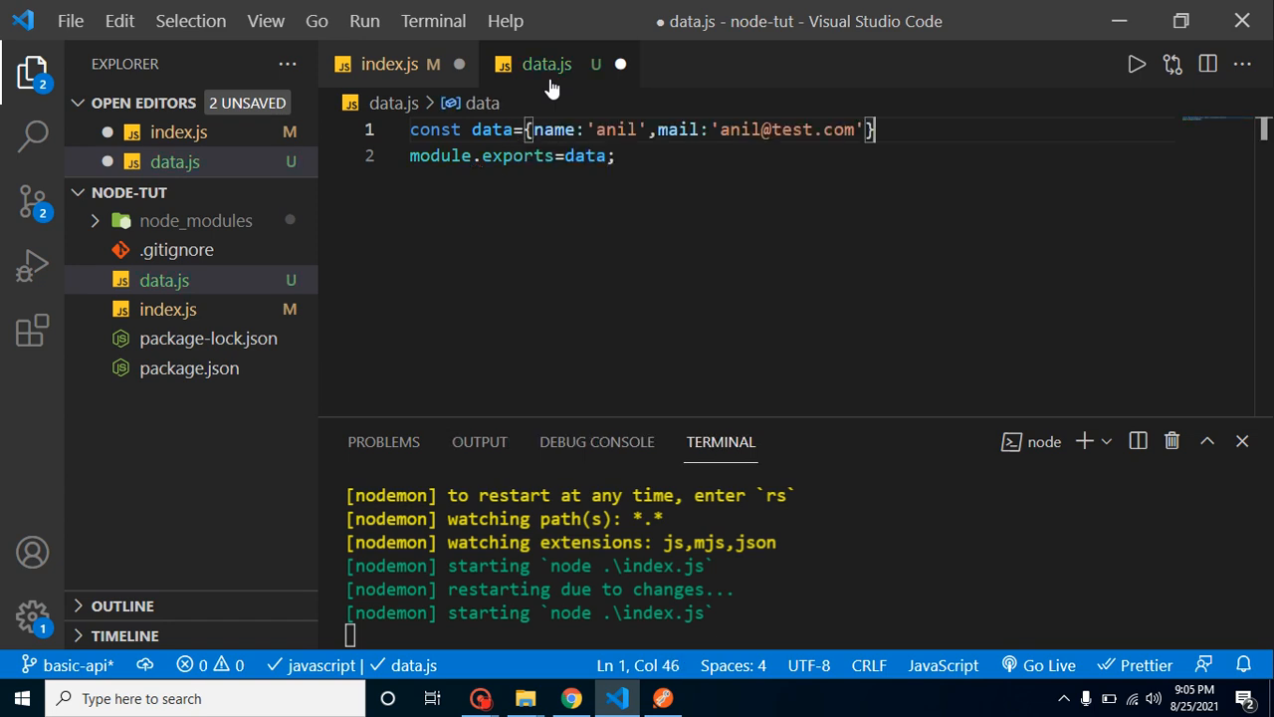
pyautogui.press('ctrl+s')
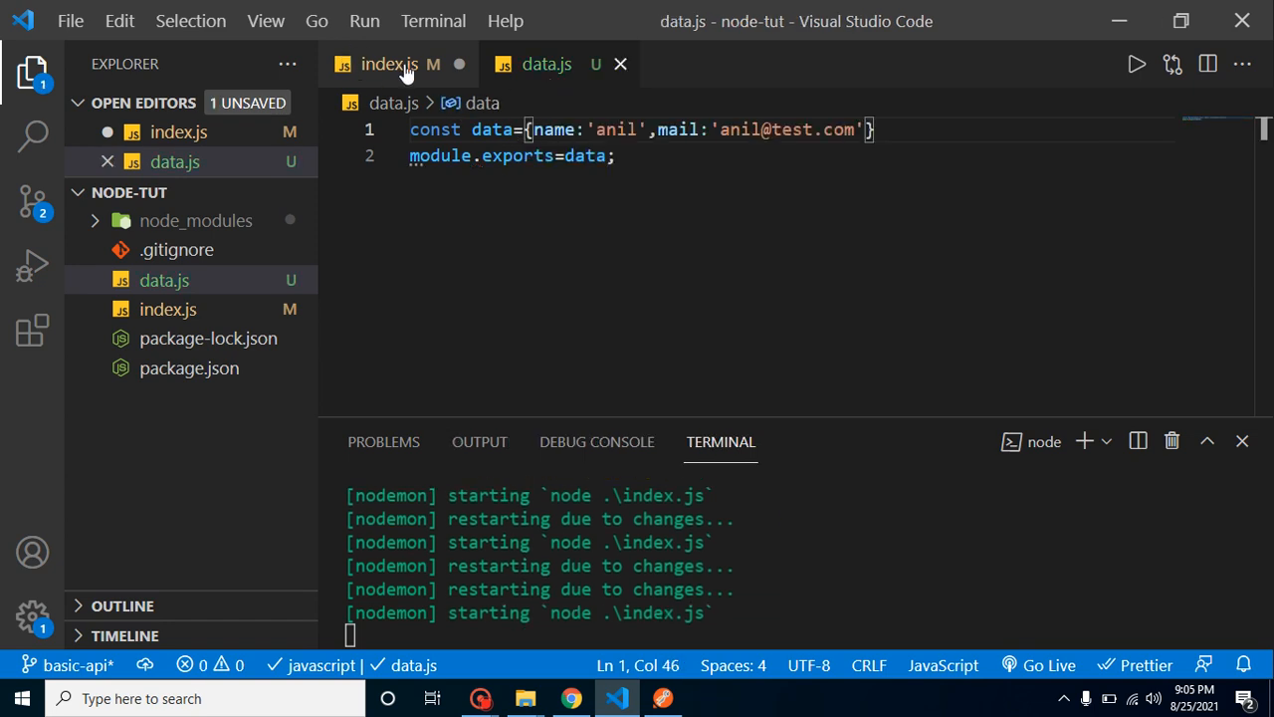
# In index.js require('./data') and pass data to JSON.stringify in the response, then save.
pyautogui.click(388, 64)
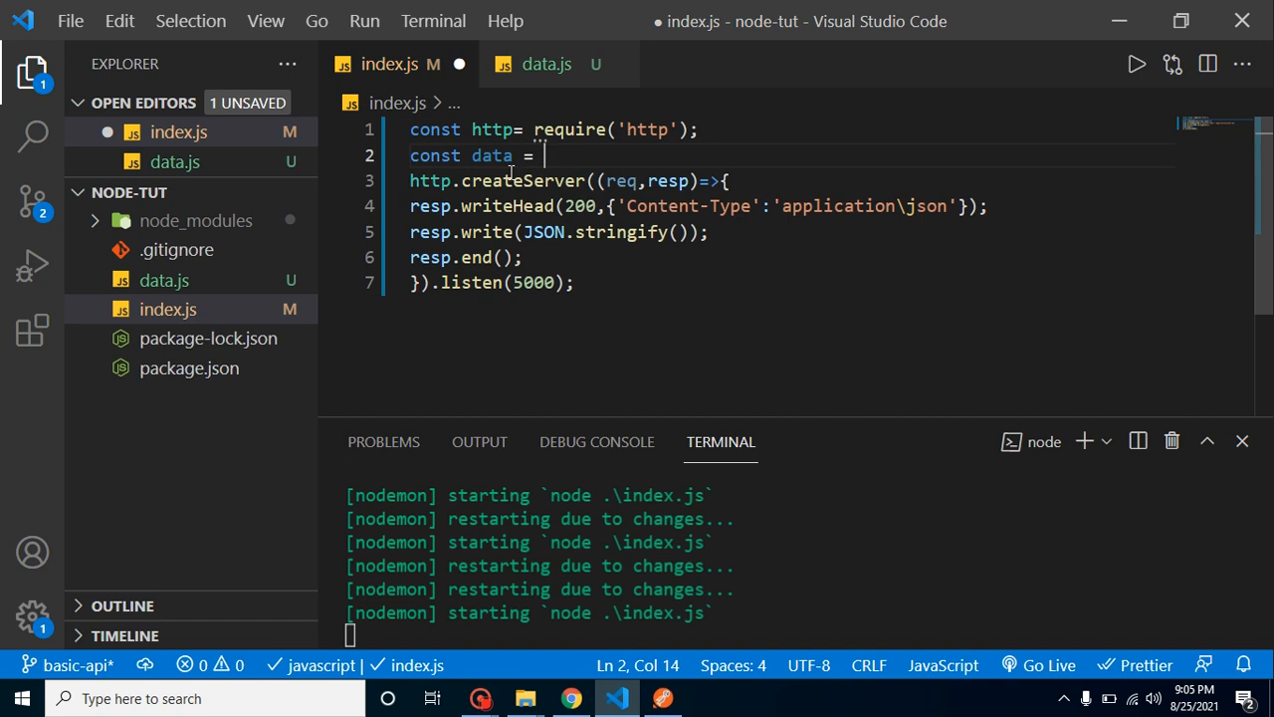
pyautogui.write('require(')
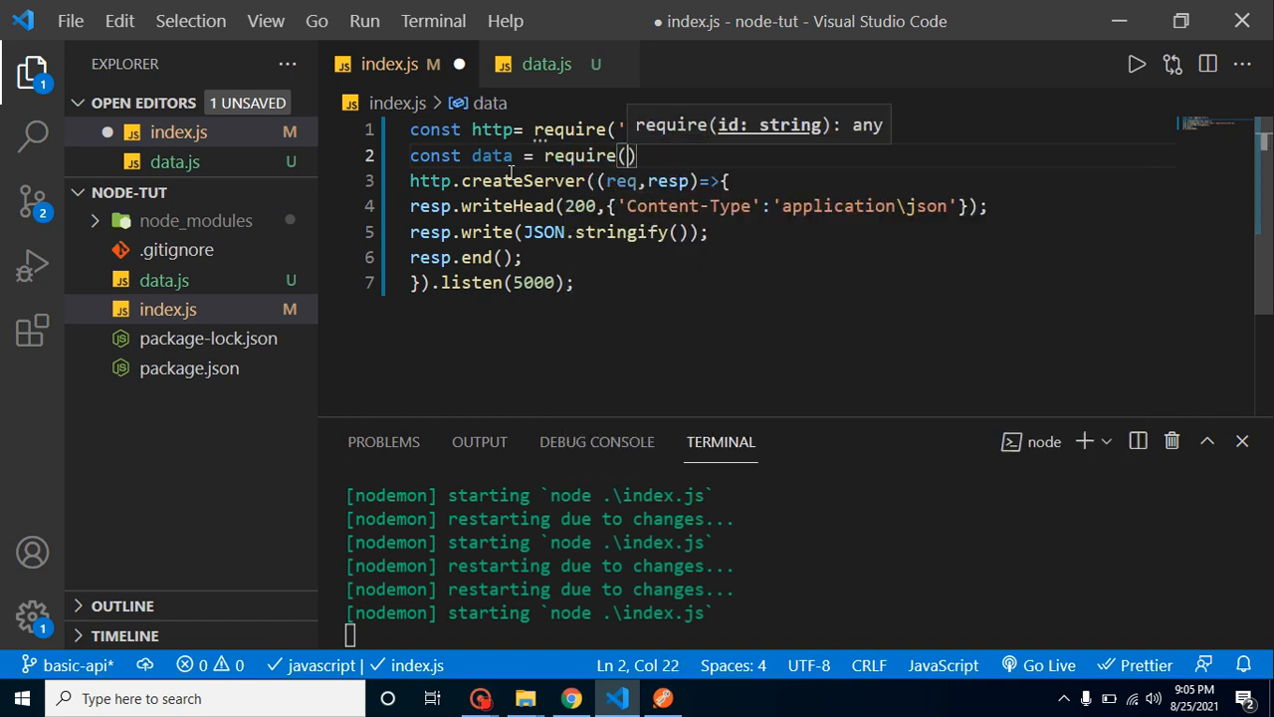
pyautogui.write("'/'")
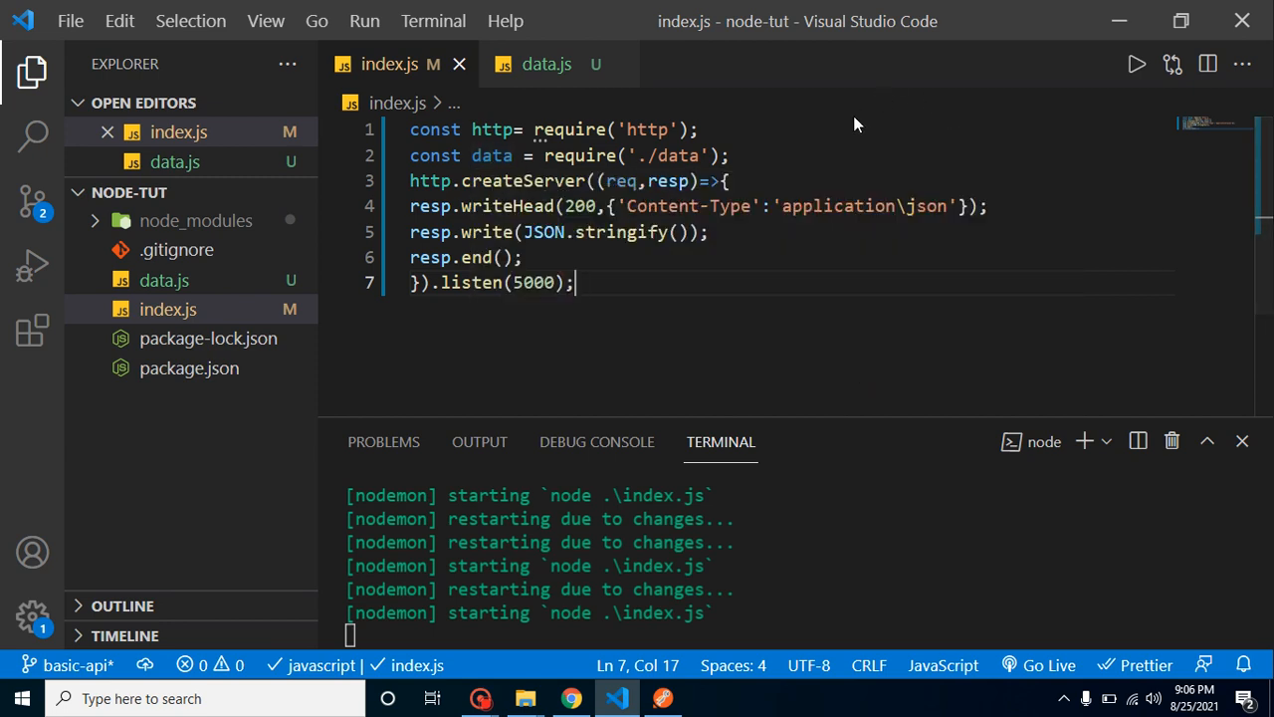
pyautogui.write('data')
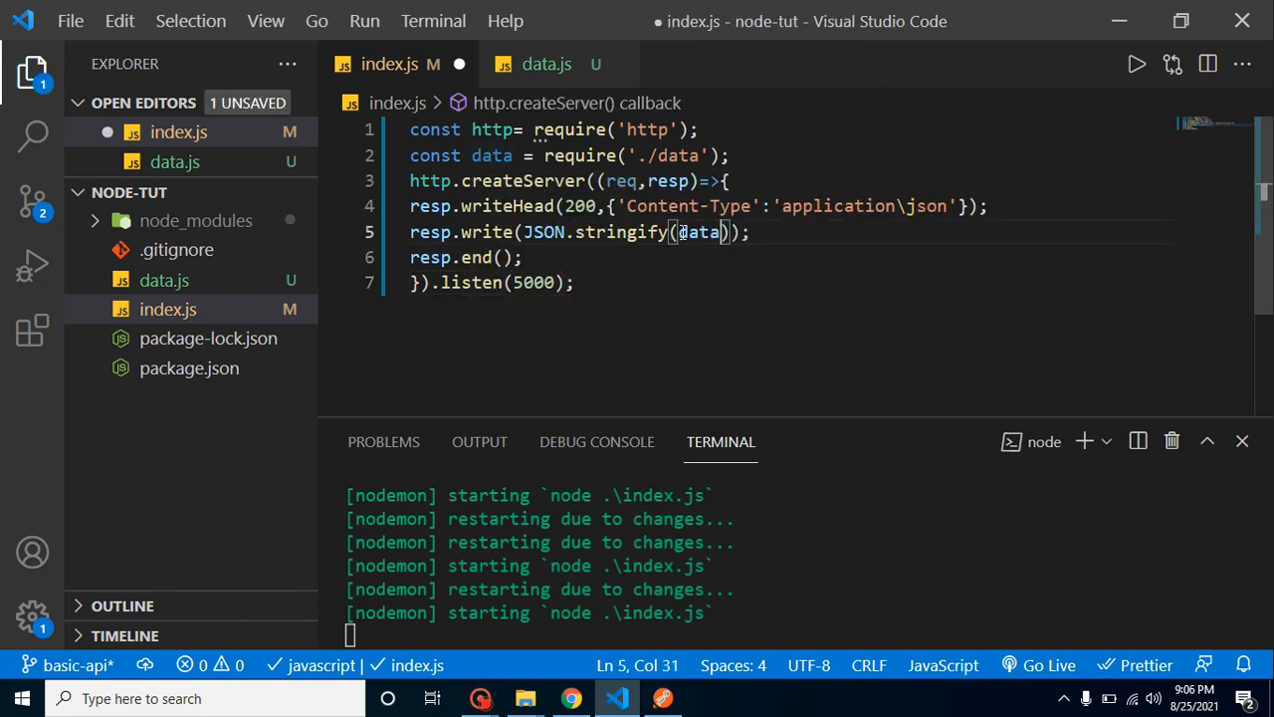
pyautogui.press('ctrl+s')
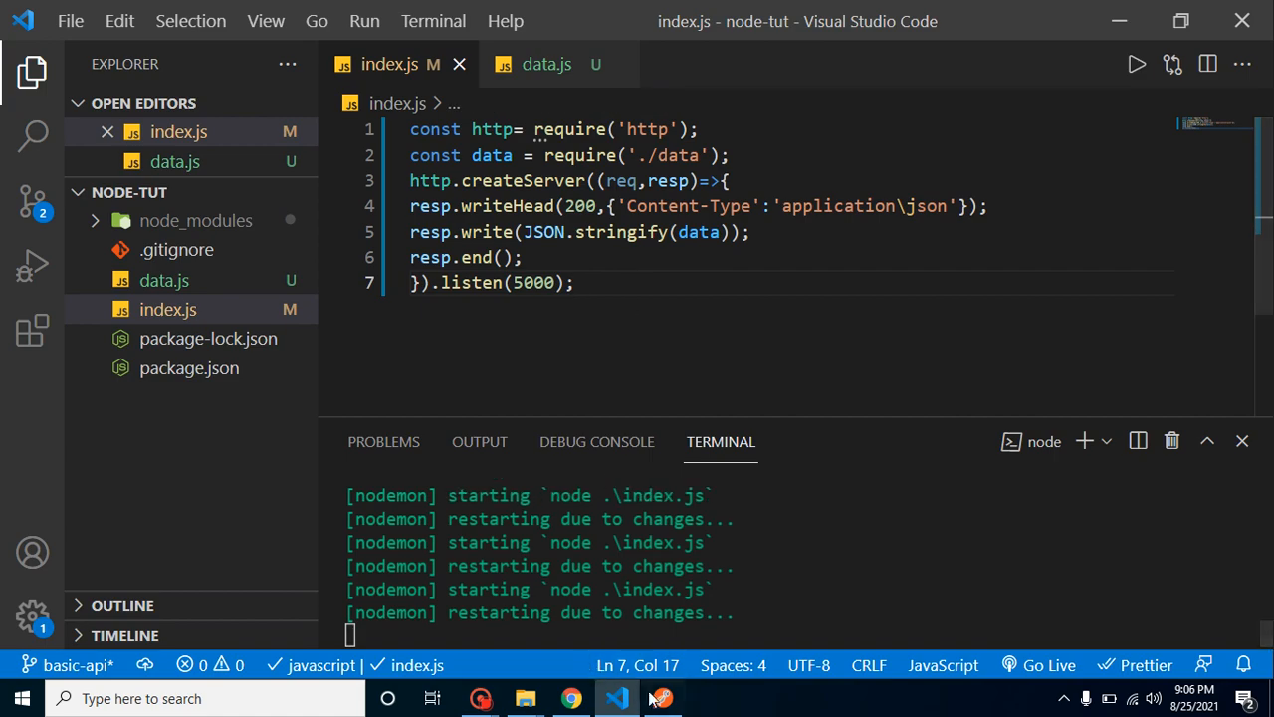
# Resend the GET to localhost:5000 in Postman and get the anil object back with 200 OK.
pyautogui.click(661, 696)
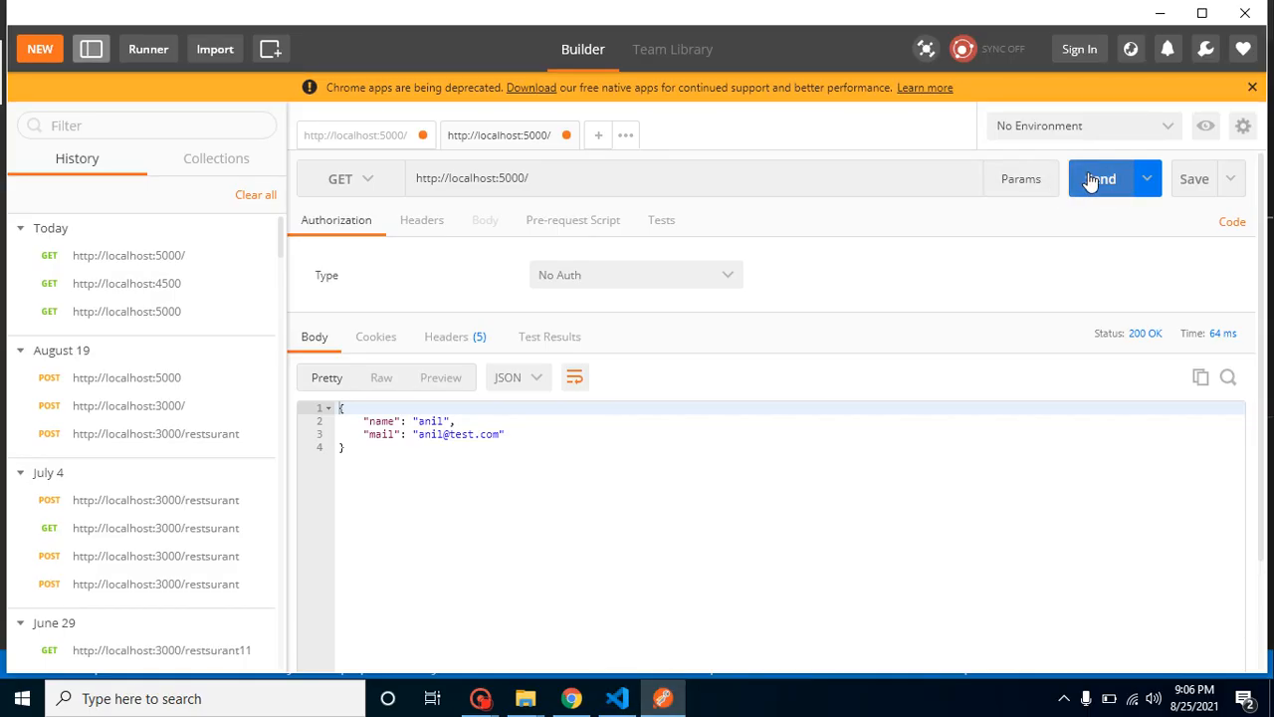
pyautogui.click(1099, 180)
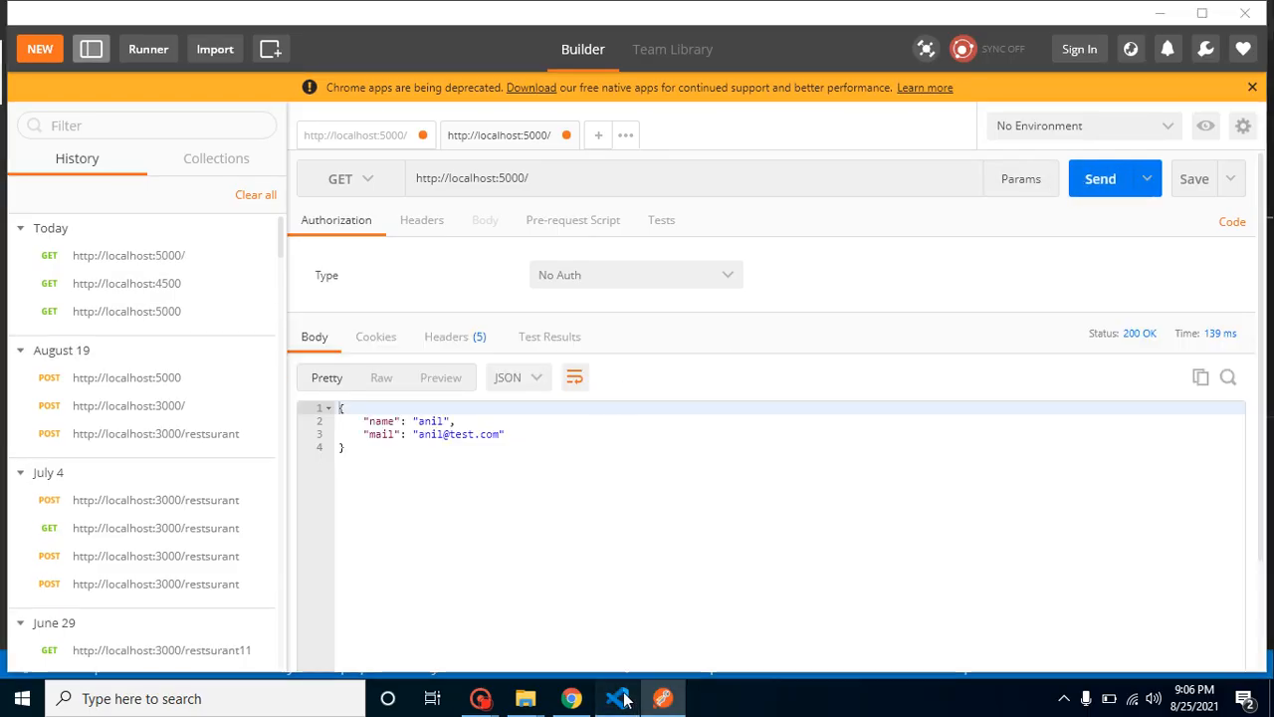
pyautogui.click(617, 696)
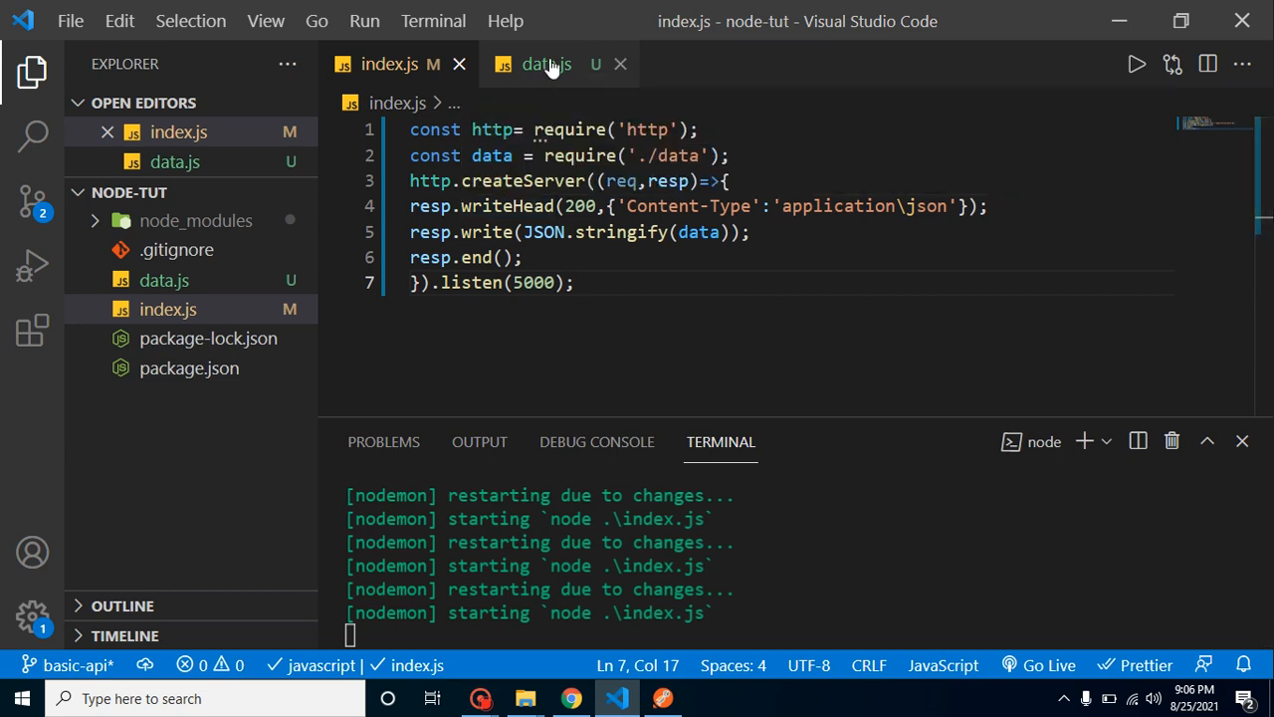
# Turn data.js's data into an array of three users named anil, sam and peter with matching mails.
pyautogui.click(545, 64)
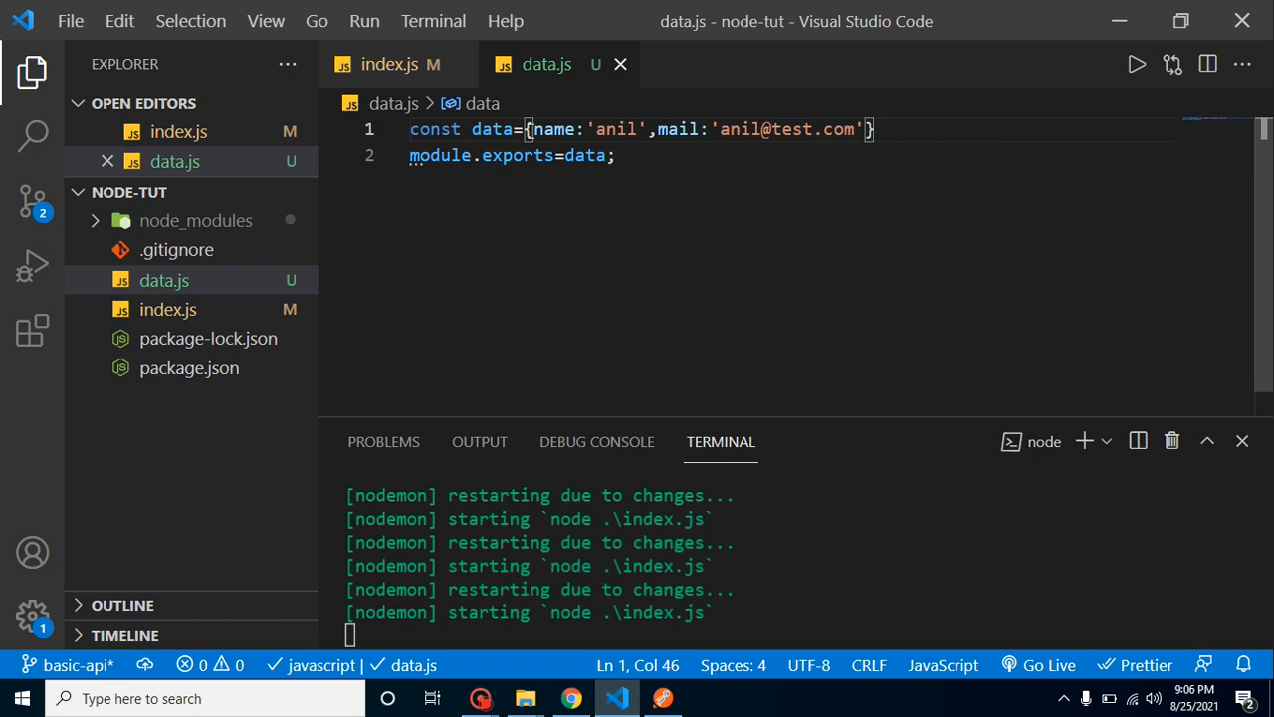
pyautogui.click(525, 130)
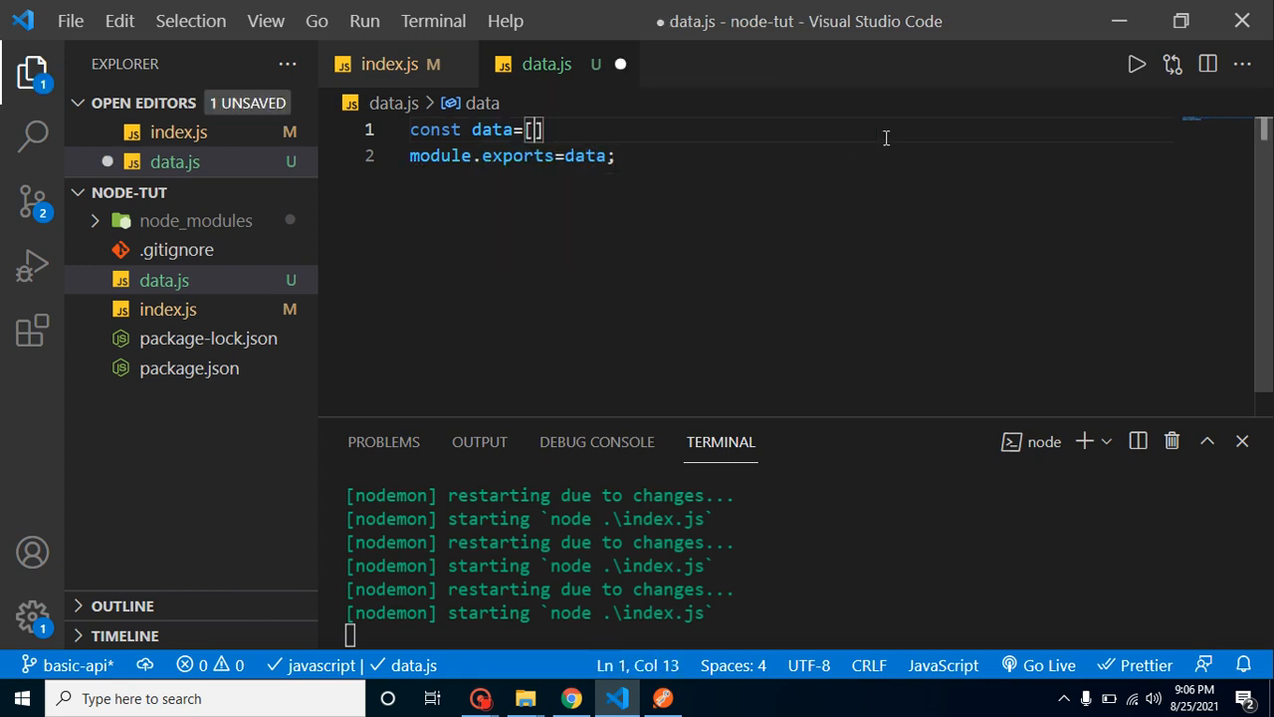
pyautogui.write("{name:'anil',mail:'anil@test.com'}")
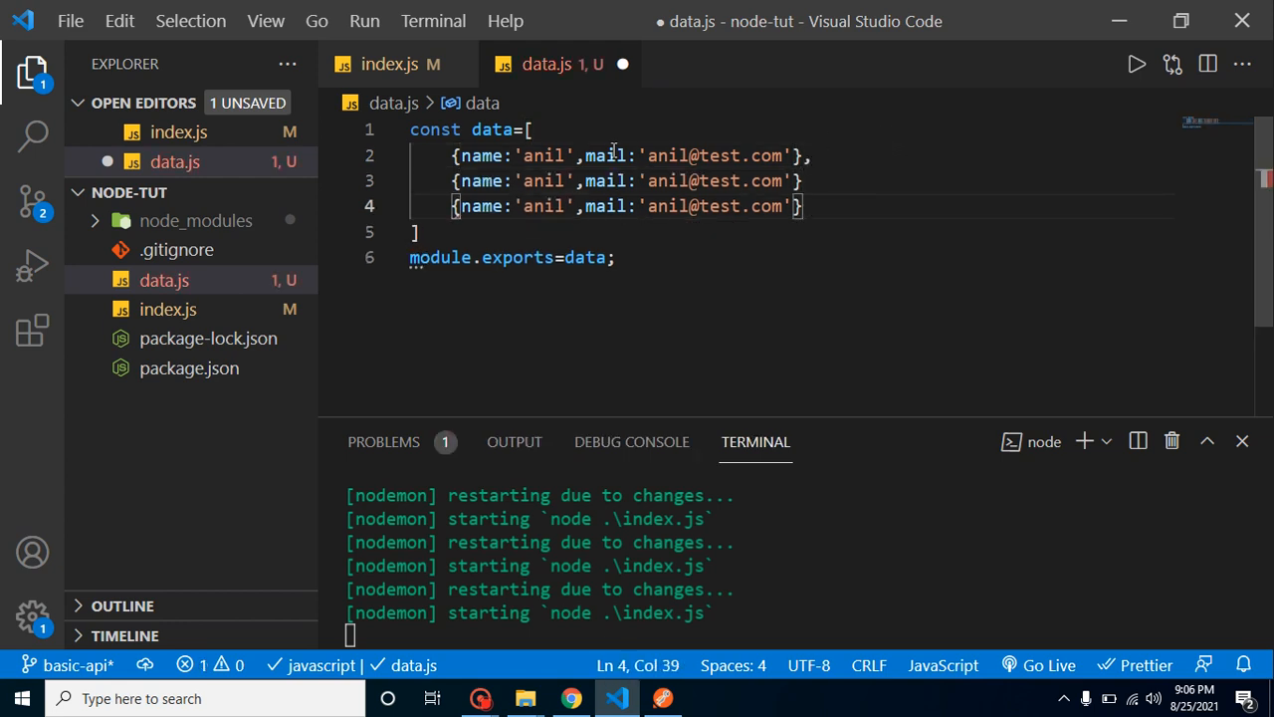
pyautogui.doubleClick(542, 179)
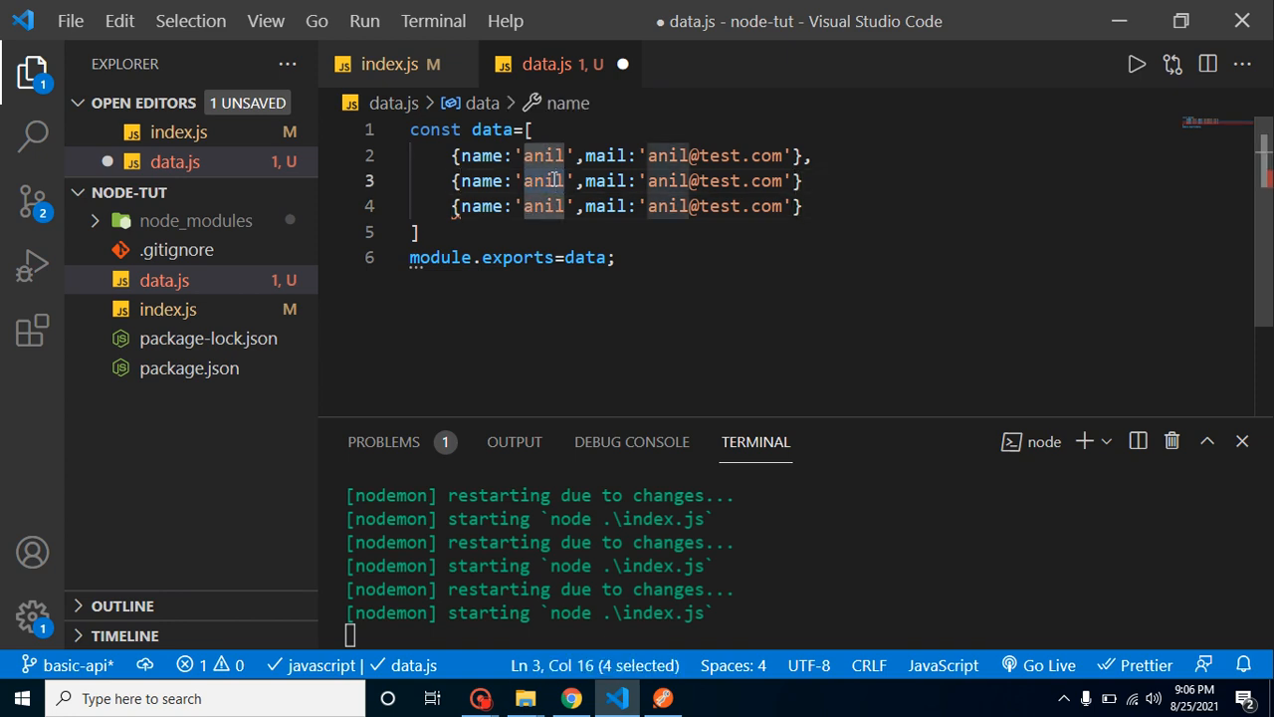
pyautogui.write('sam')
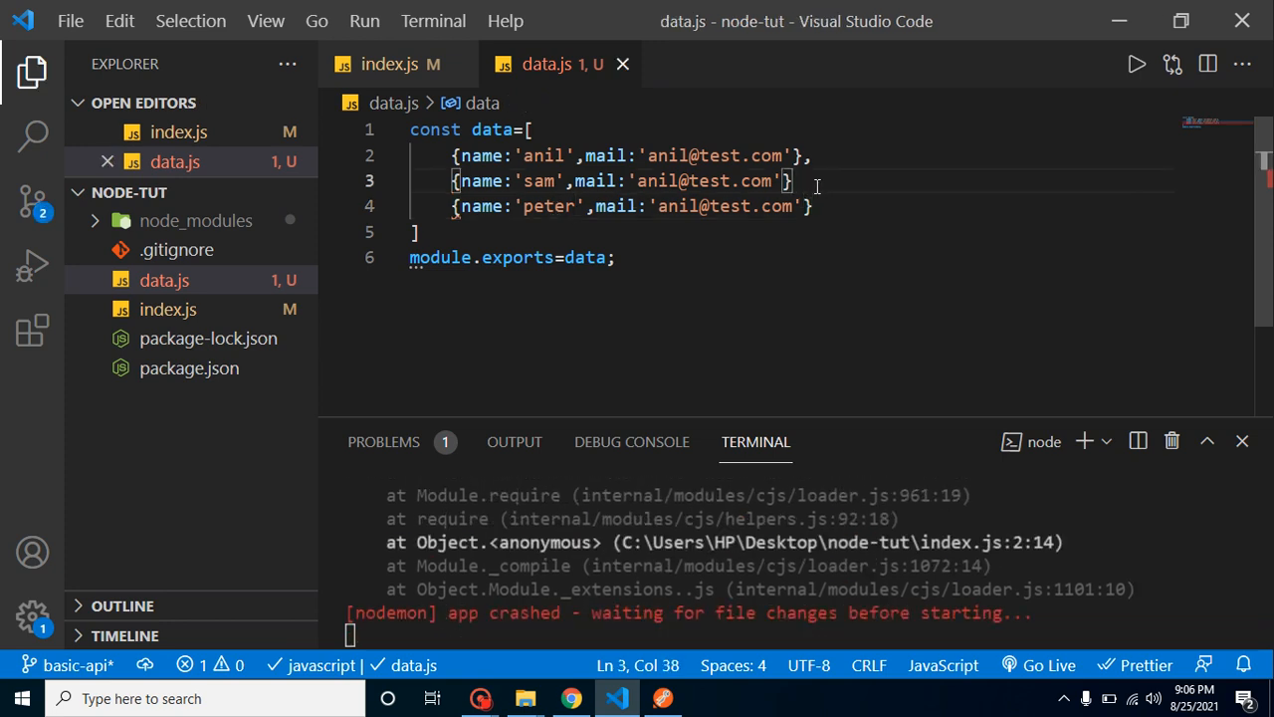
pyautogui.write(',')
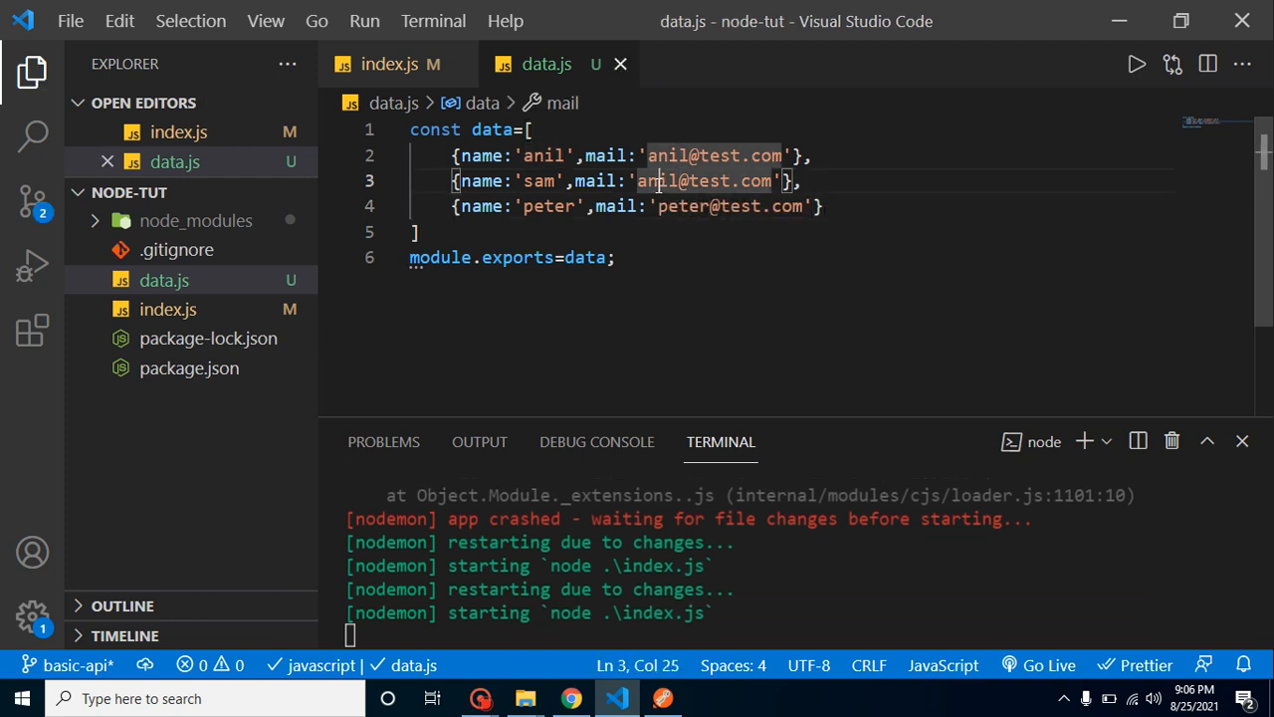
pyautogui.write('peter')
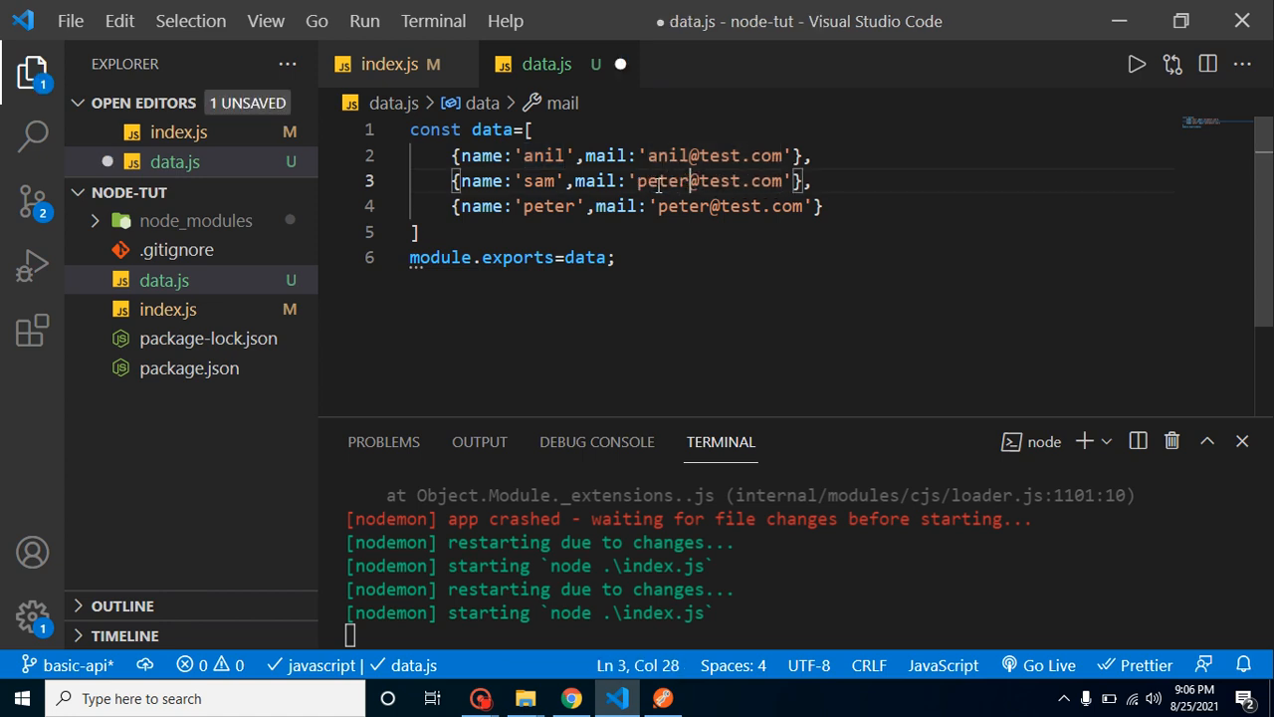
pyautogui.click(662, 697)
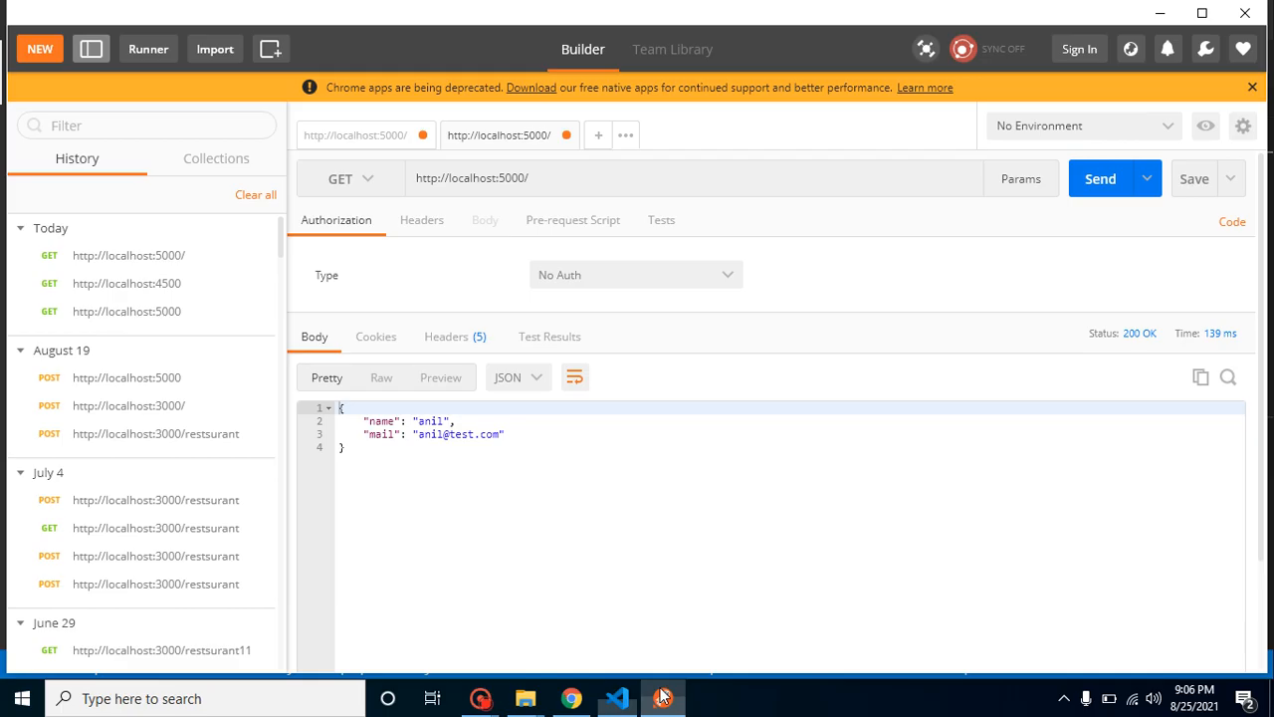
# Resend the request in Postman and the browser, receiving the three-user array with 200 OK.
pyautogui.click(1099, 179)
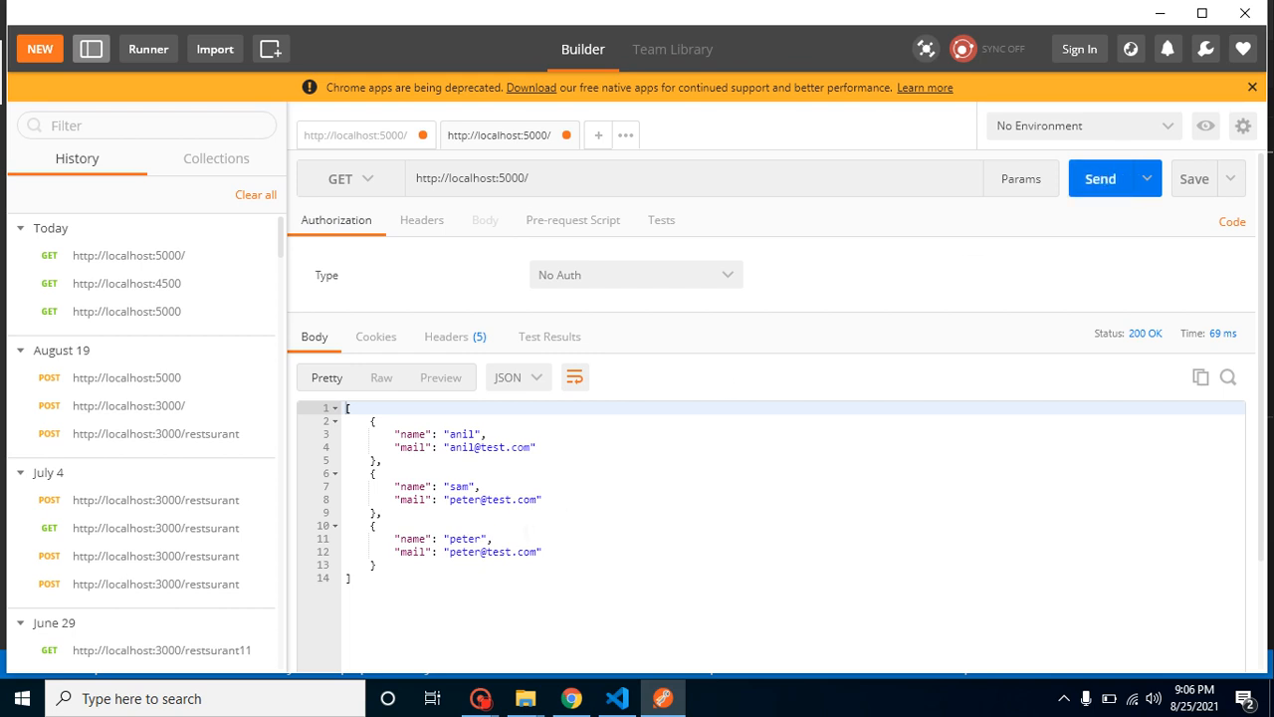
pyautogui.click(569, 697)
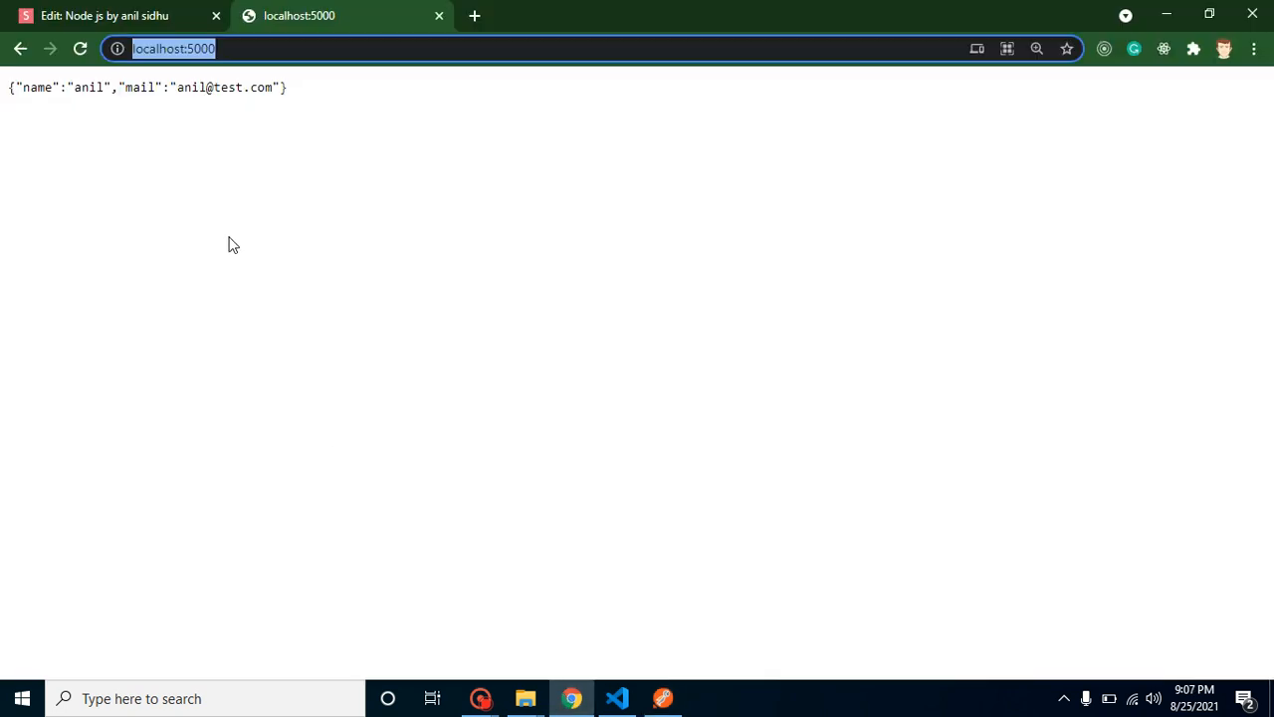
pyautogui.click(110, 16)
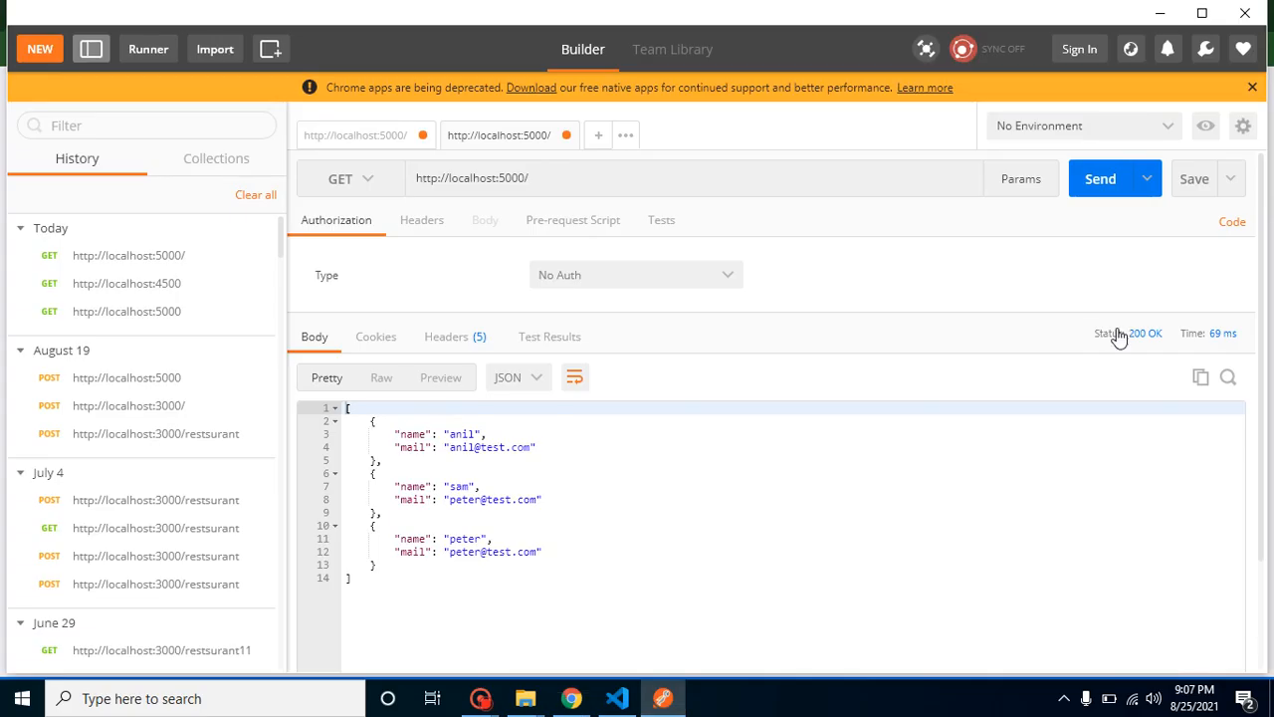
pyautogui.moveTo(1145, 333)
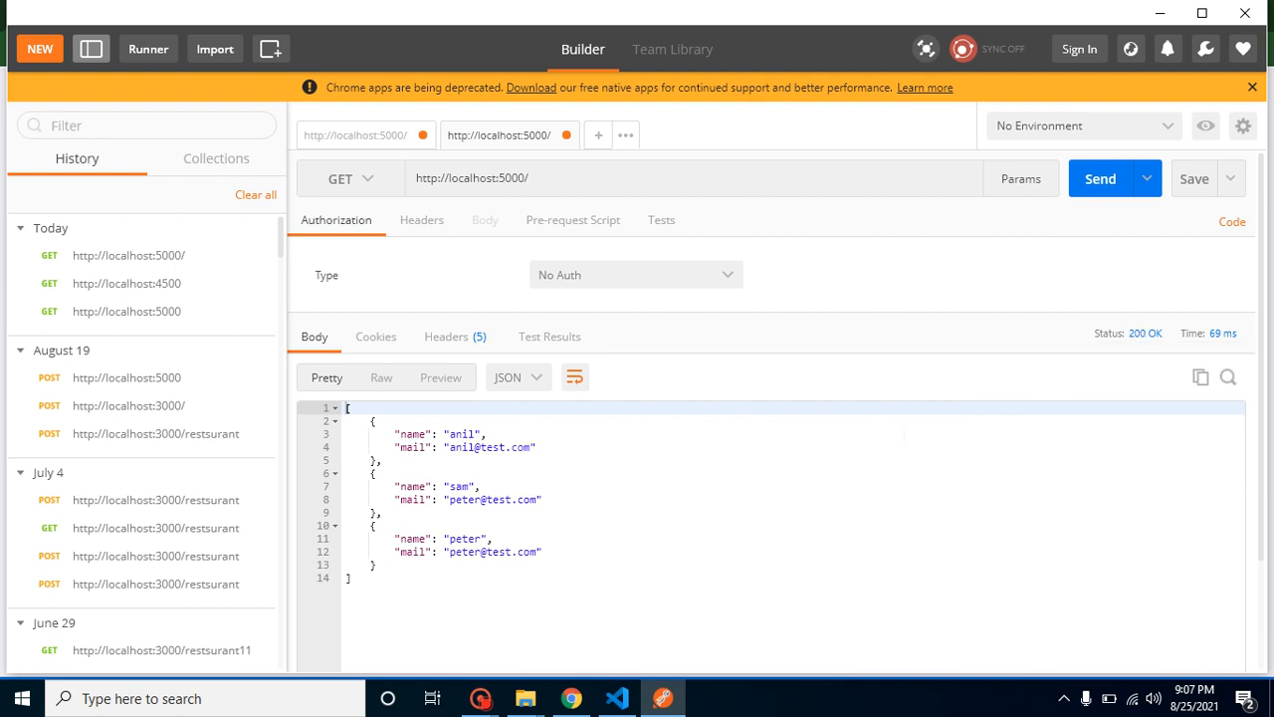
pyautogui.click(617, 697)
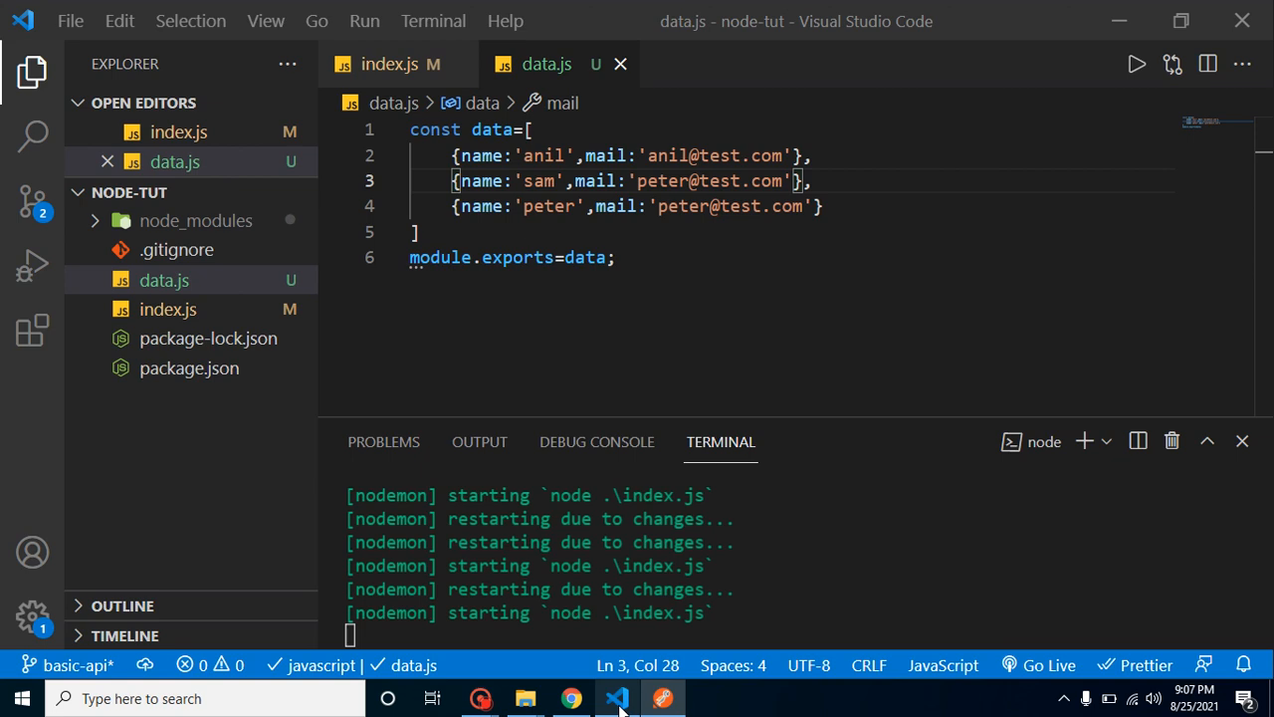
# Change the writeHead status code in index.js from 200 to 201.
pyautogui.click(390, 64)
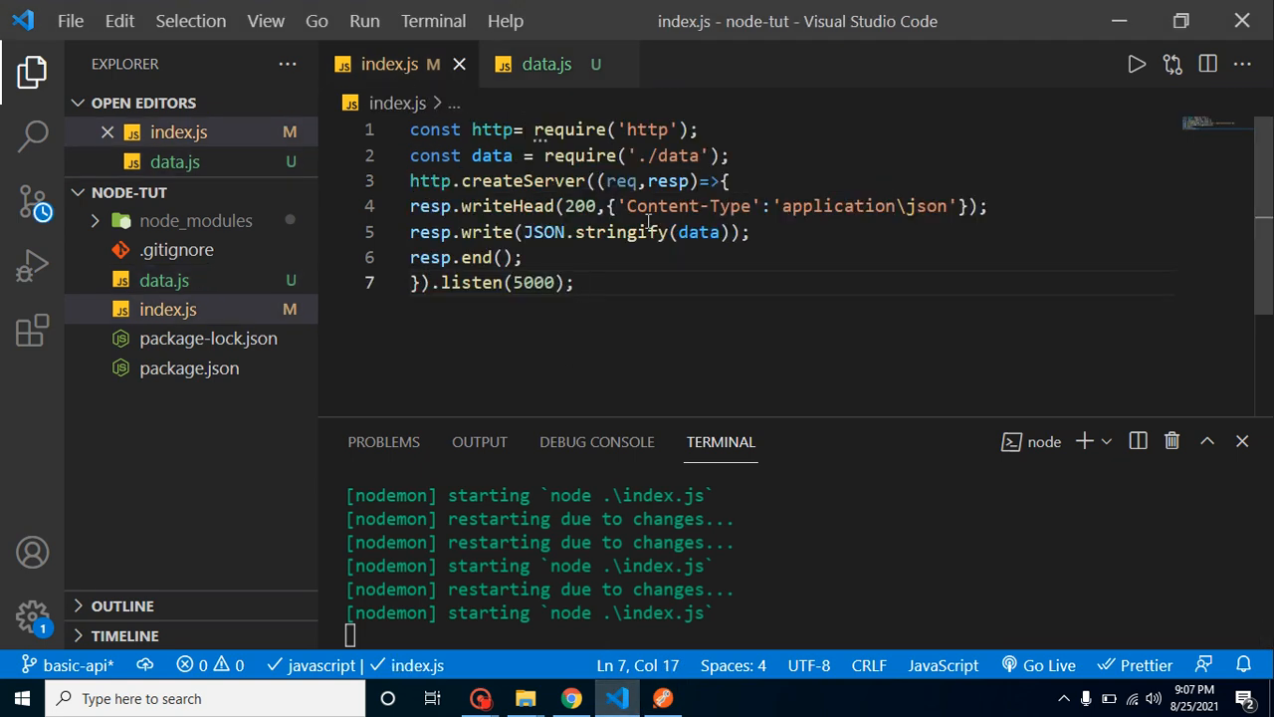
pyautogui.doubleClick(580, 205)
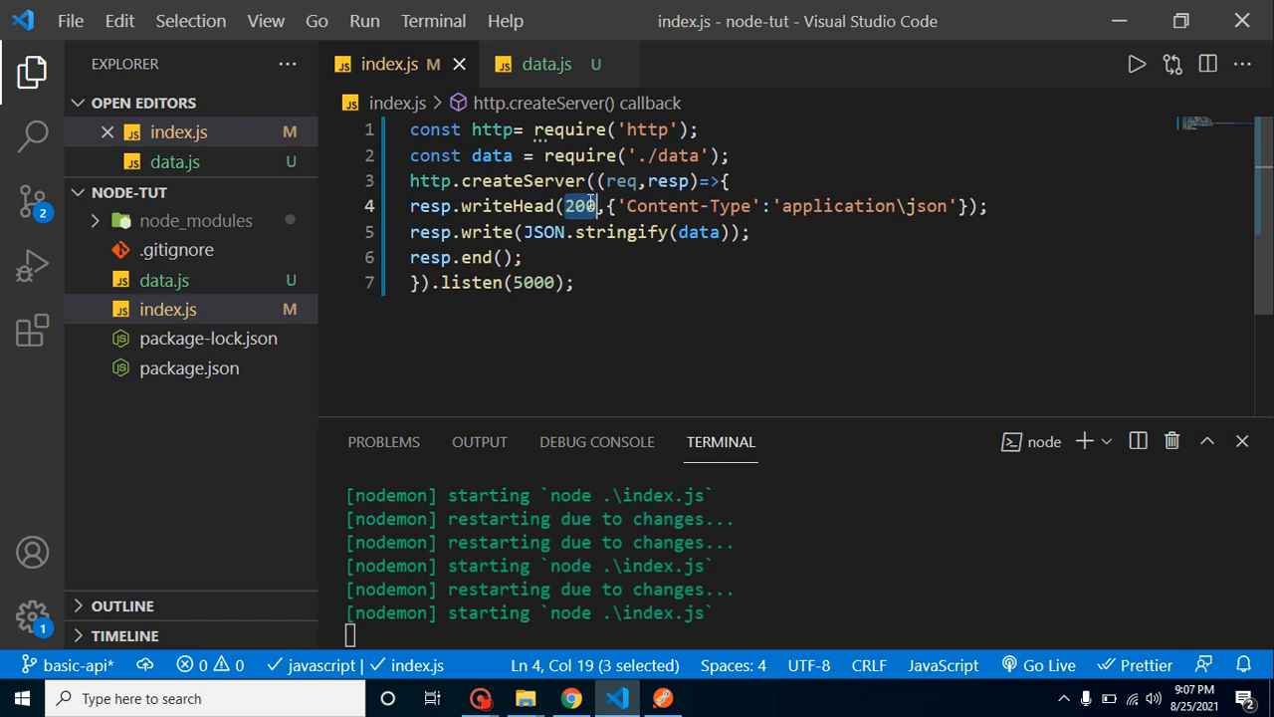
pyautogui.write('201')
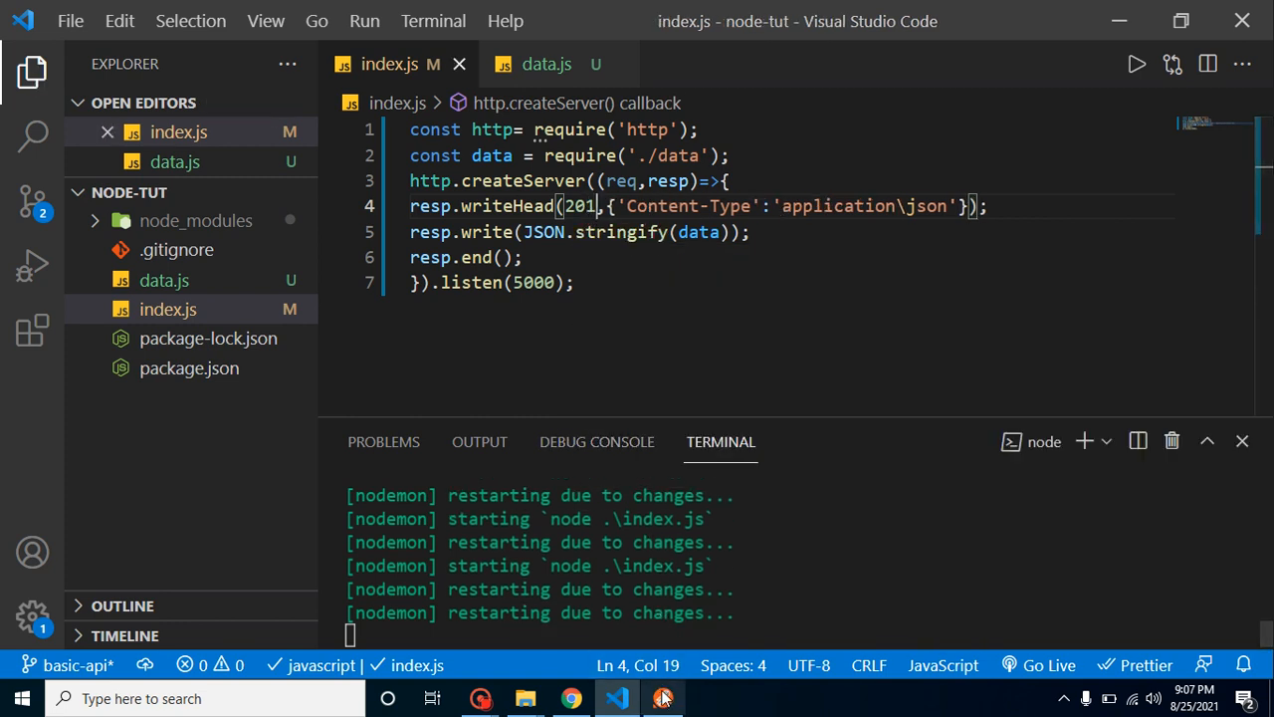
pyautogui.click(663, 696)
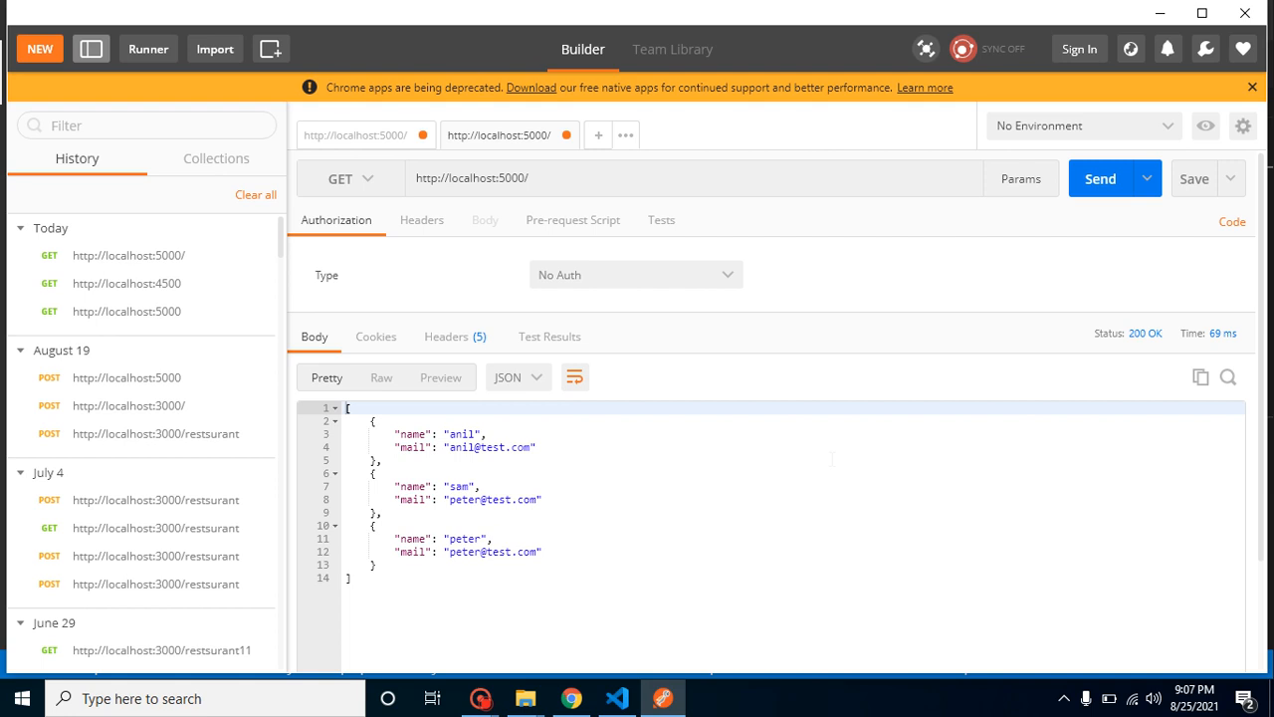
# Confirm 201 Created in Postman, then set the status to 404 and 500, resending after each change.
pyautogui.click(1099, 179)
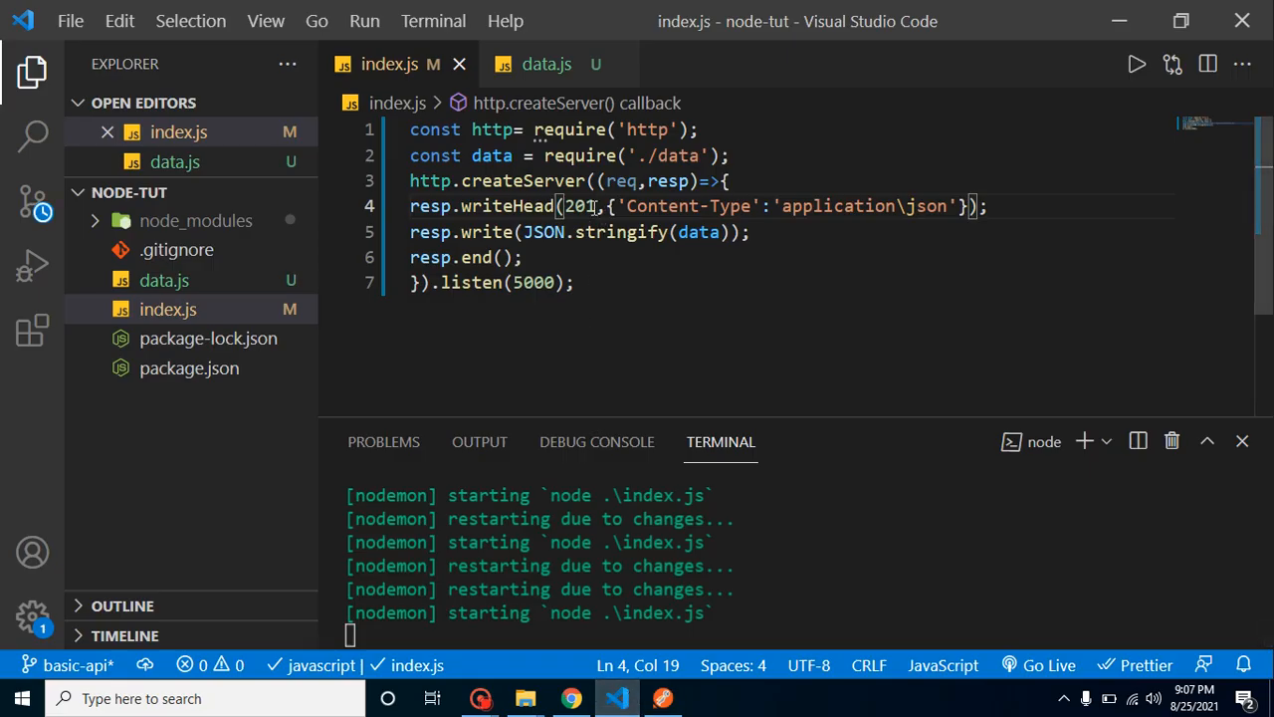
pyautogui.write('404')
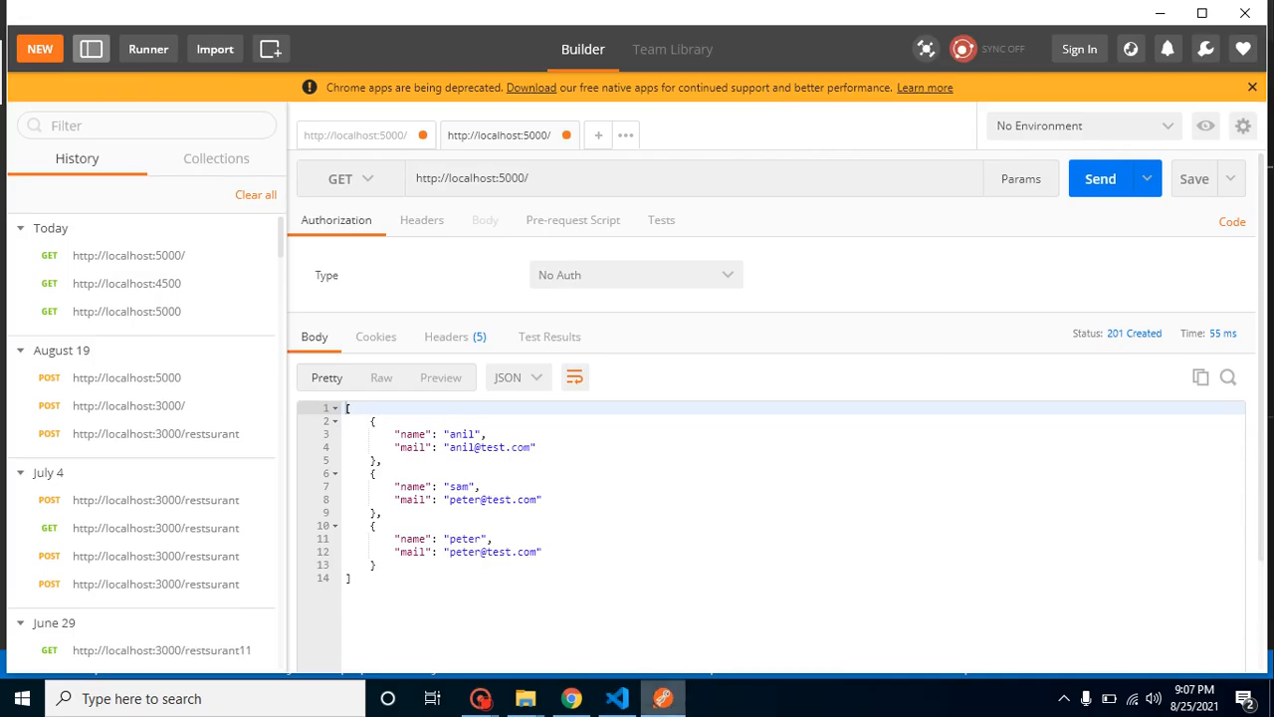
pyautogui.click(1099, 179)
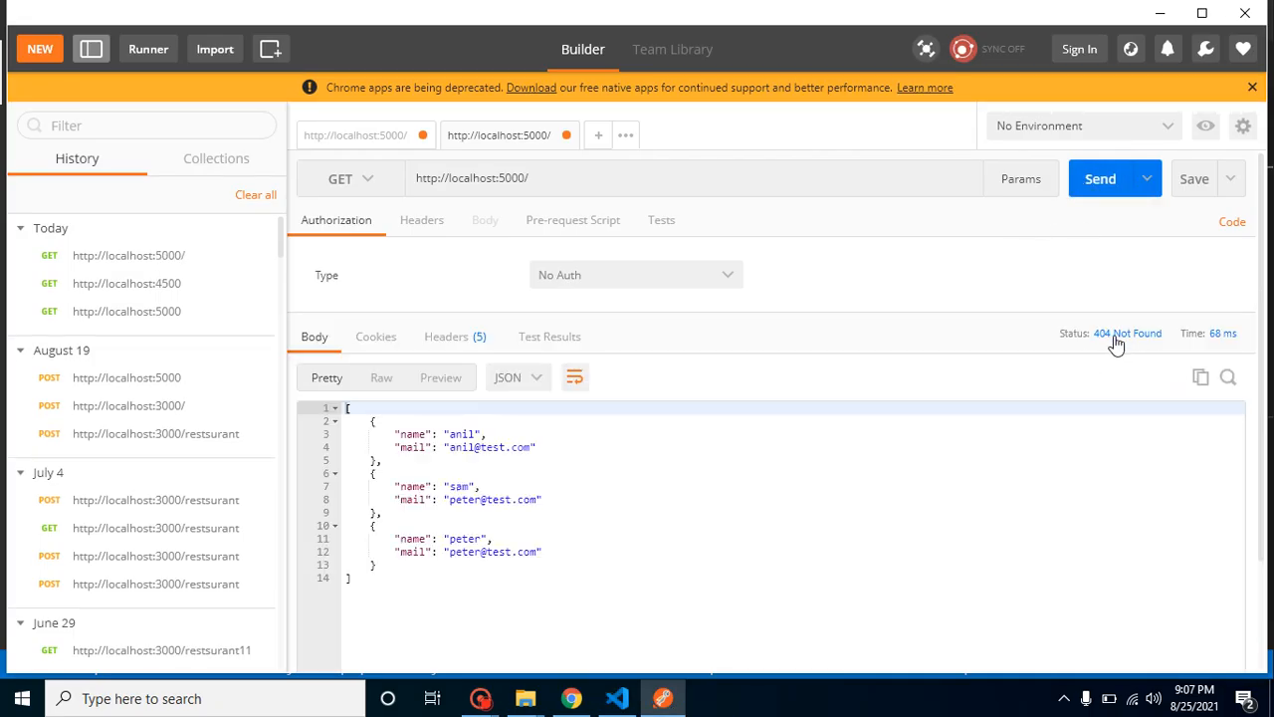
pyautogui.click(617, 697)
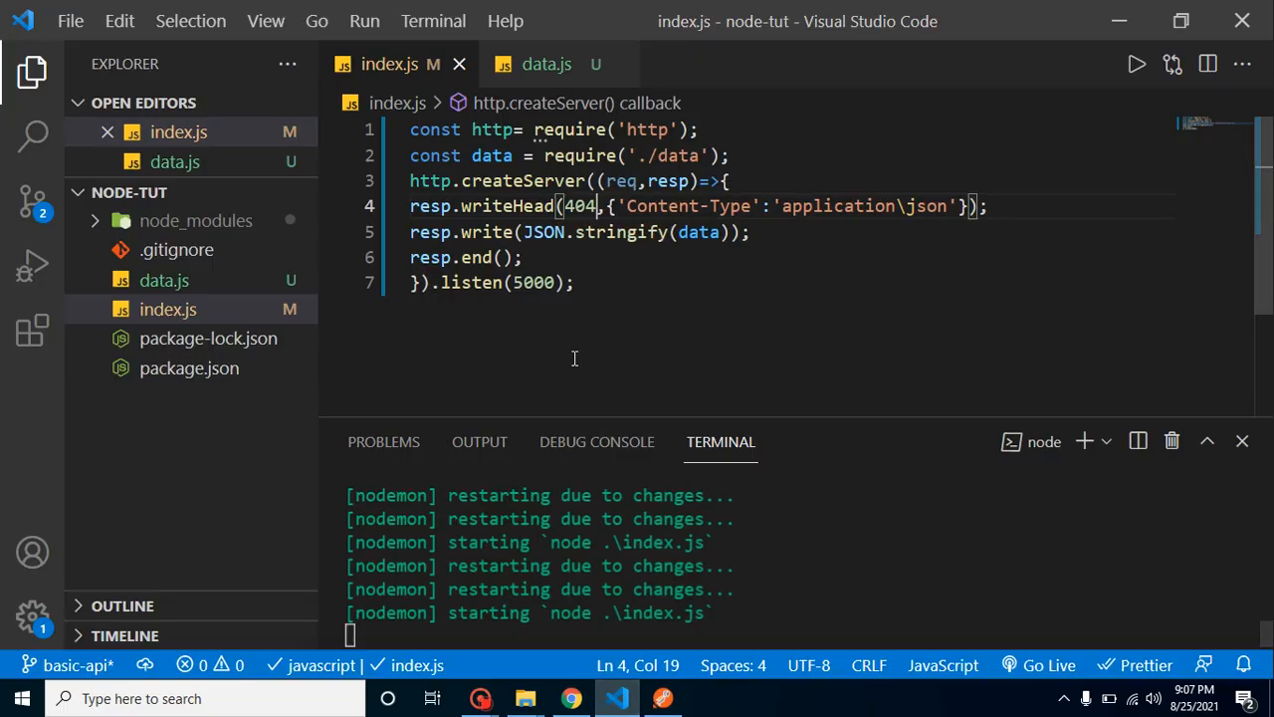
pyautogui.write('500')
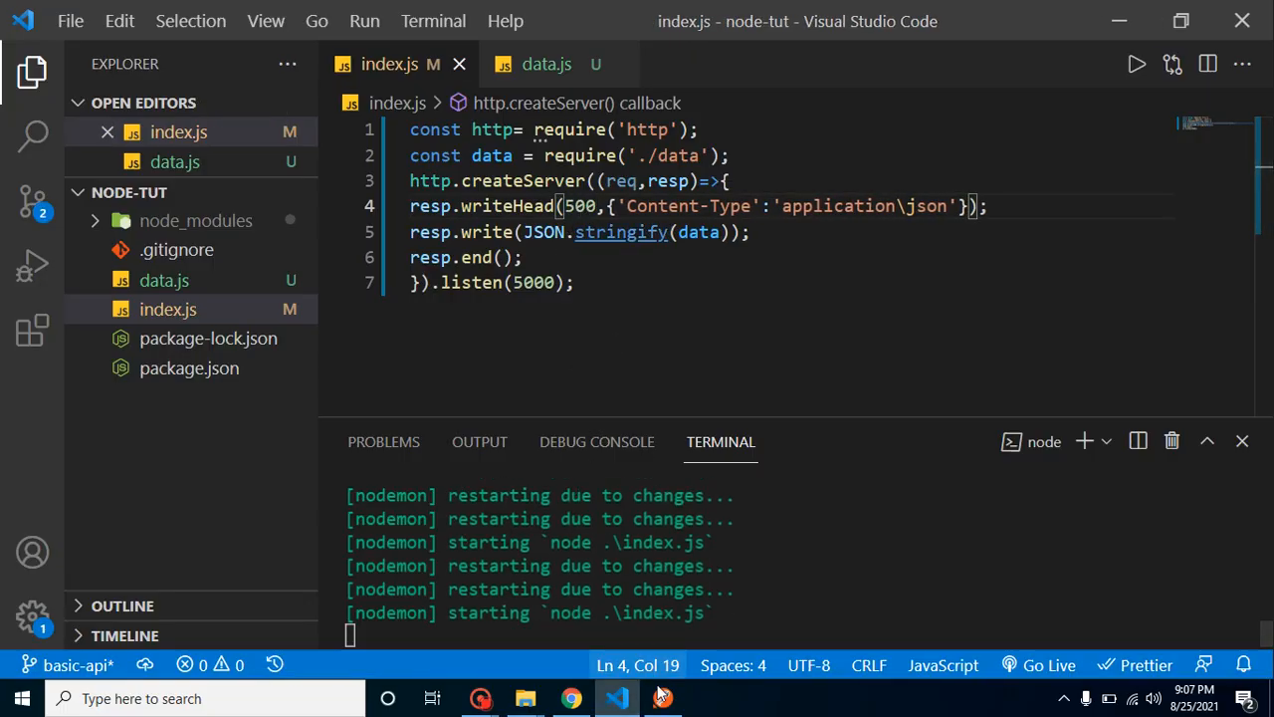
pyautogui.click(661, 696)
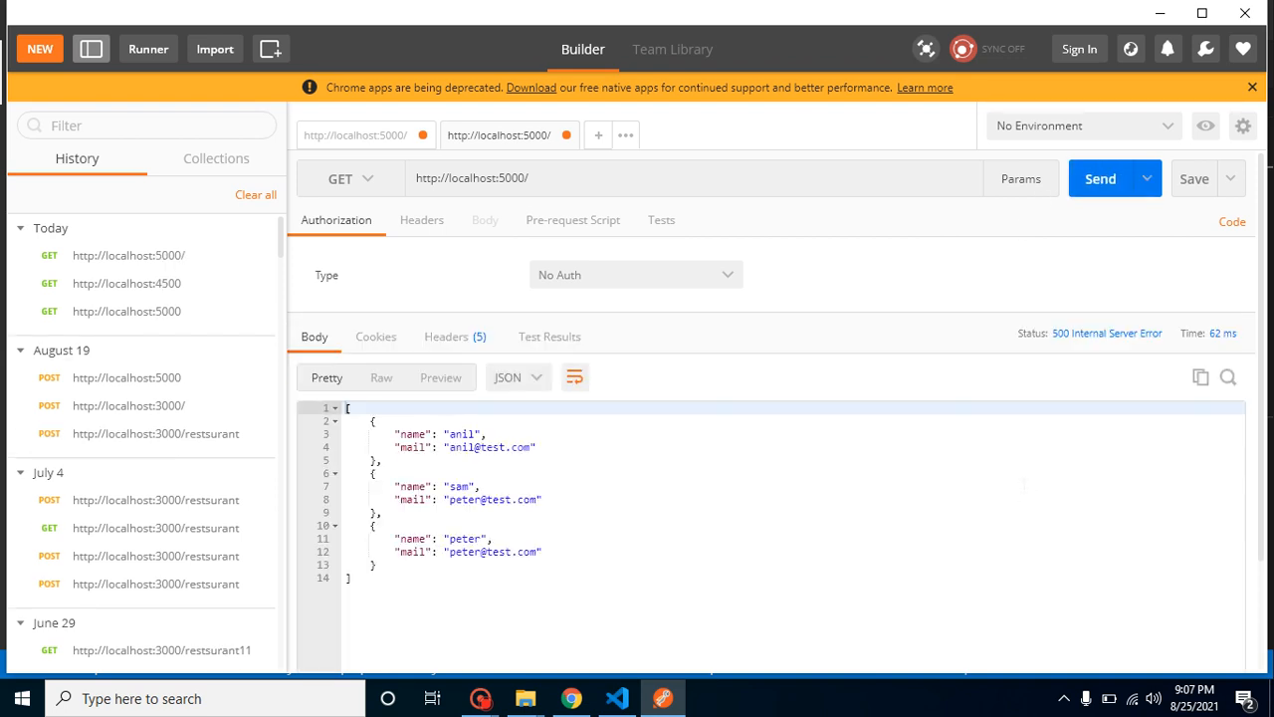